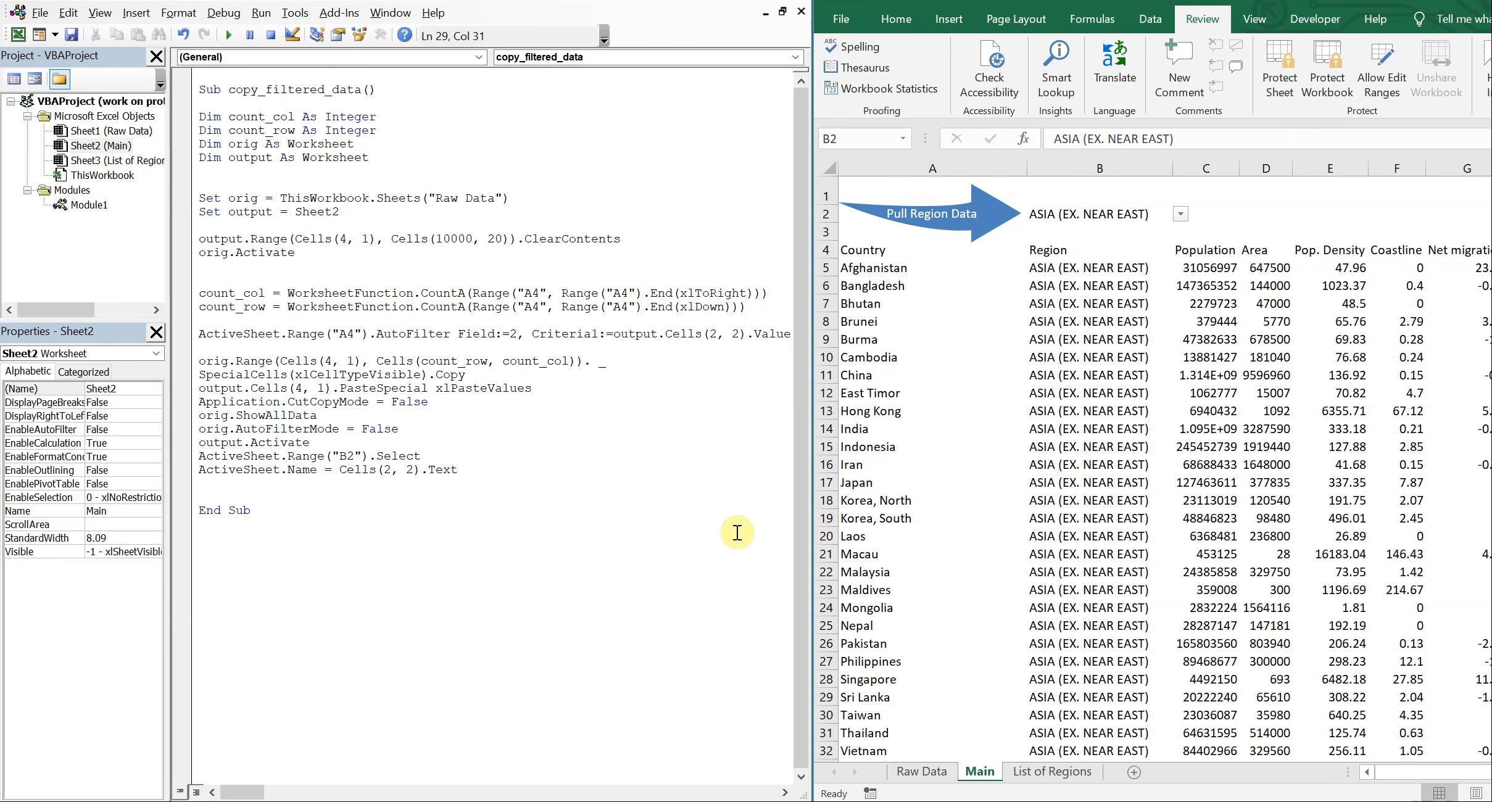
mouse_move(394, 264)
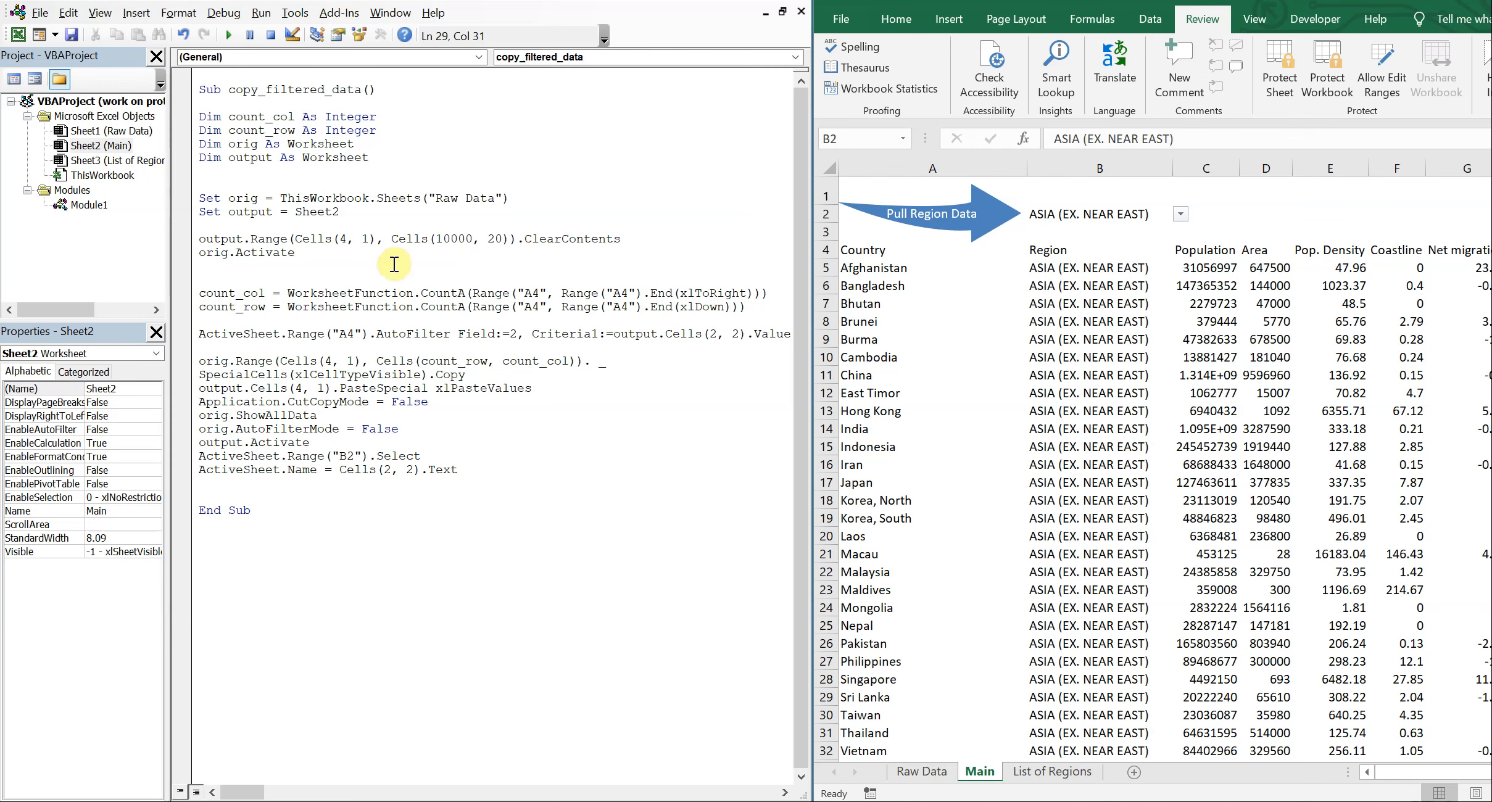
mouse_move(438, 286)
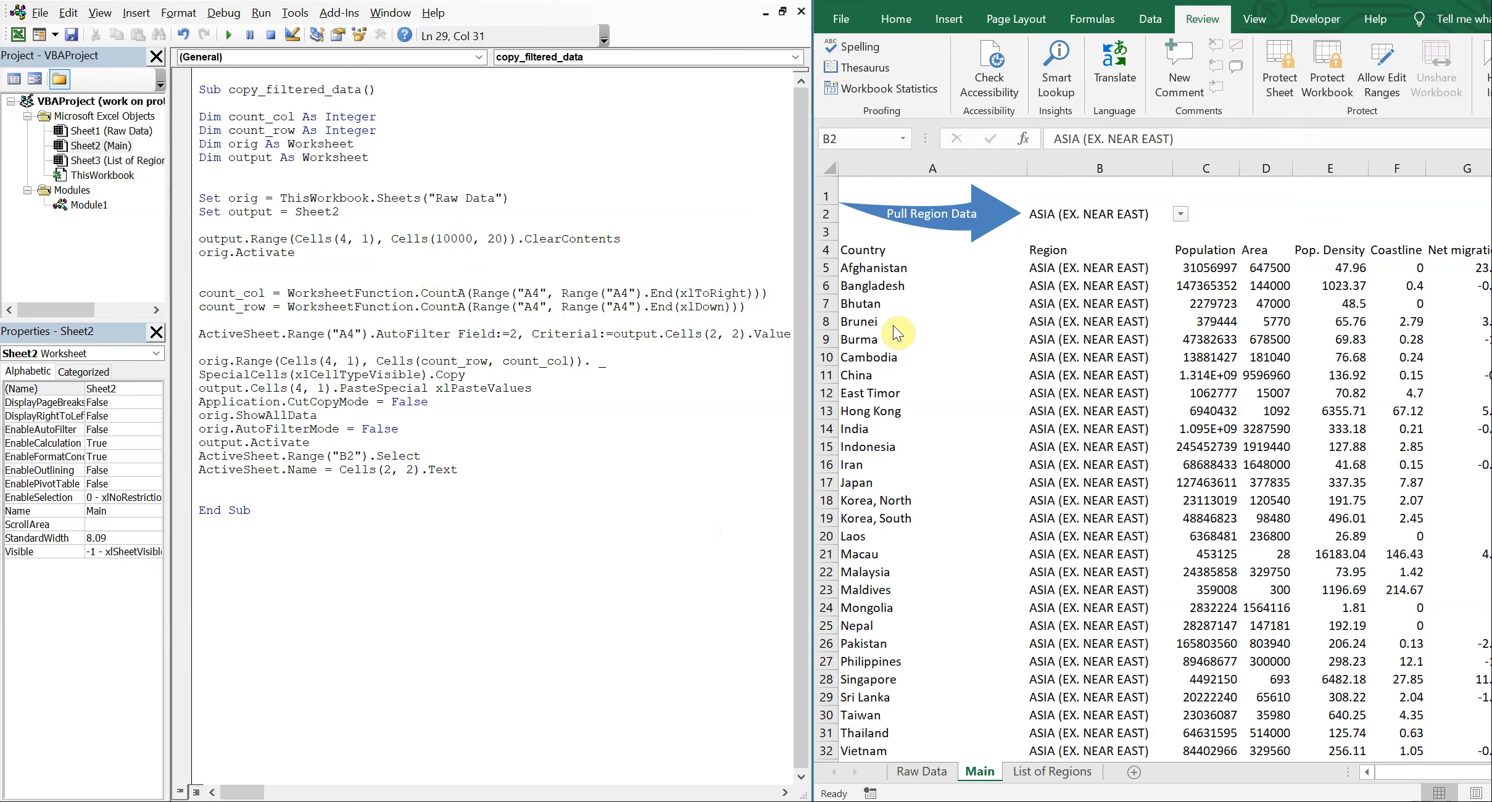
mouse_move(1180, 219)
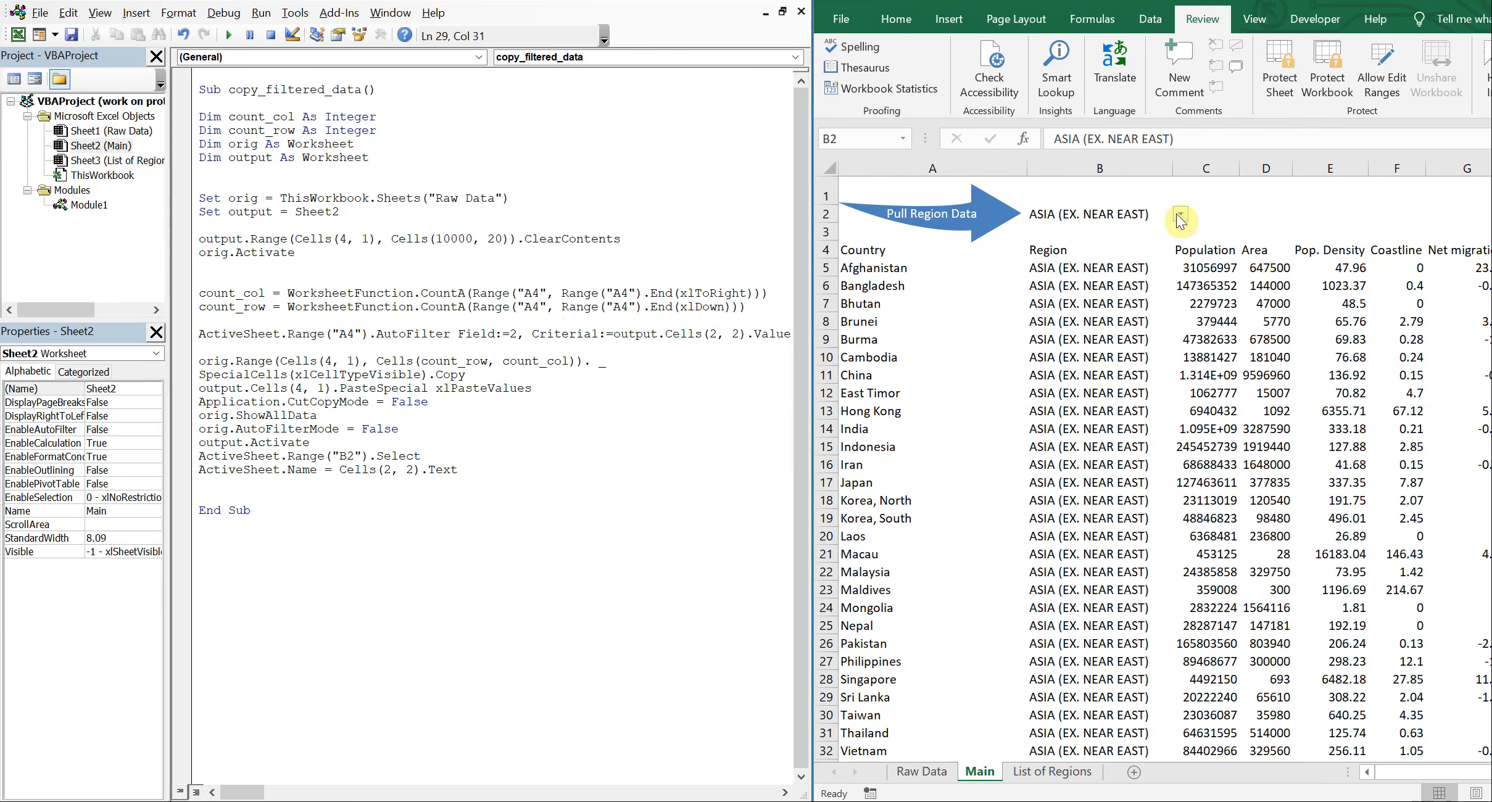
Step: Pick WESTERN EUROPE in B2, then browse the List of Regions and Raw Data sheets
click(1181, 213)
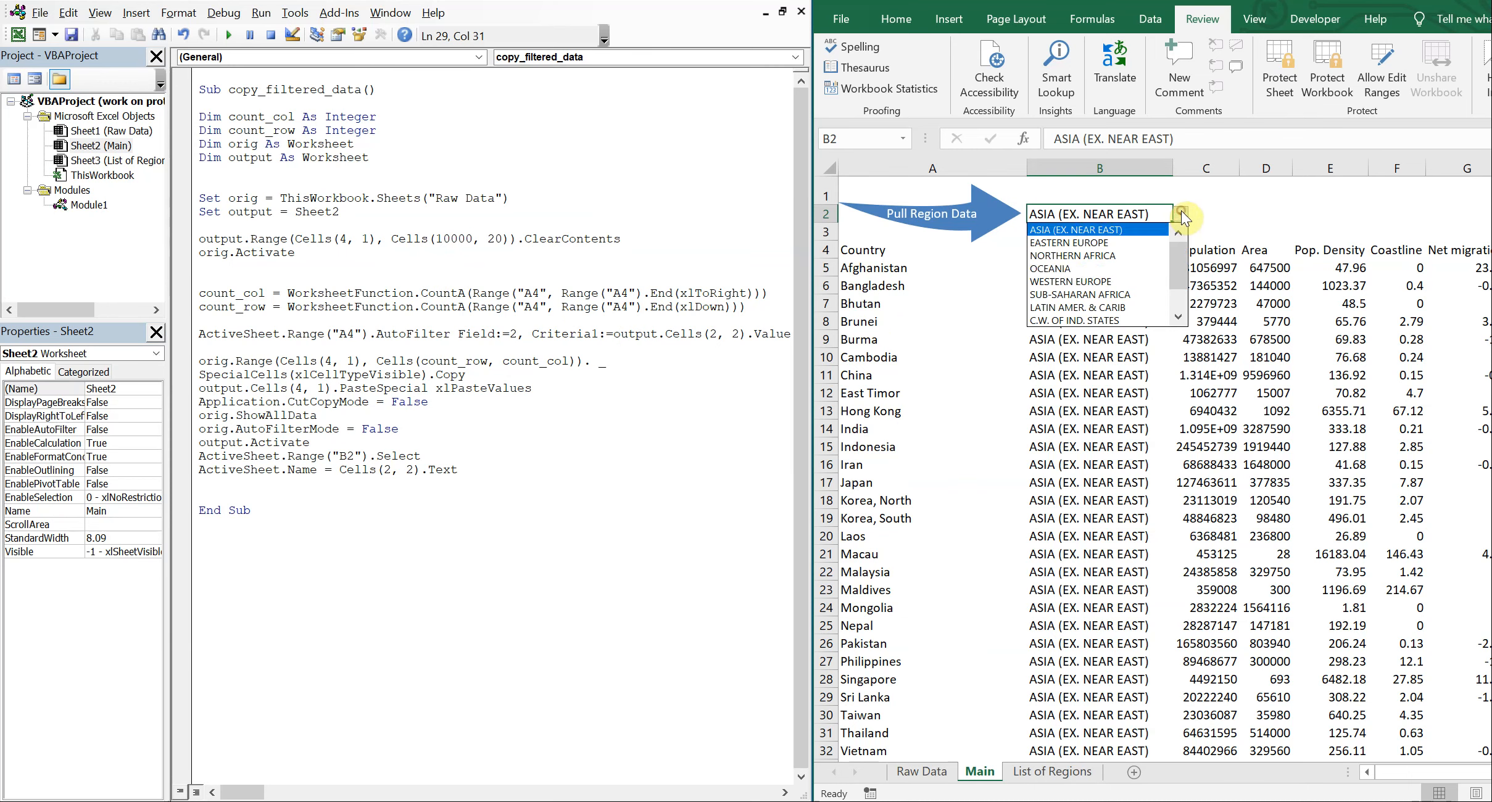
click(1070, 280)
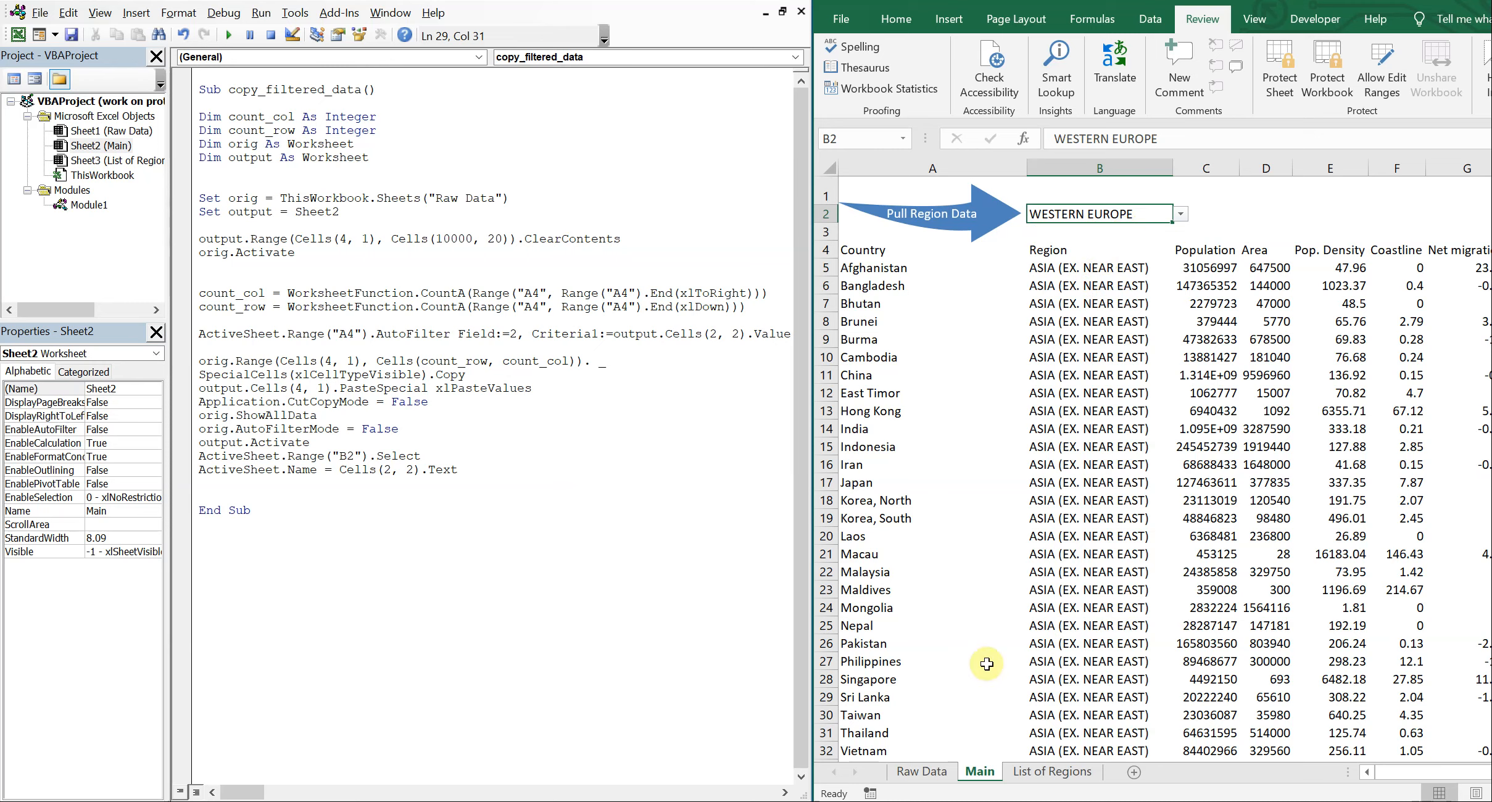
click(1052, 772)
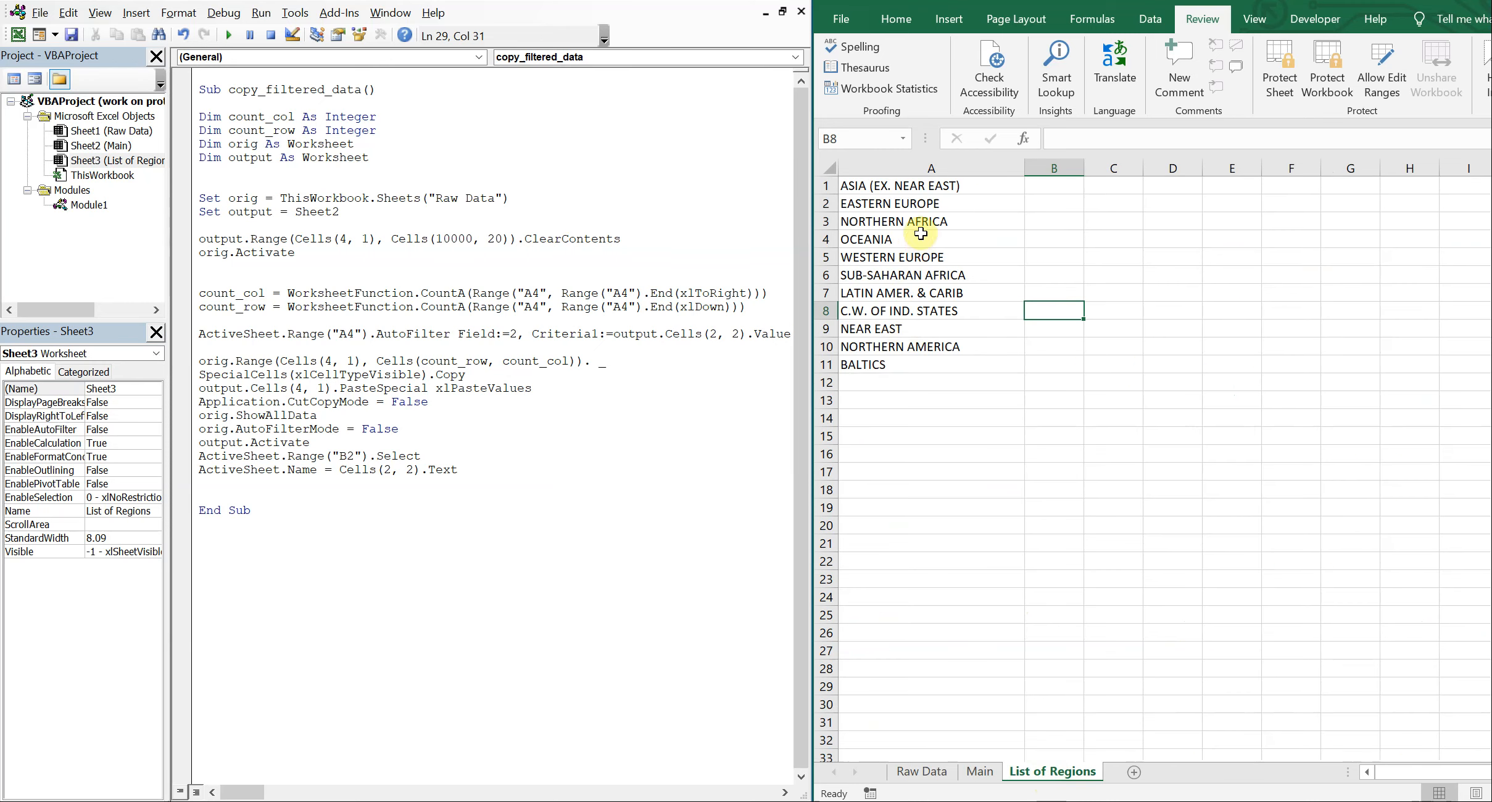
drag(920, 239, 920, 328)
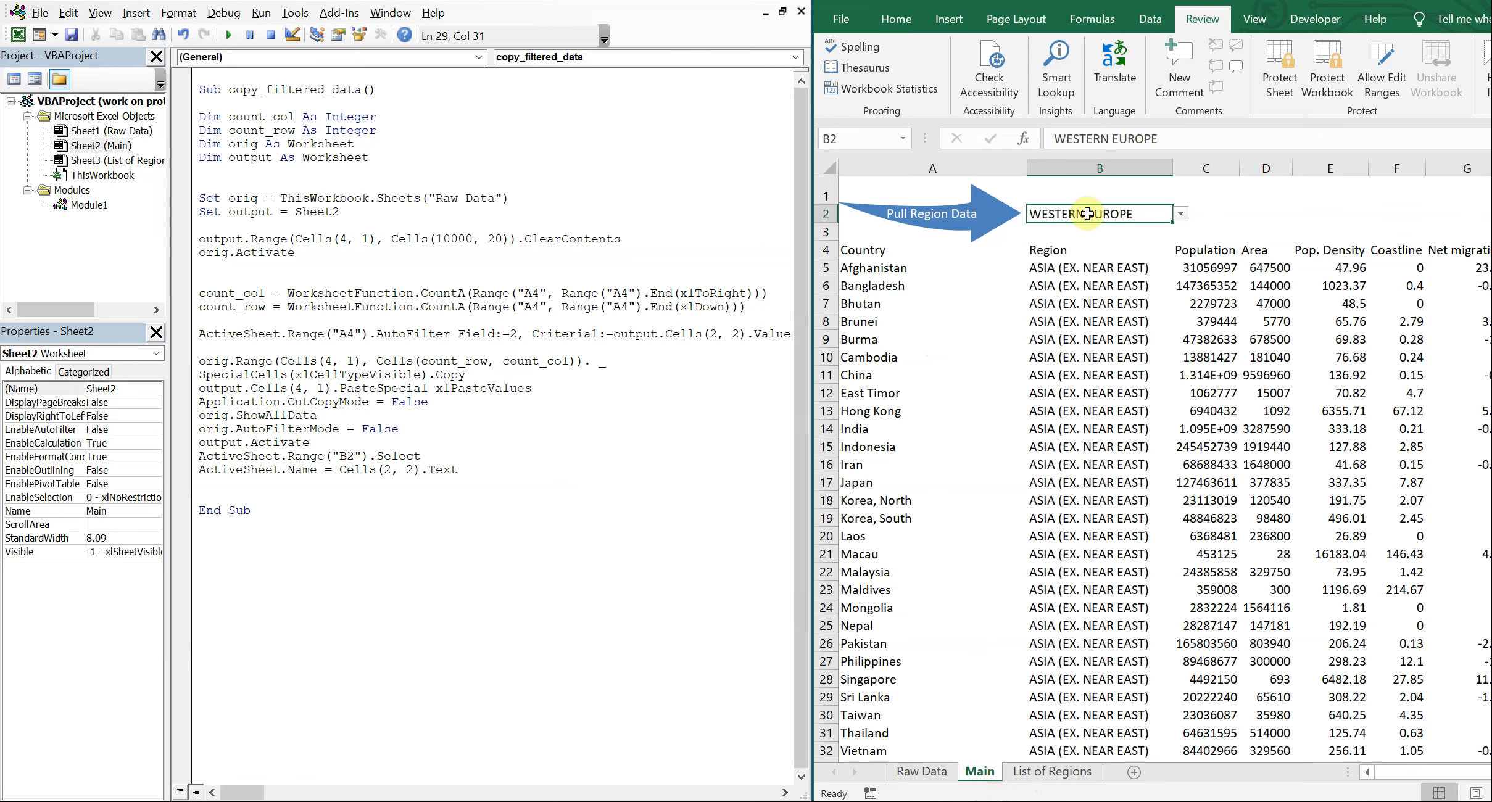
click(1179, 213)
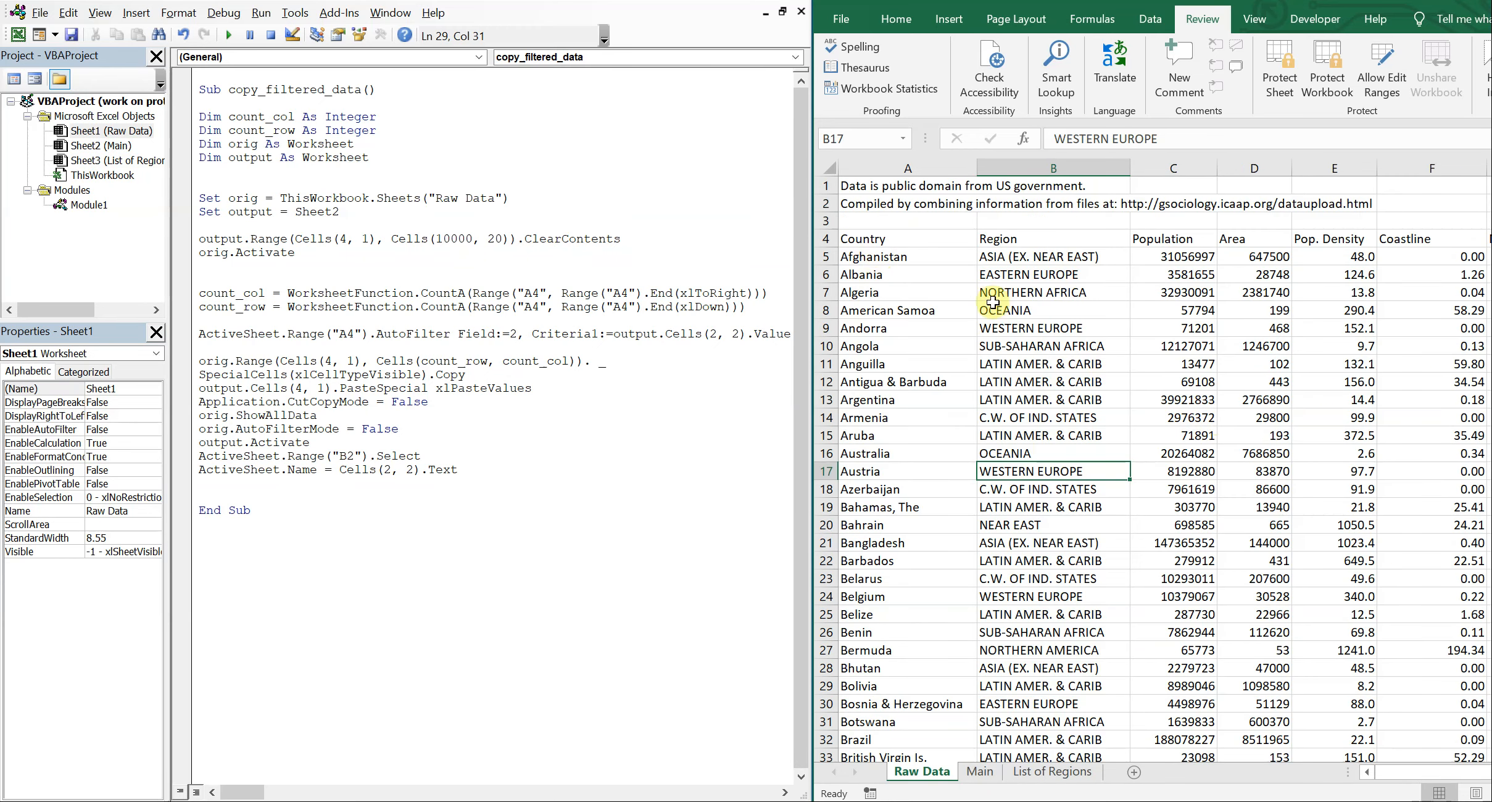
scroll(down, 3)
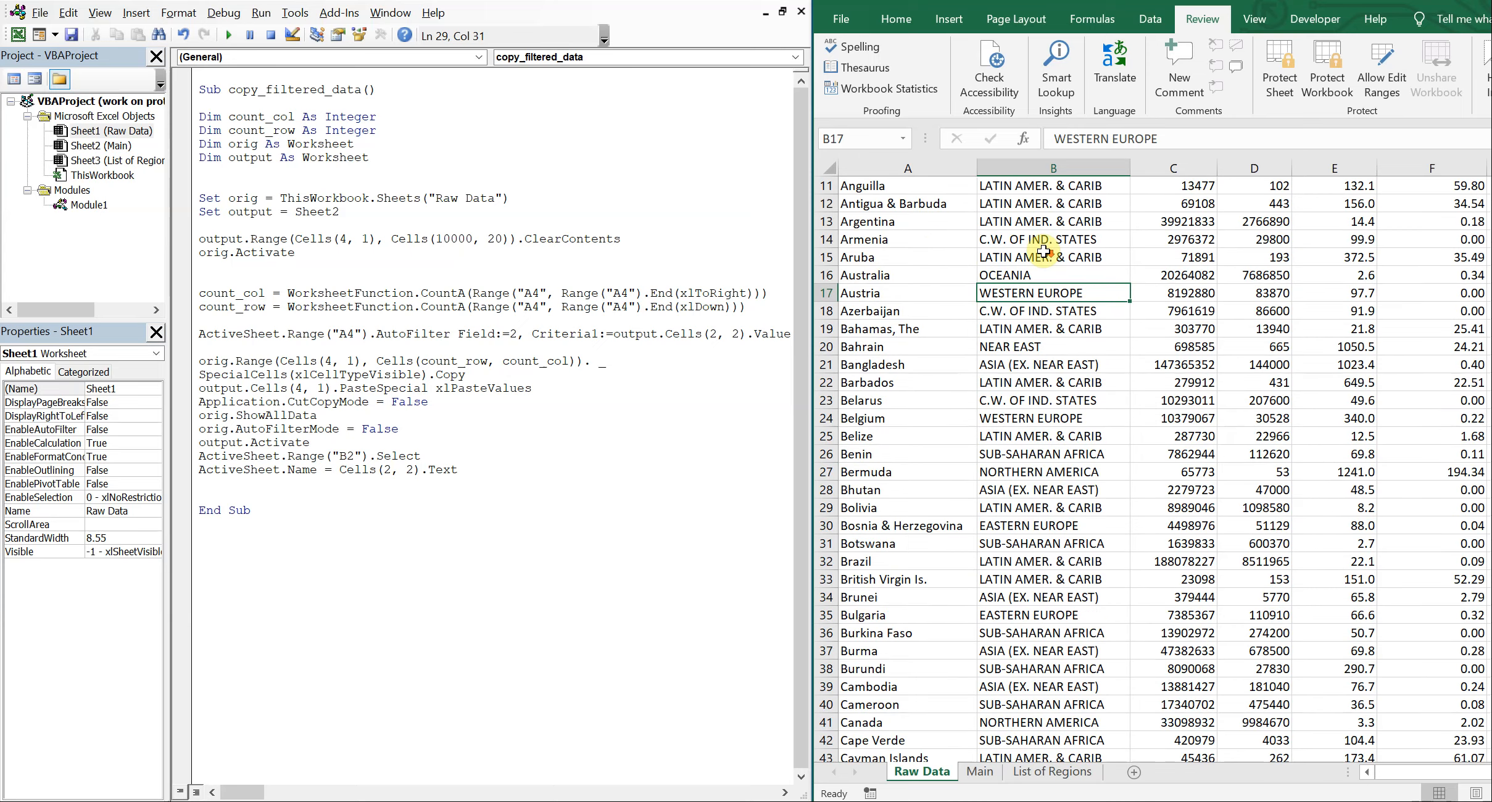
mouse_move(976, 668)
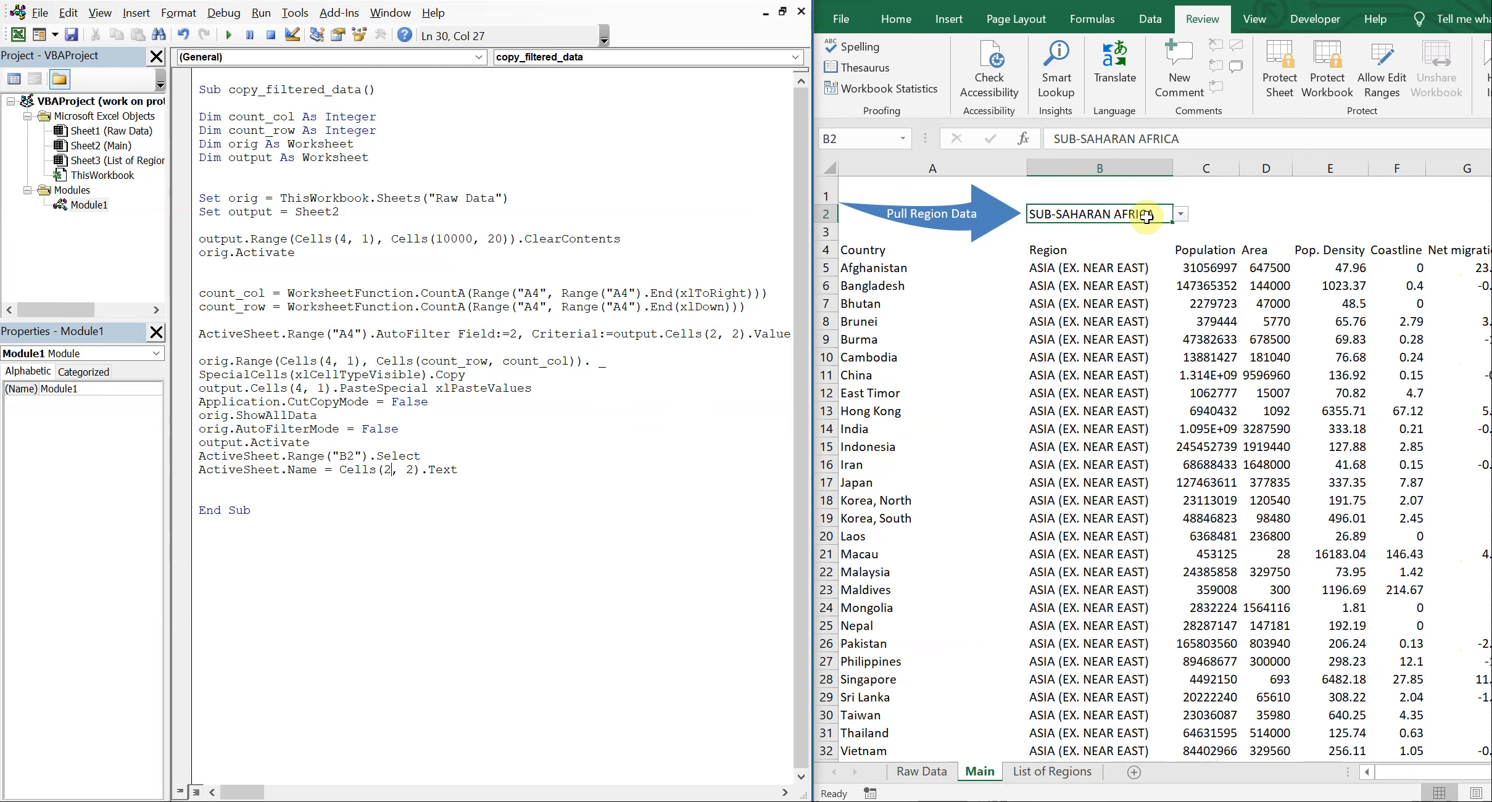
Step: Try another region from the B2 dropdown, then settle on ASIA (EX. NEAR EAST)
click(1180, 214)
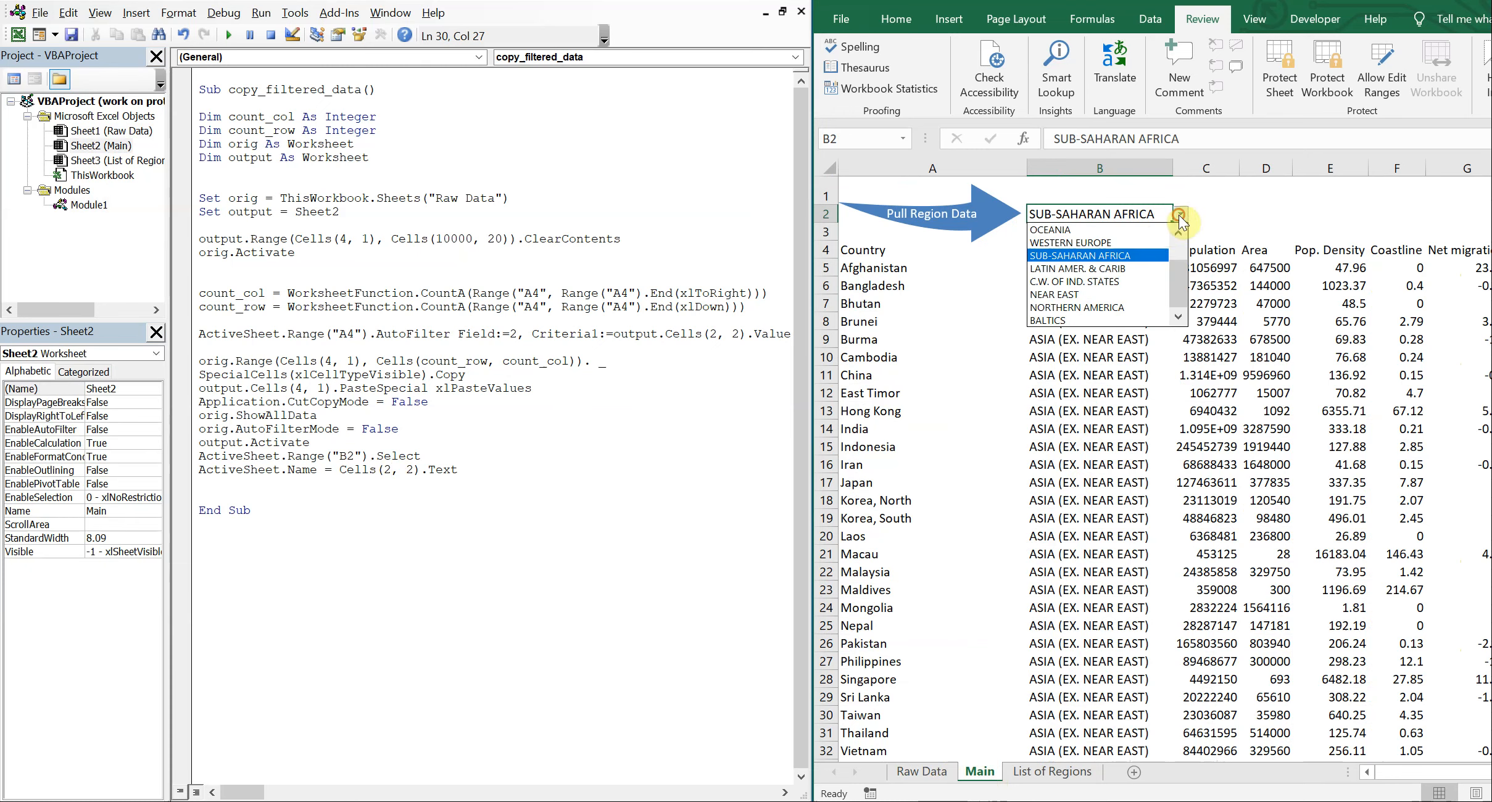
click(1054, 294)
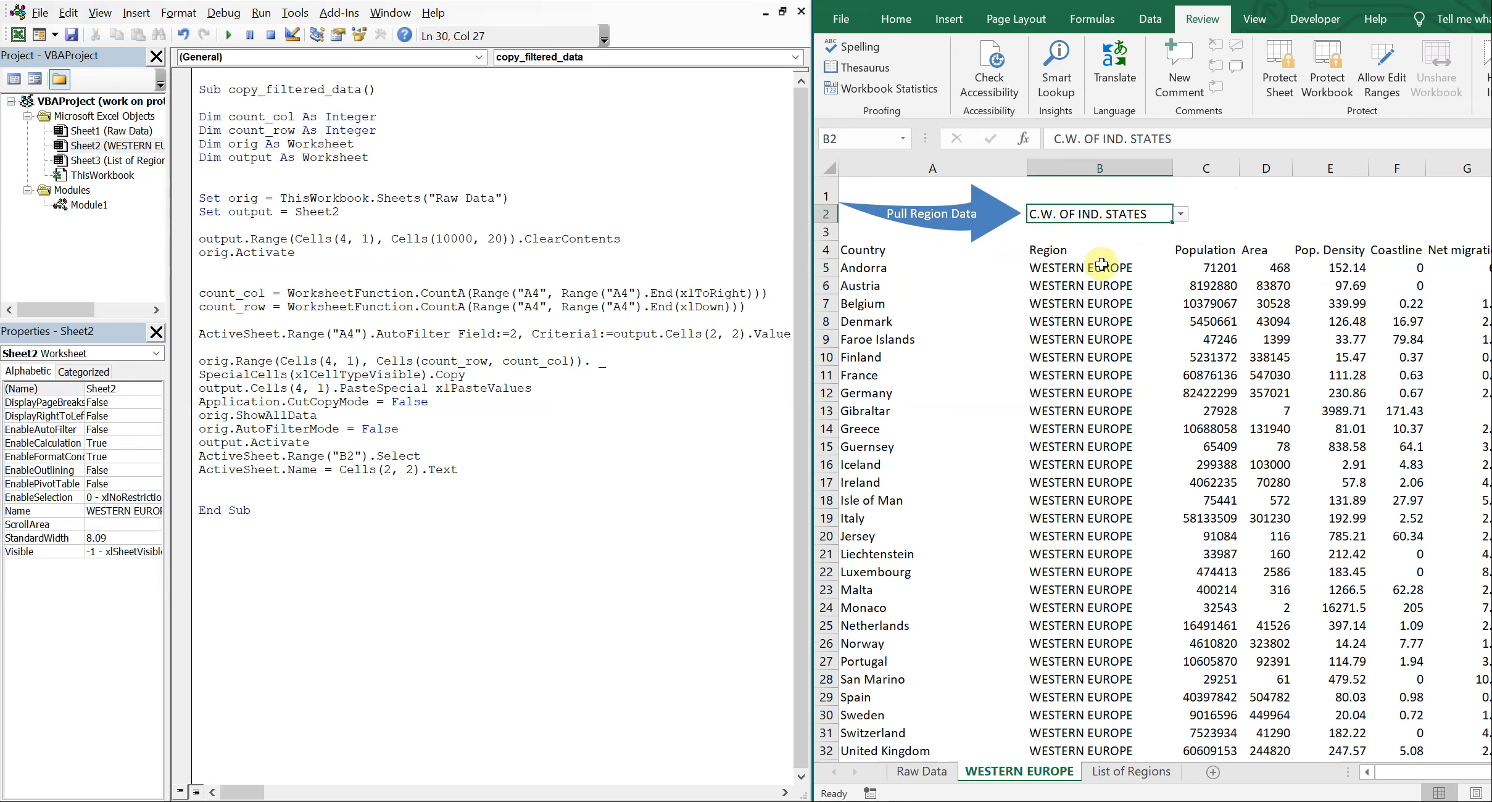
click(1179, 213)
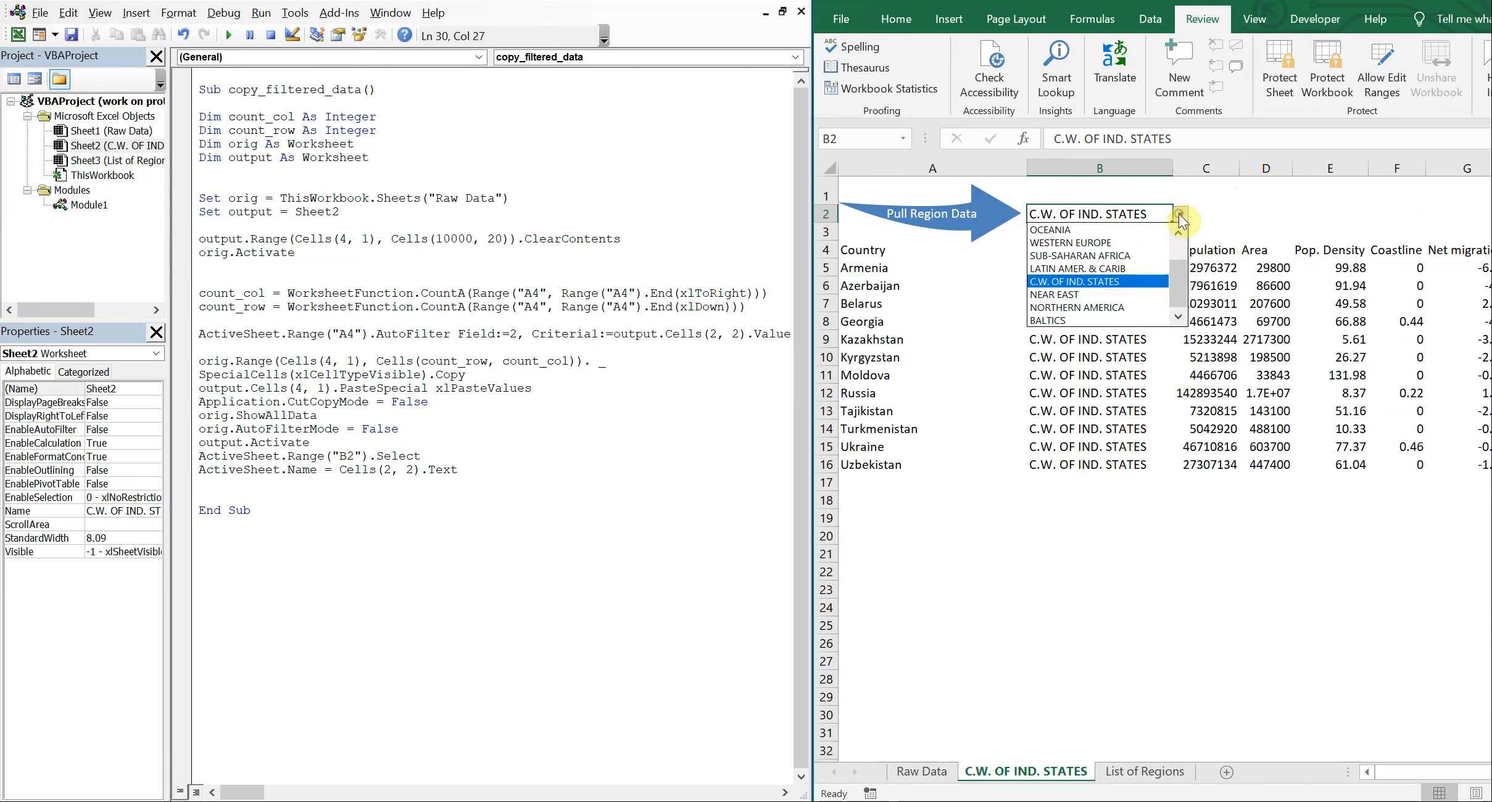
click(1094, 214)
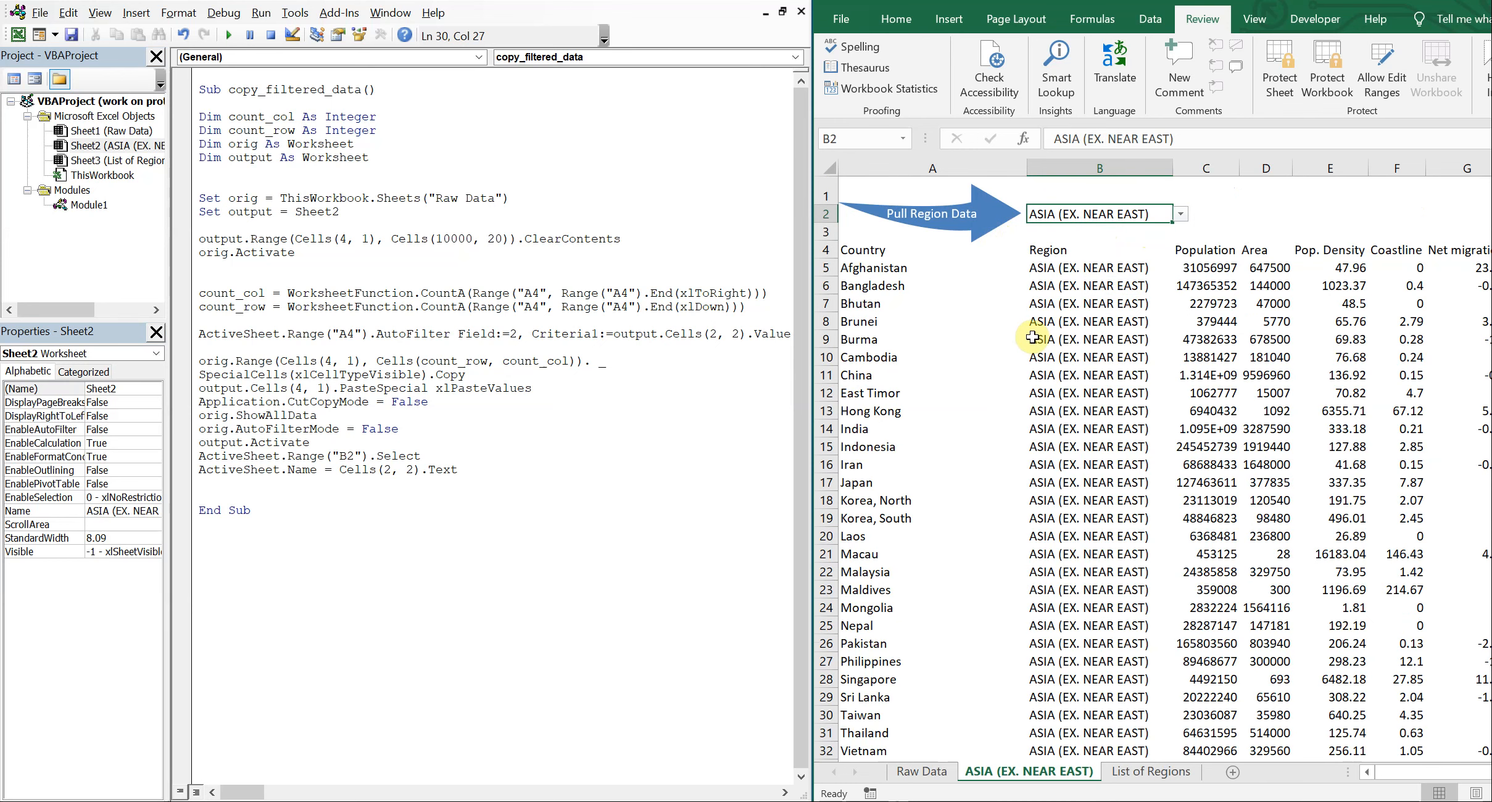
mouse_move(1044, 420)
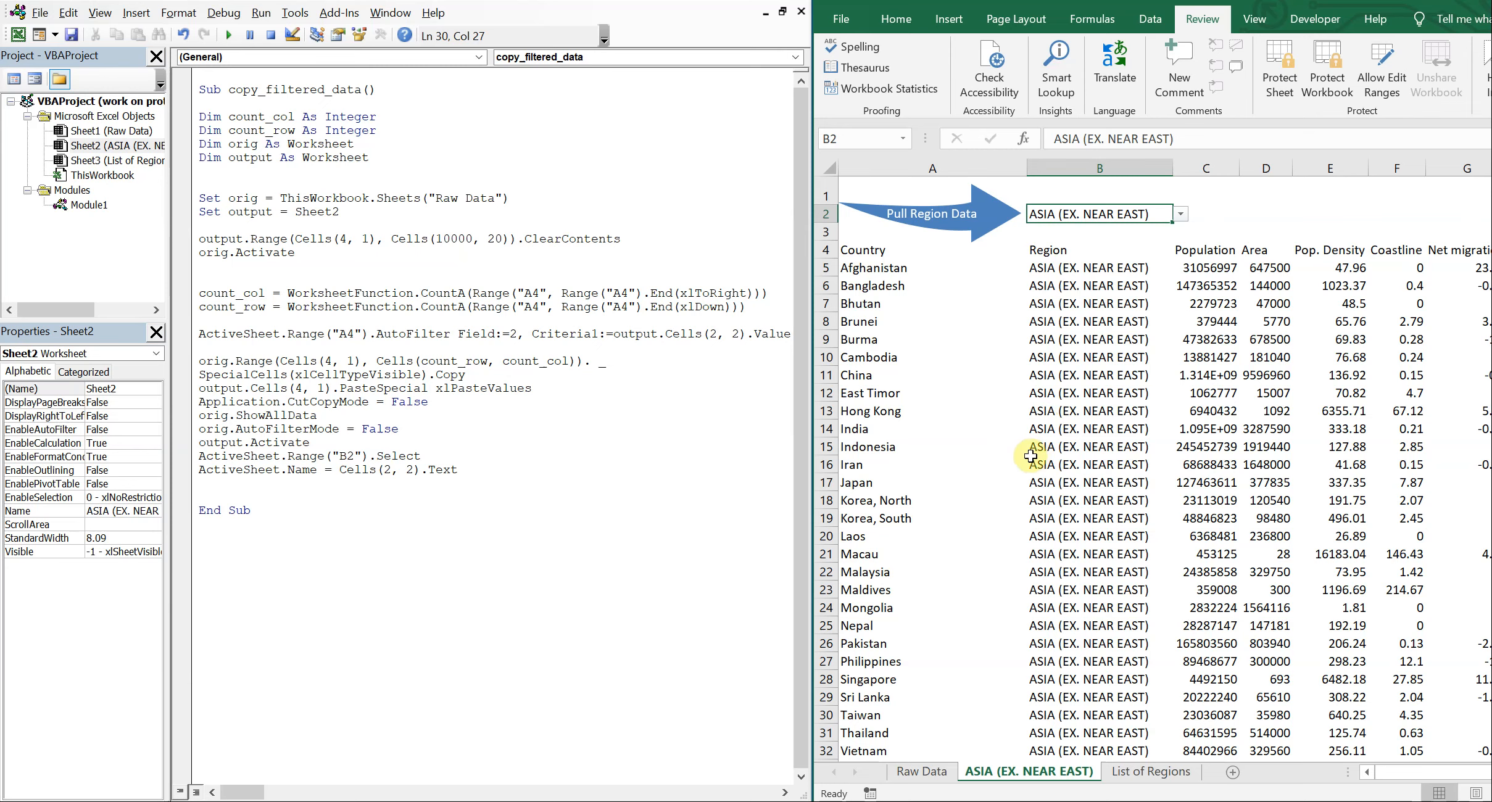
mouse_move(974, 712)
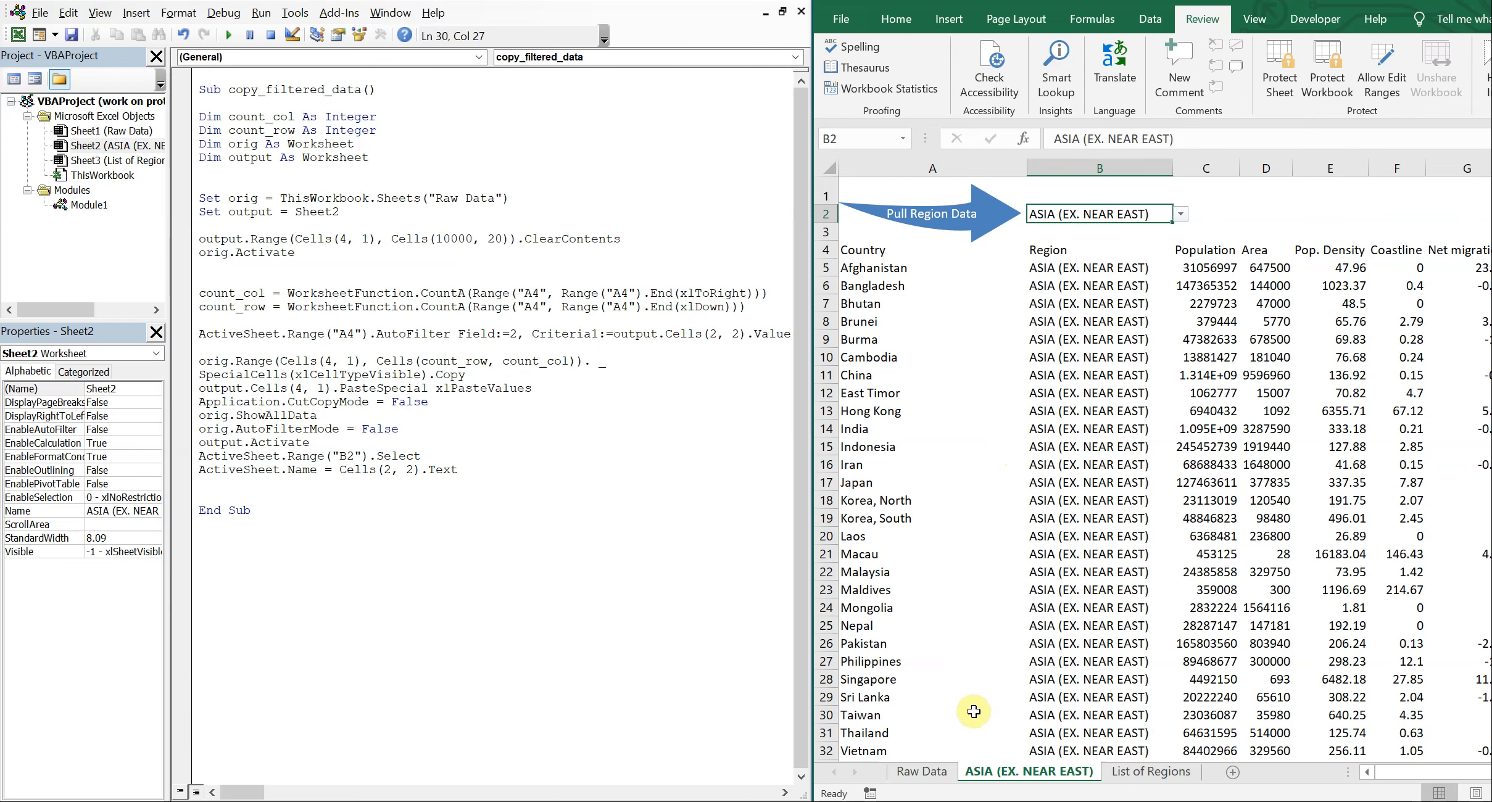
Step: Hide Raw Data and List of Regions, then apply Protect Workbook with a confirmed password
right_click(919, 772)
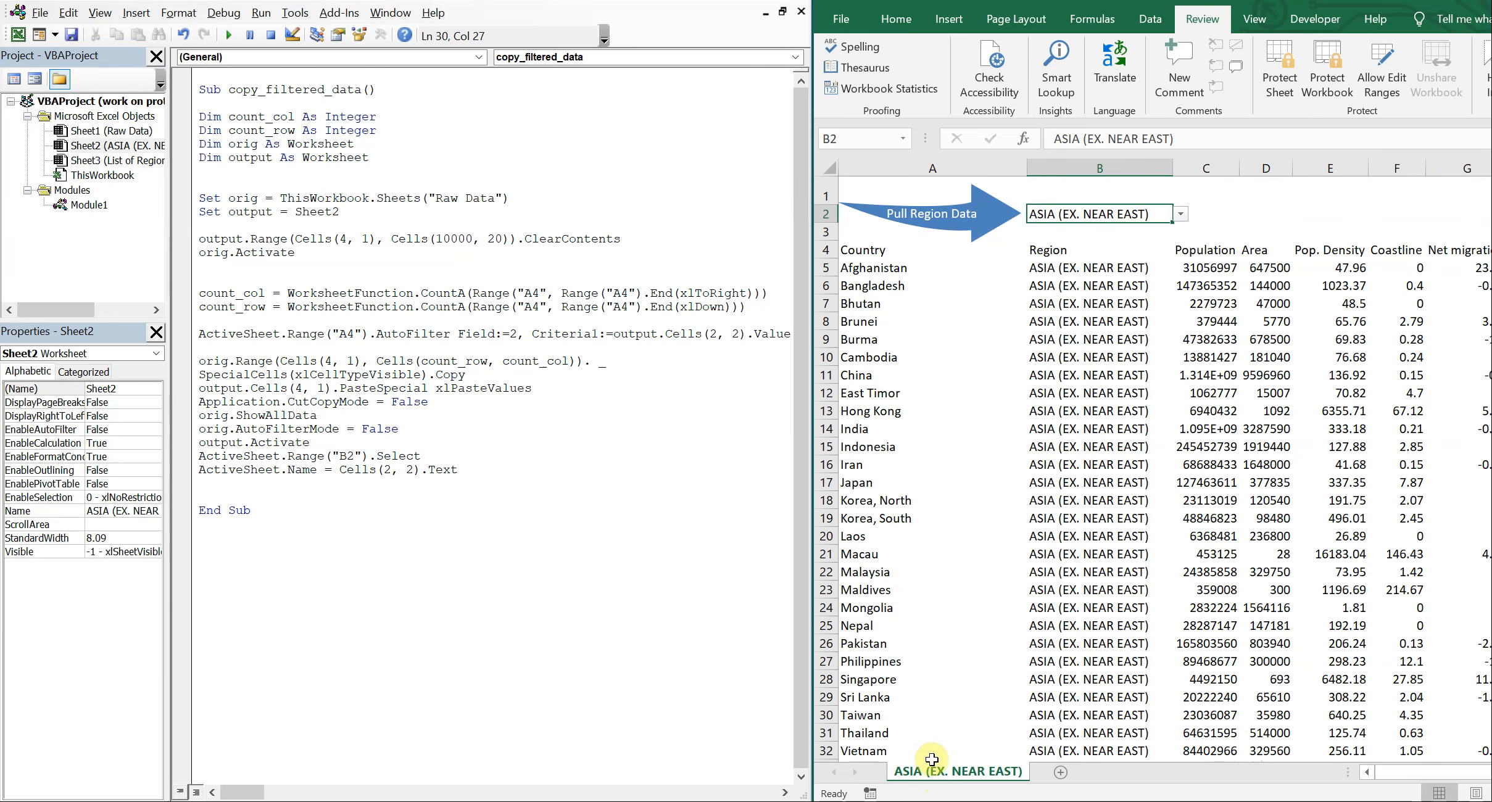
mouse_move(1324, 111)
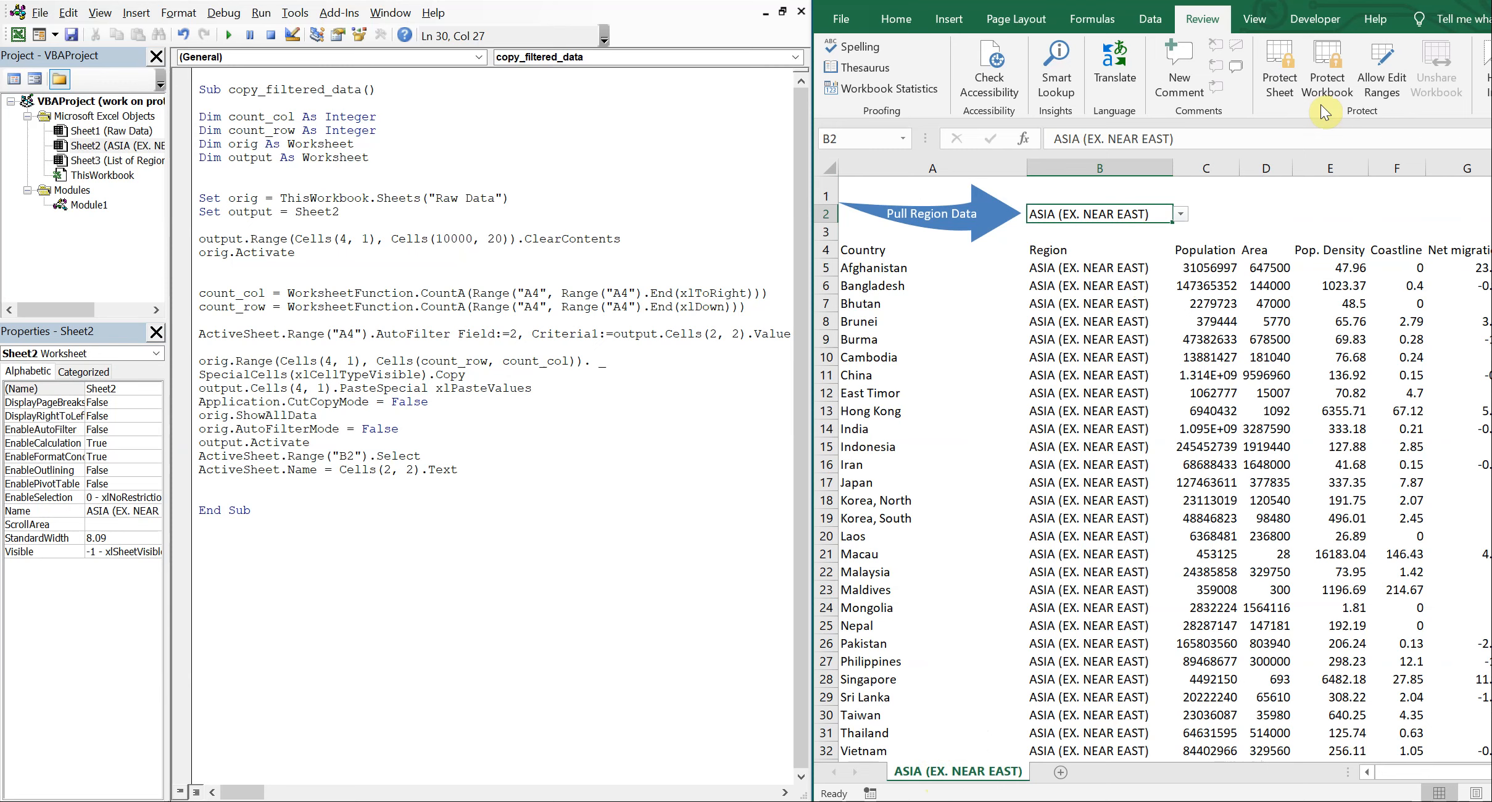
click(1325, 68)
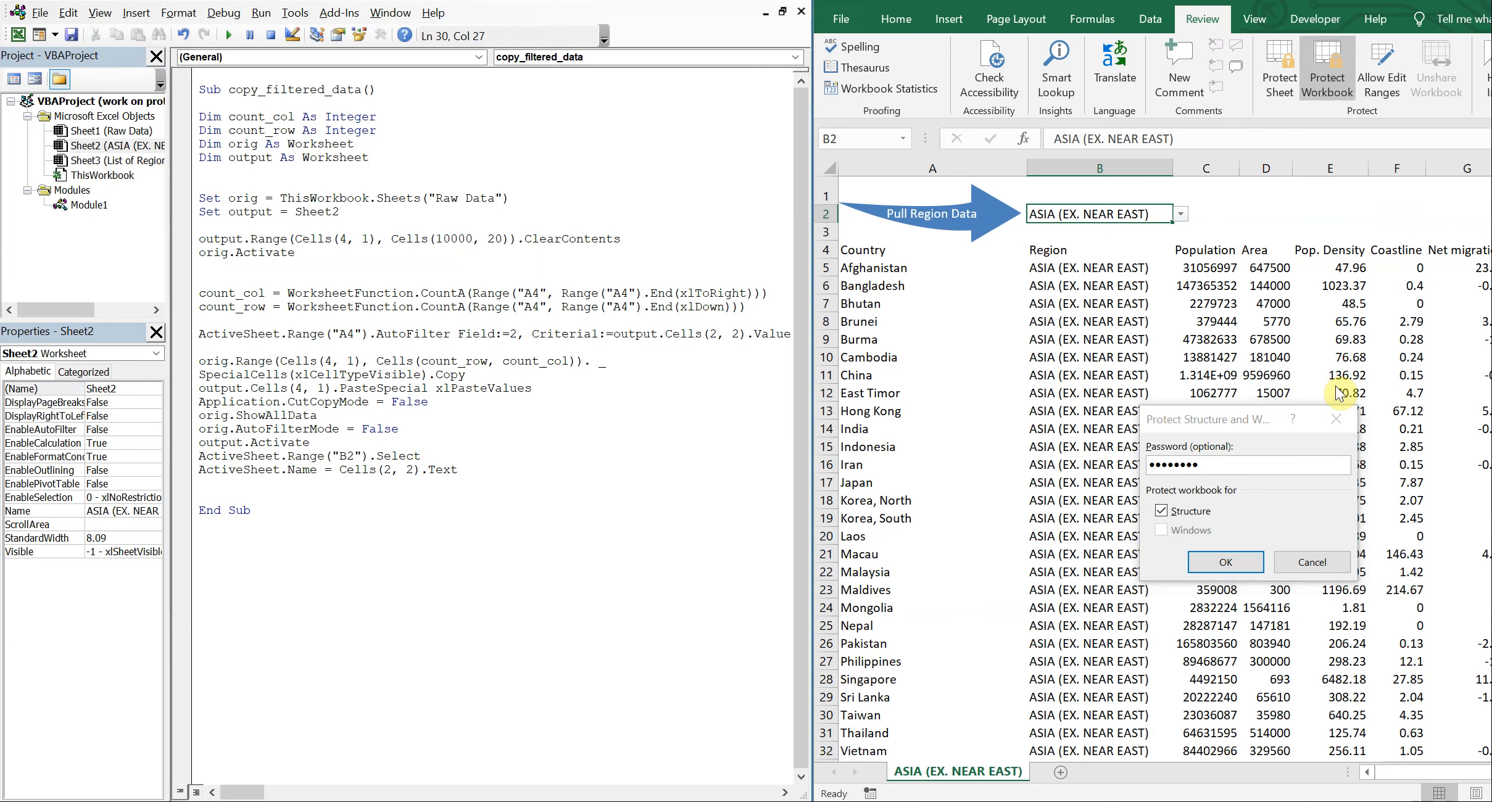
click(1225, 562)
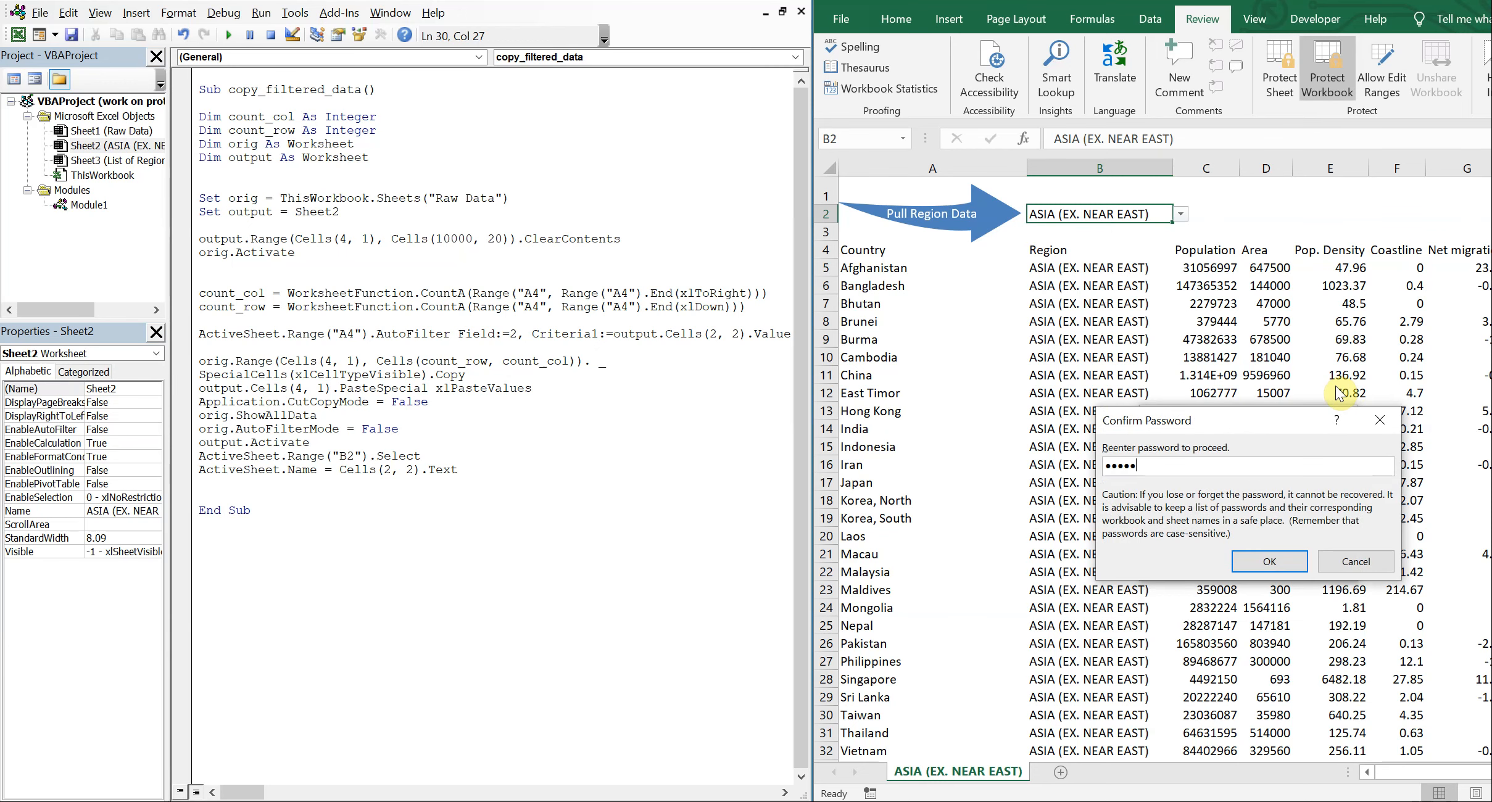
click(1267, 562)
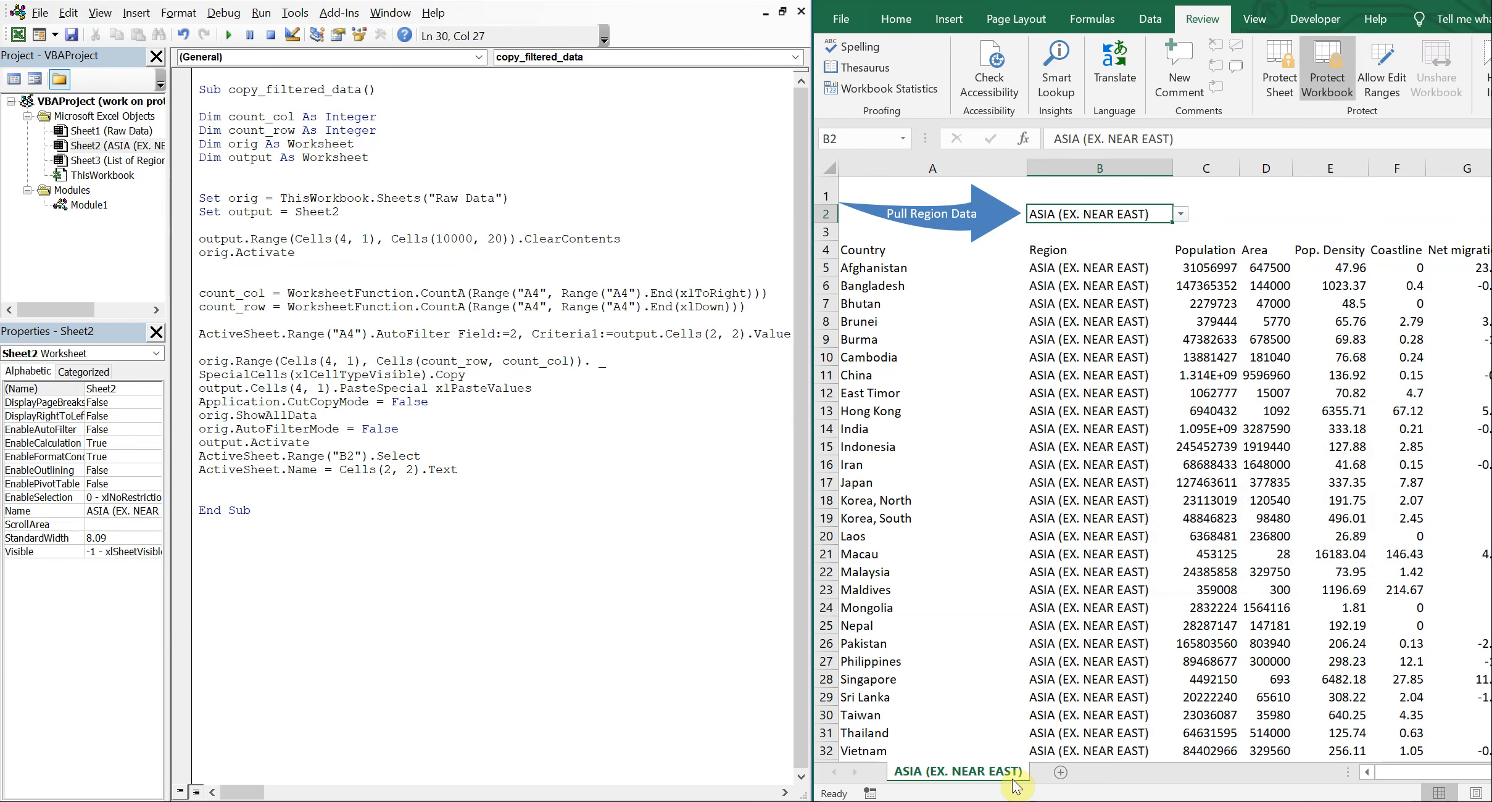
Step: Confirm Unhide is unavailable, then pick WESTERN EUROPE in B2, triggering run-time error 1004
right_click(957, 772)
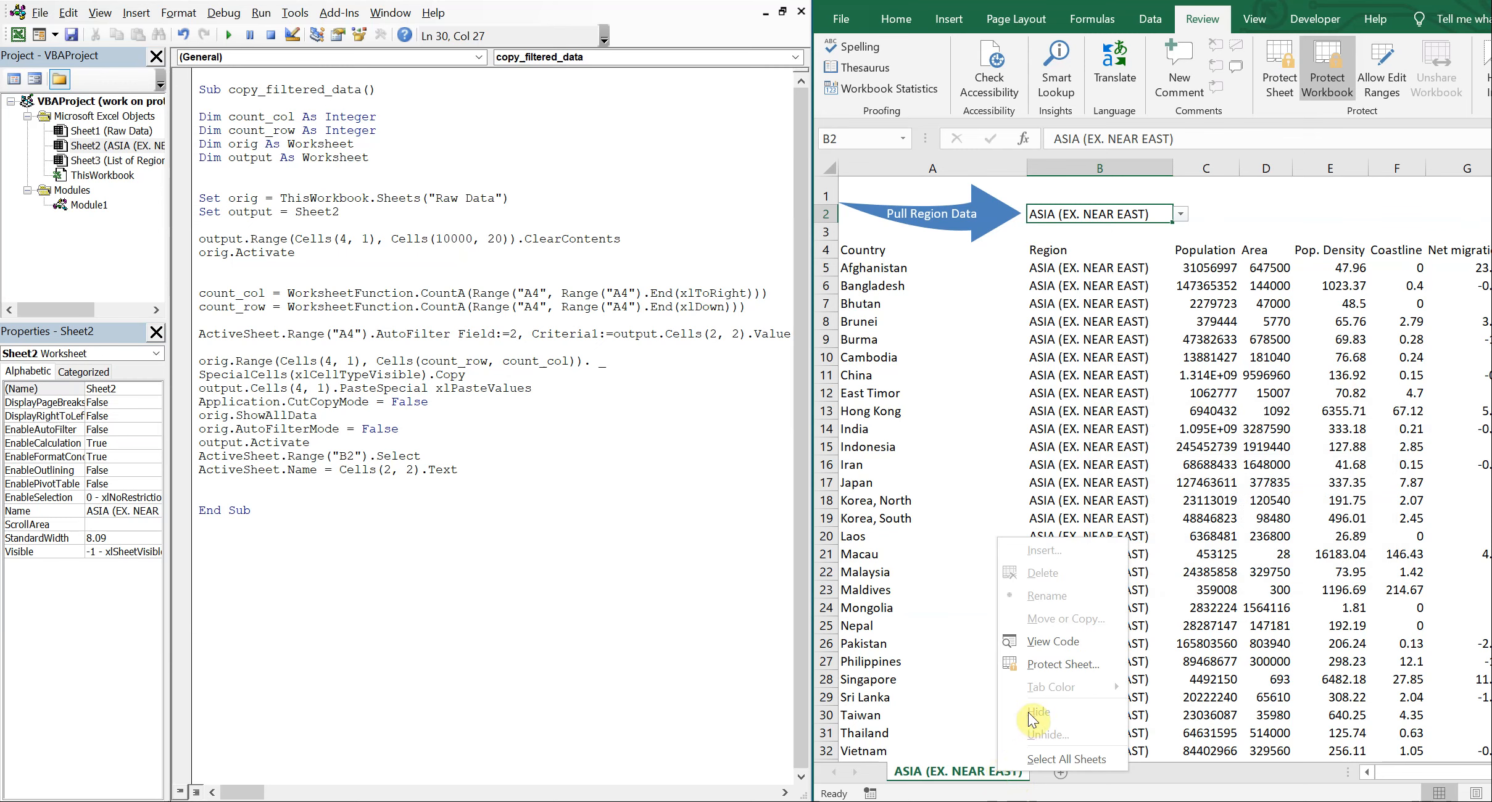
mouse_move(1067, 728)
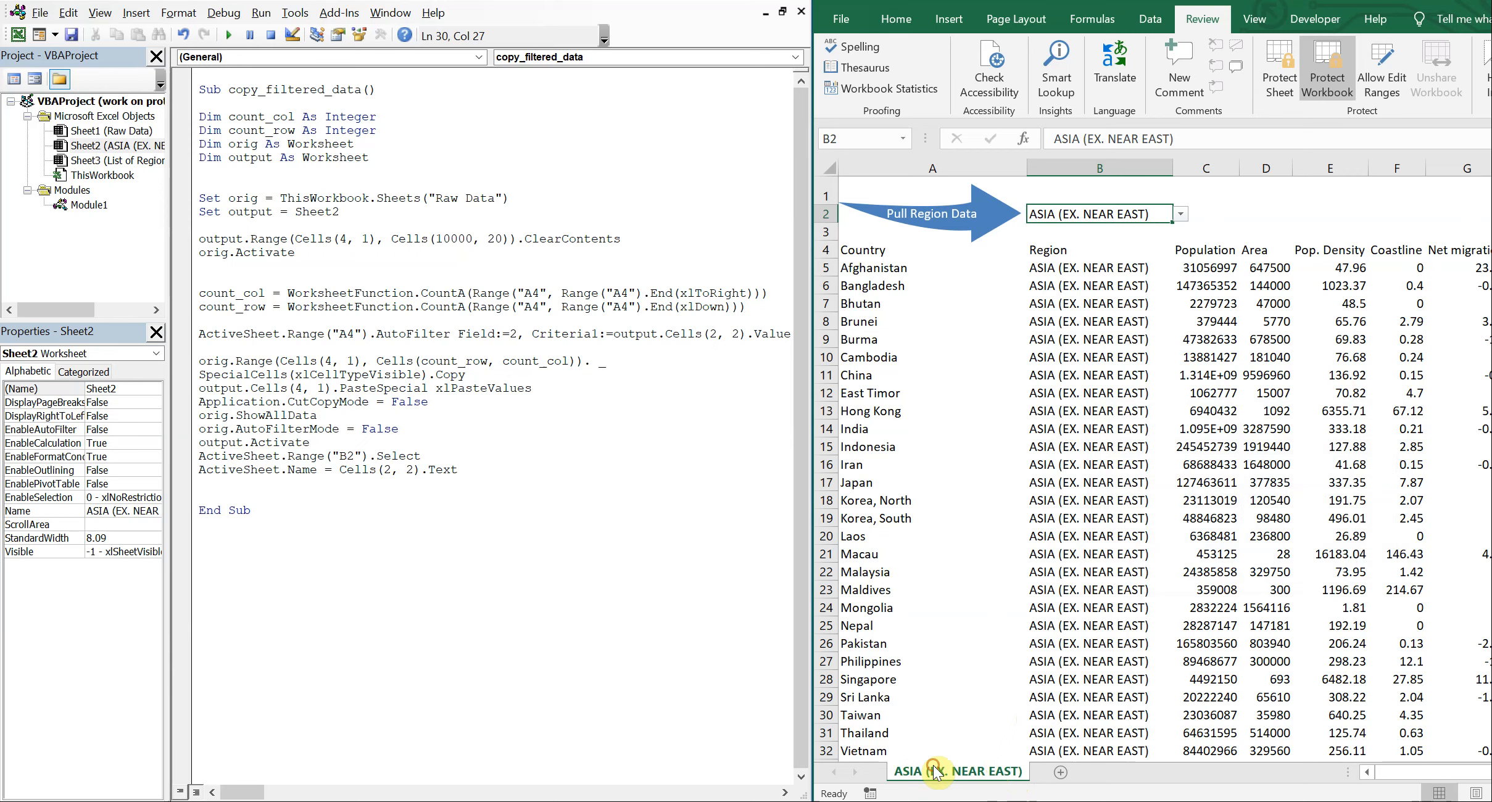
click(1099, 357)
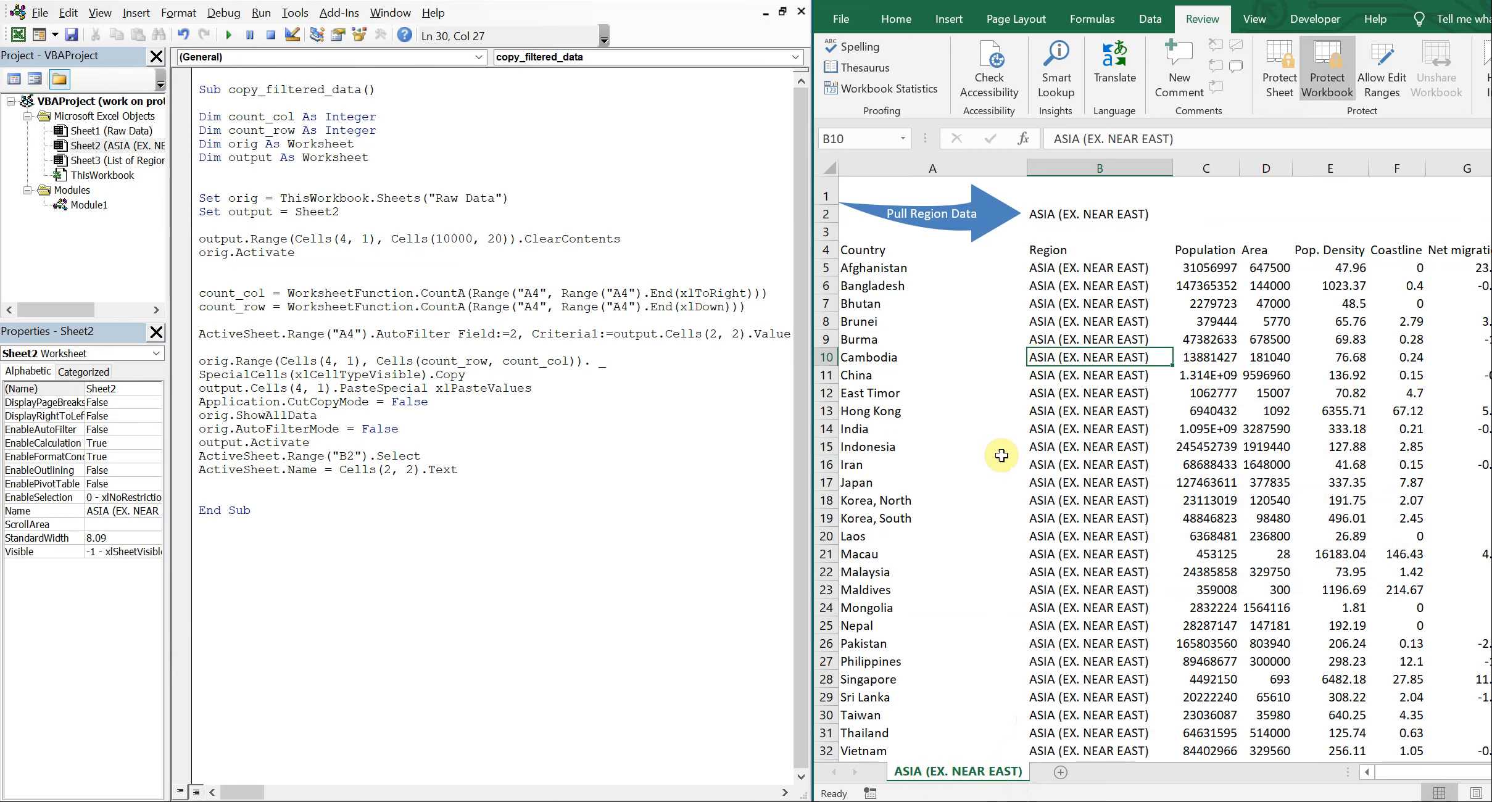
mouse_move(990, 285)
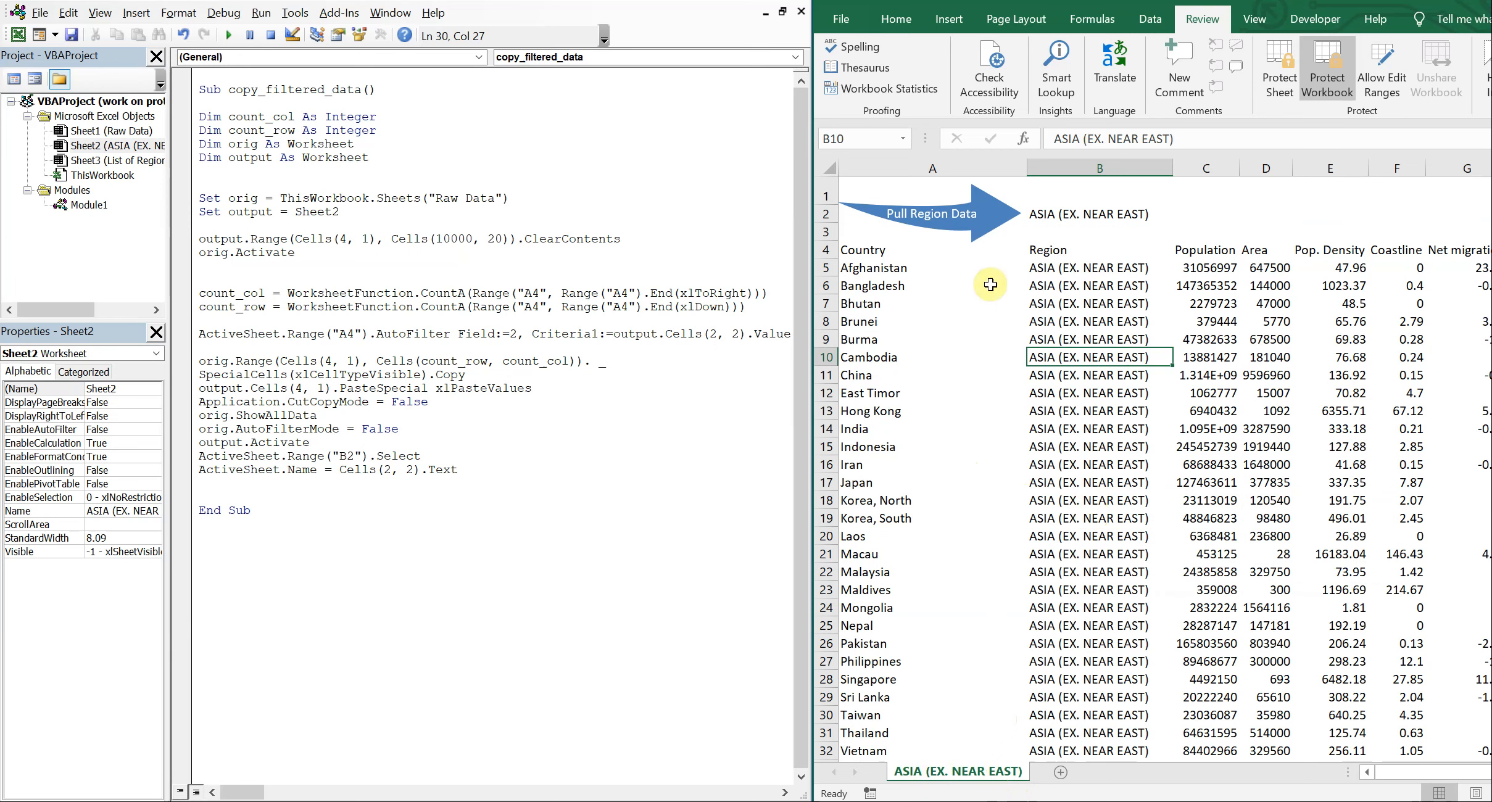
click(1098, 213)
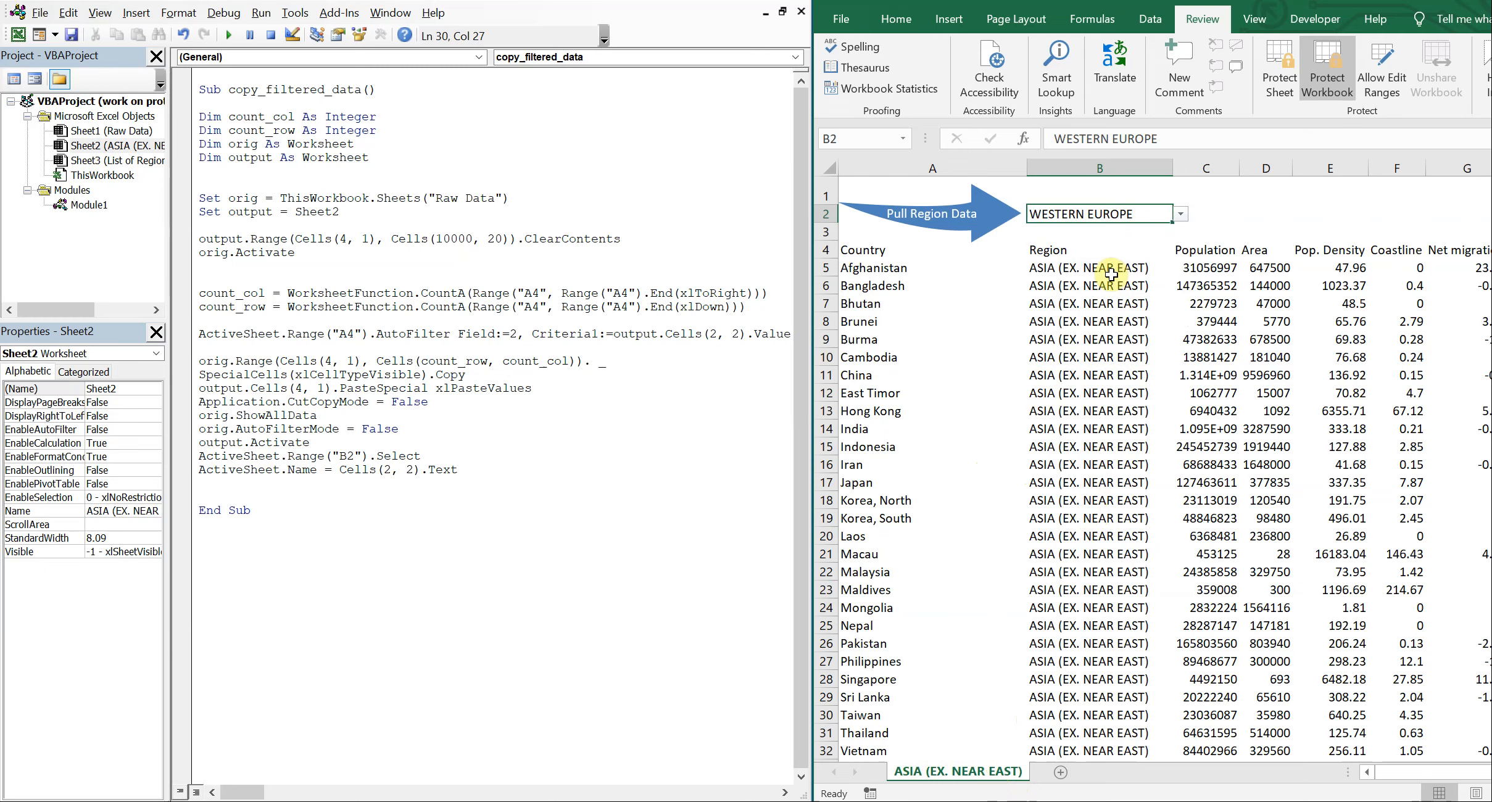
mouse_move(960, 230)
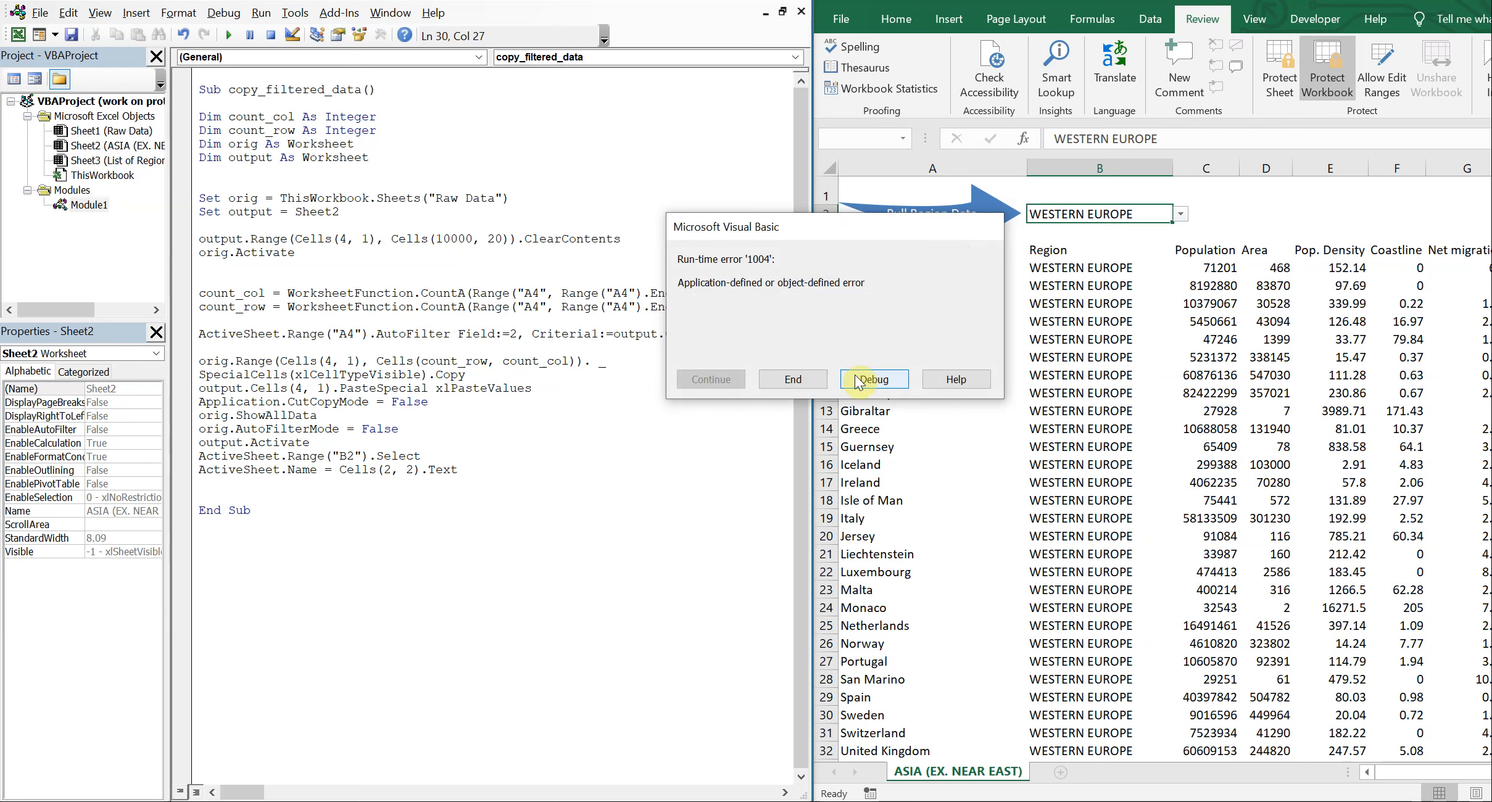
Step: Jump to the failing macro line and stop the paused macro
click(872, 379)
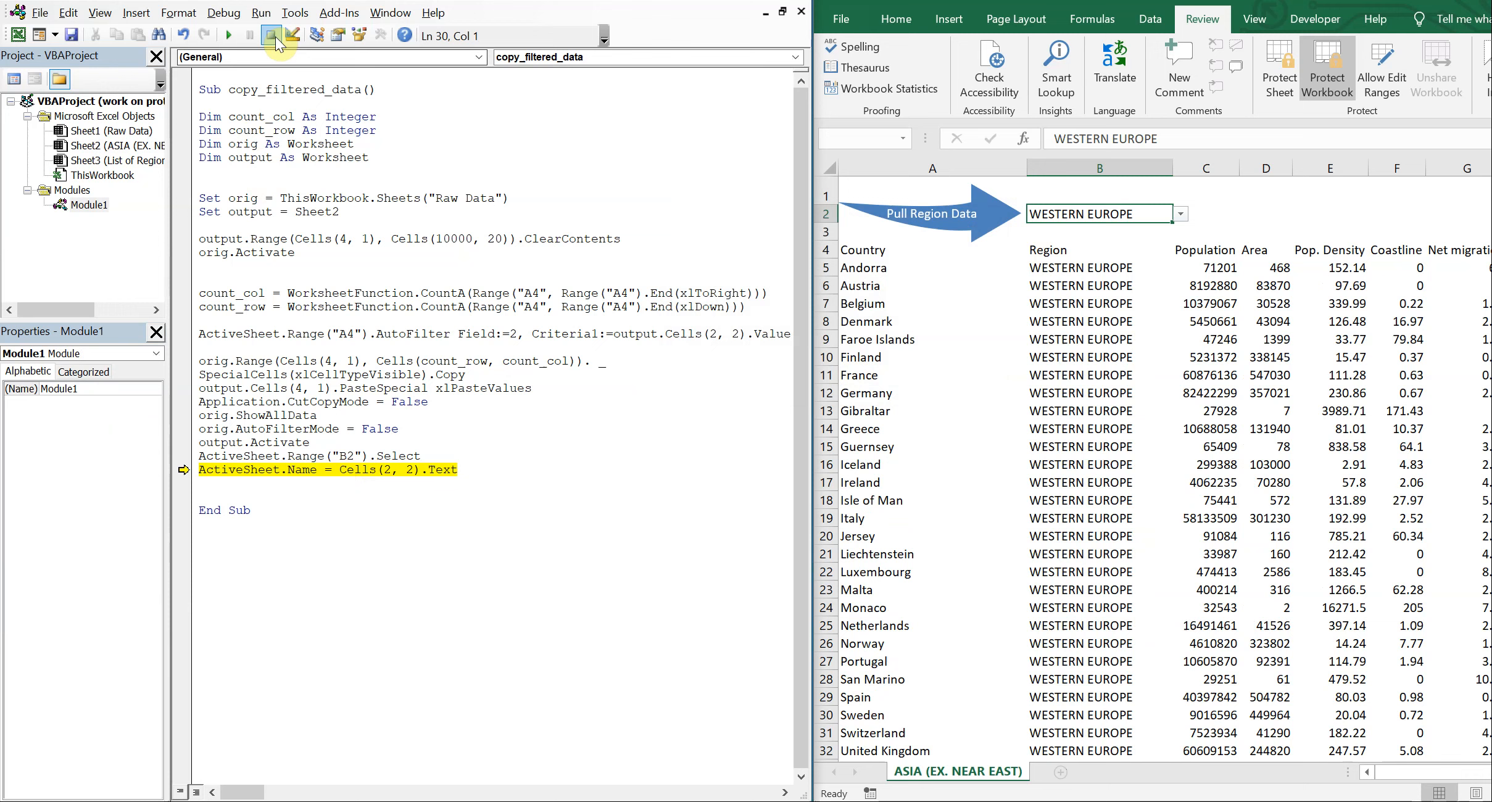
click(272, 34)
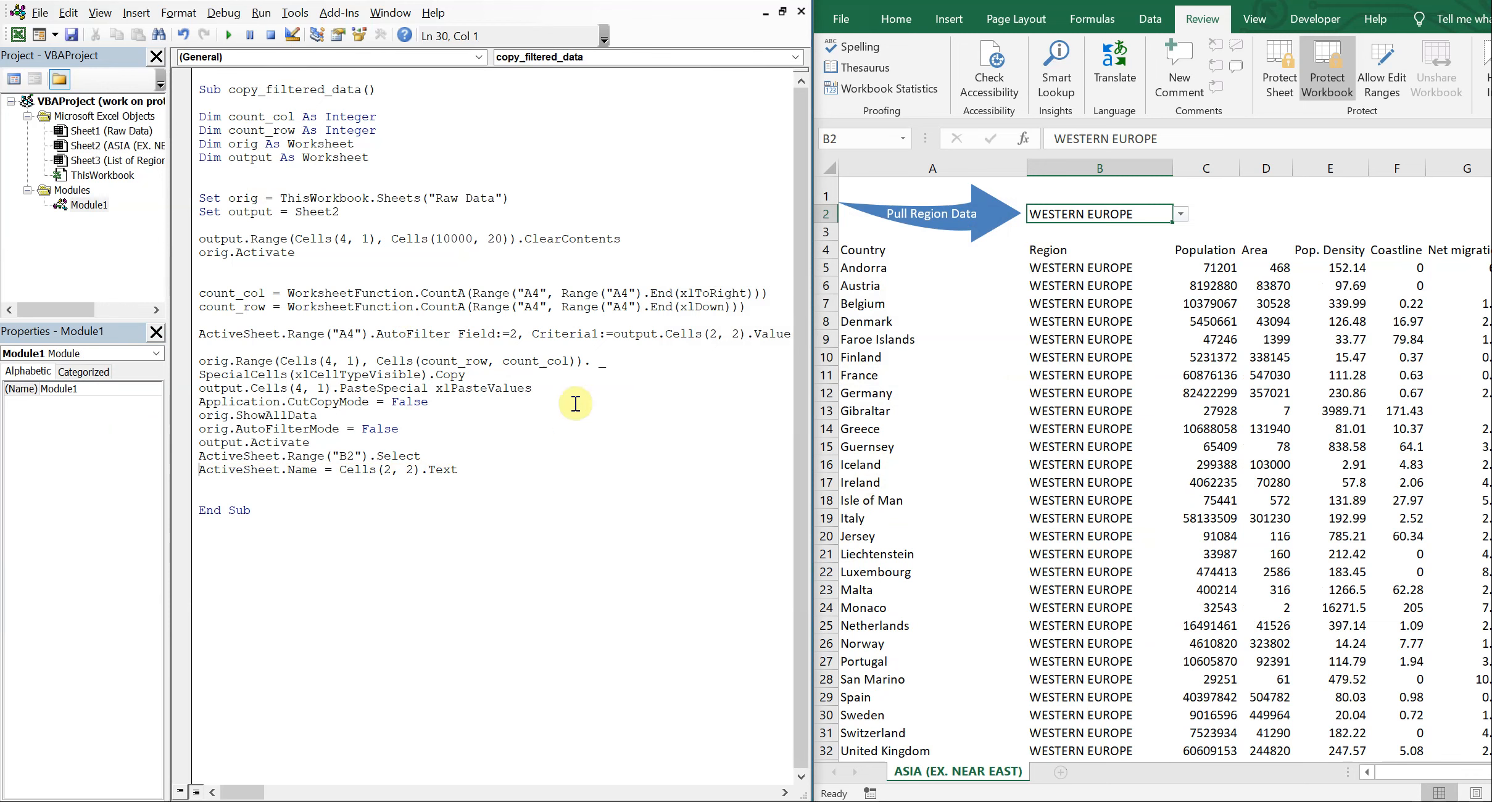
click(241, 549)
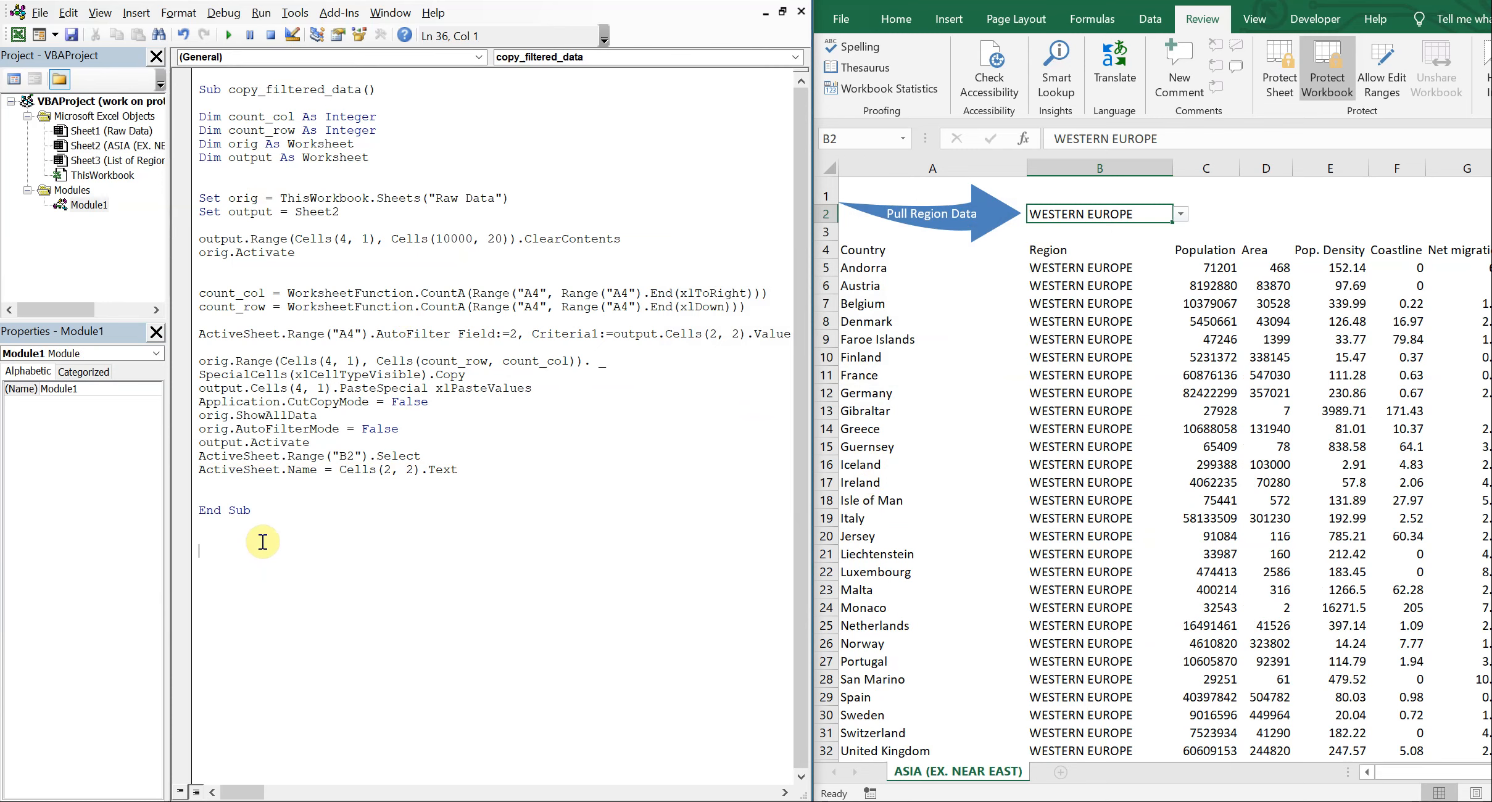
mouse_move(223, 235)
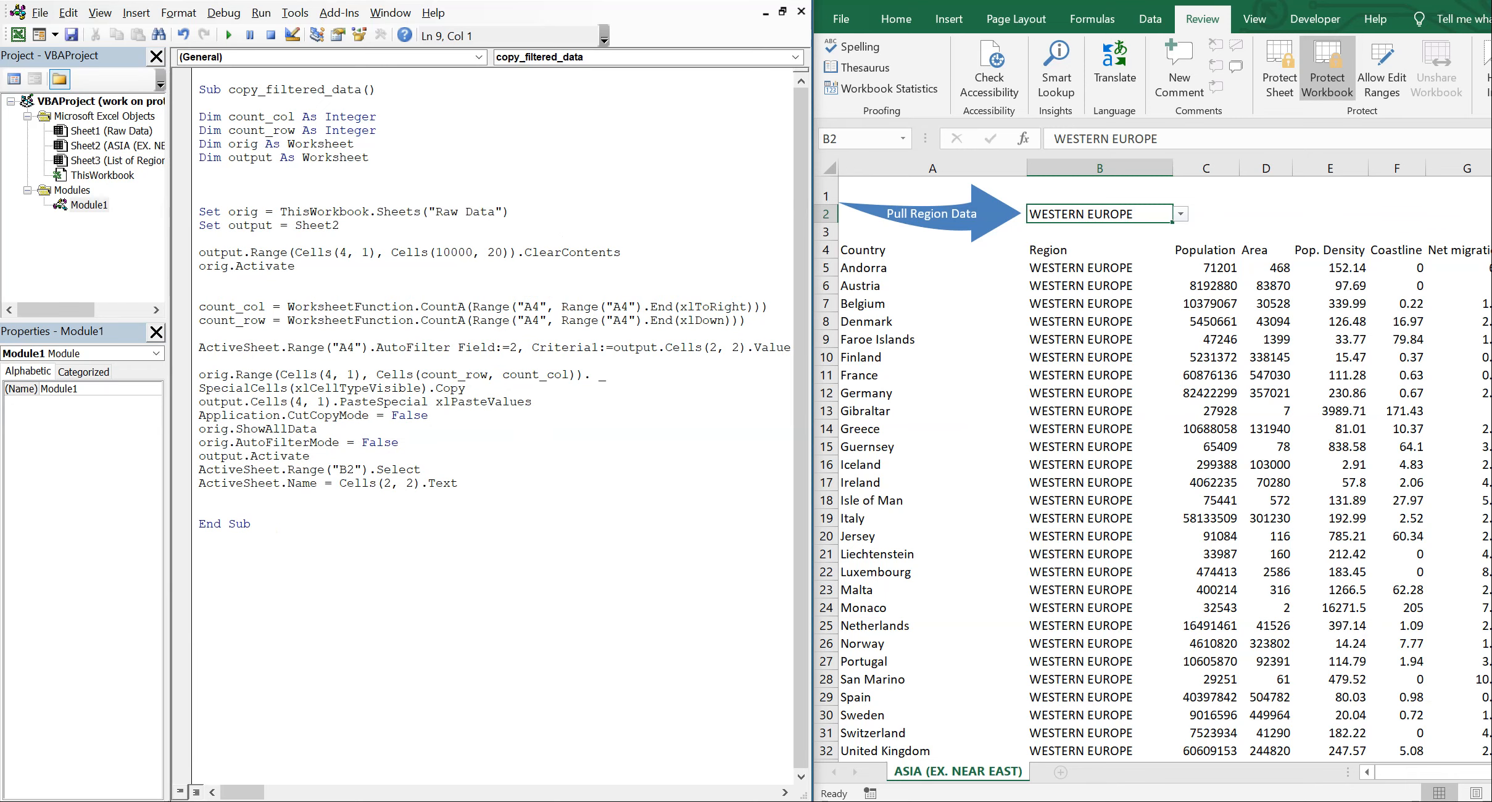
text(ThisWorkbook.Unprotect ")
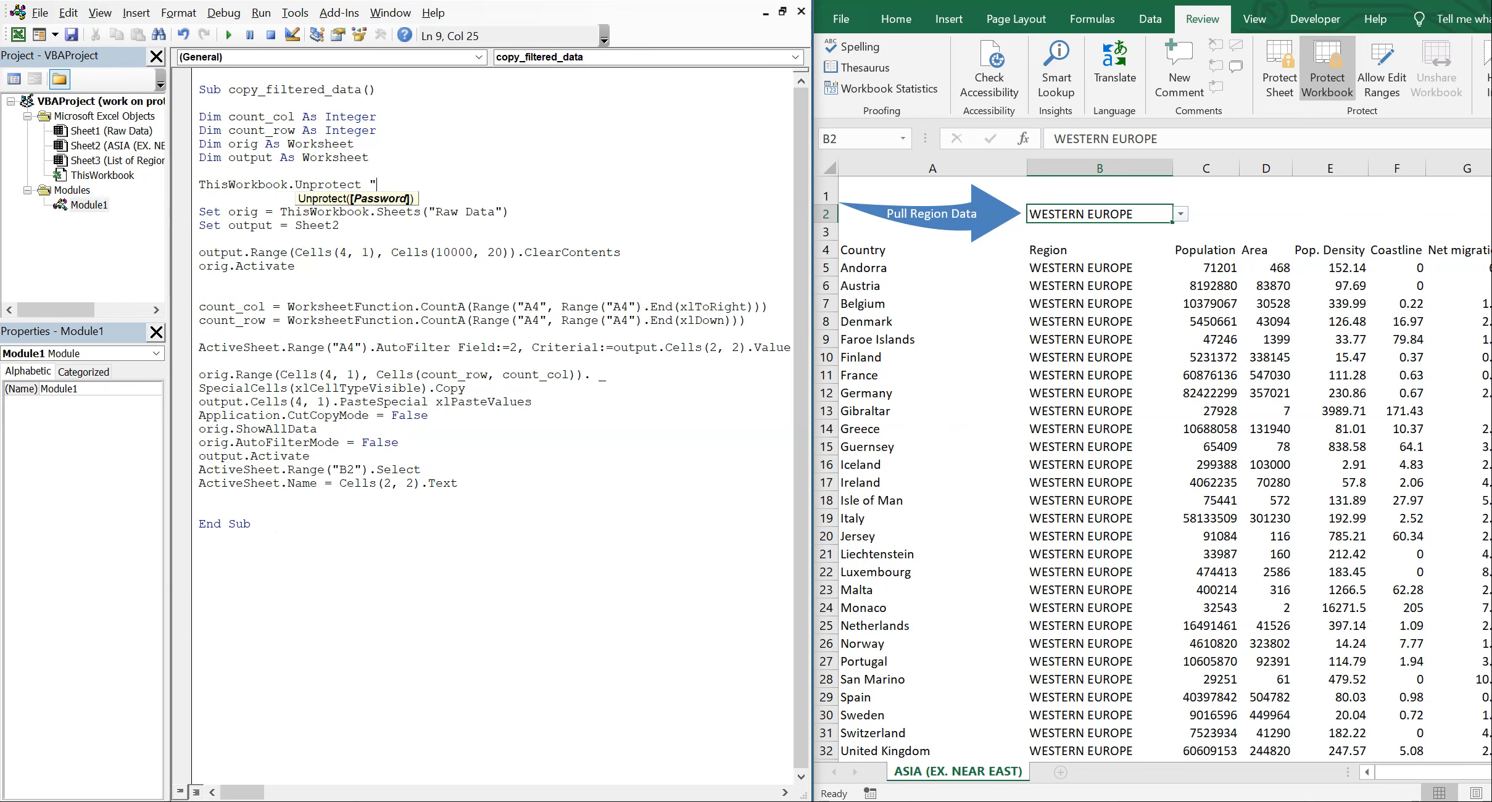
text(password)
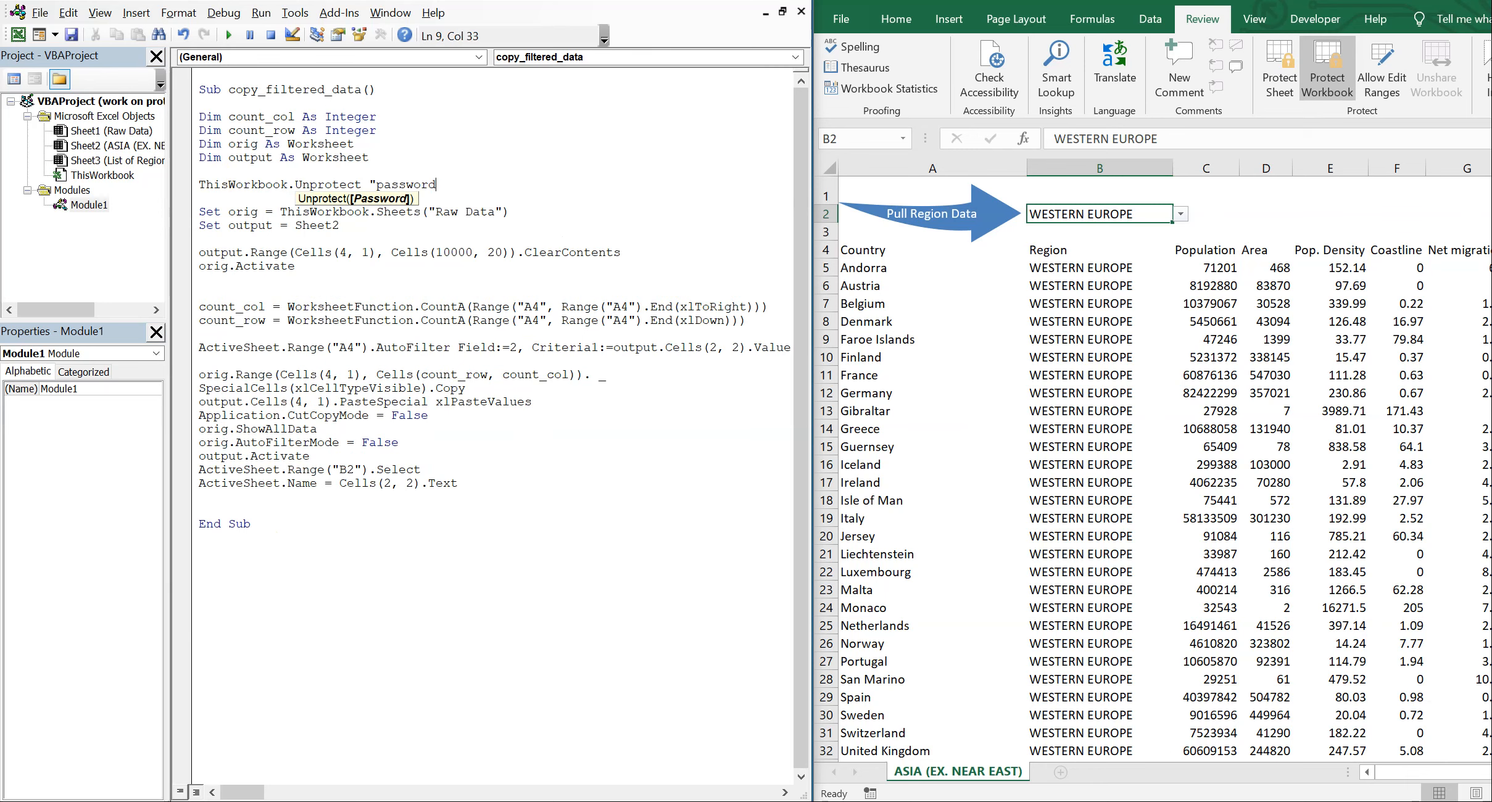
key(BackSpace)
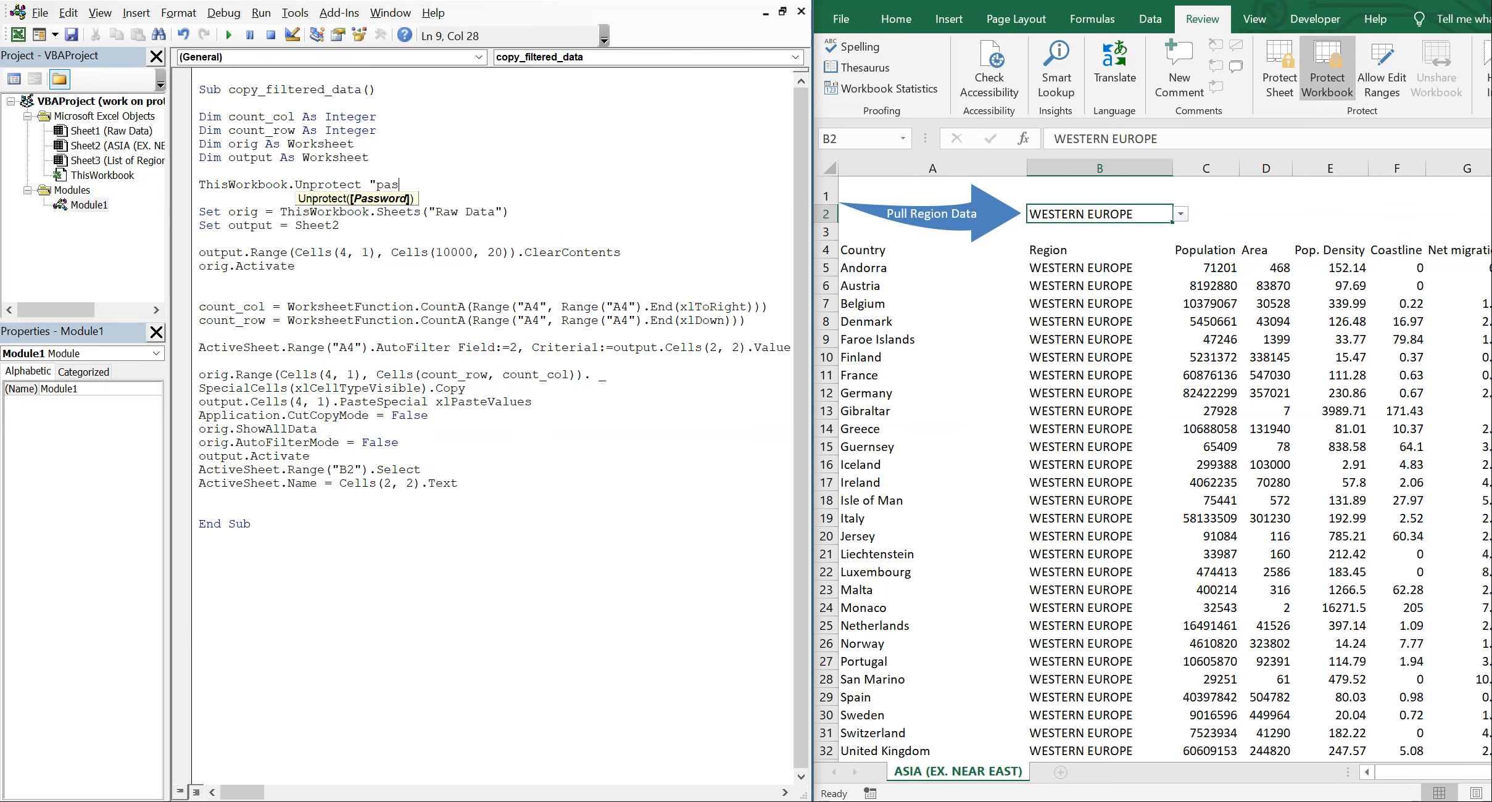
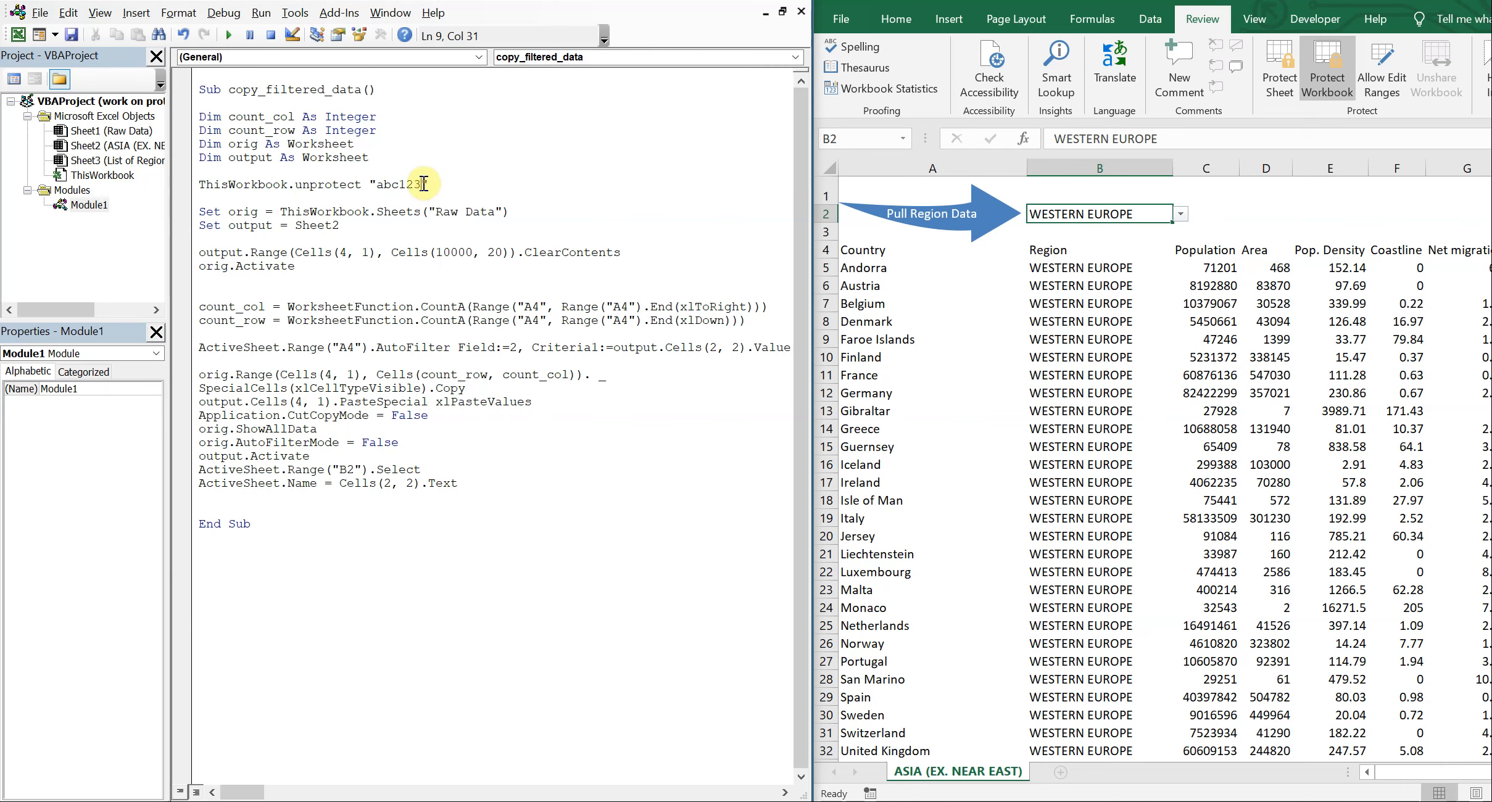
text(password")
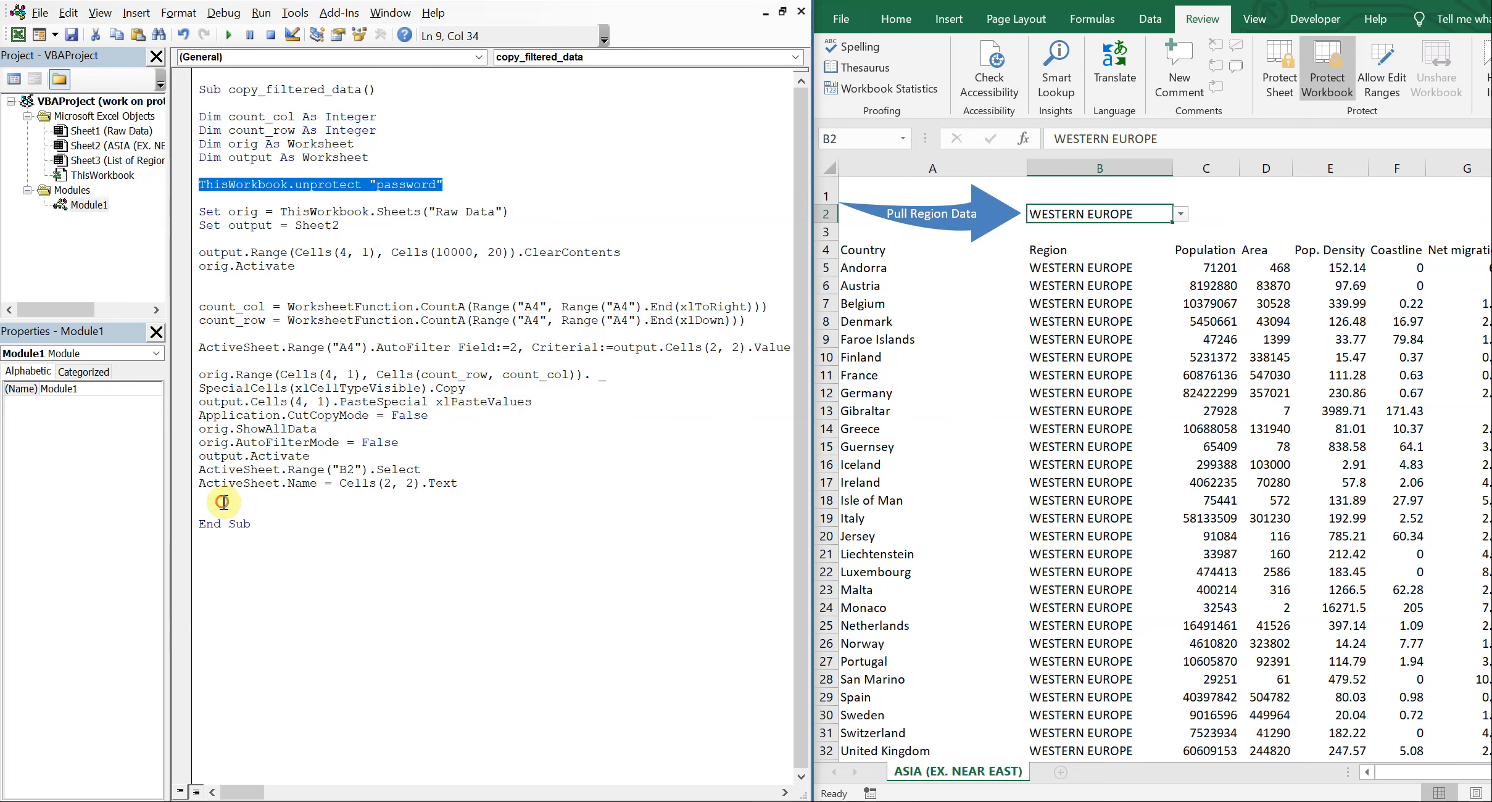
right_click(224, 502)
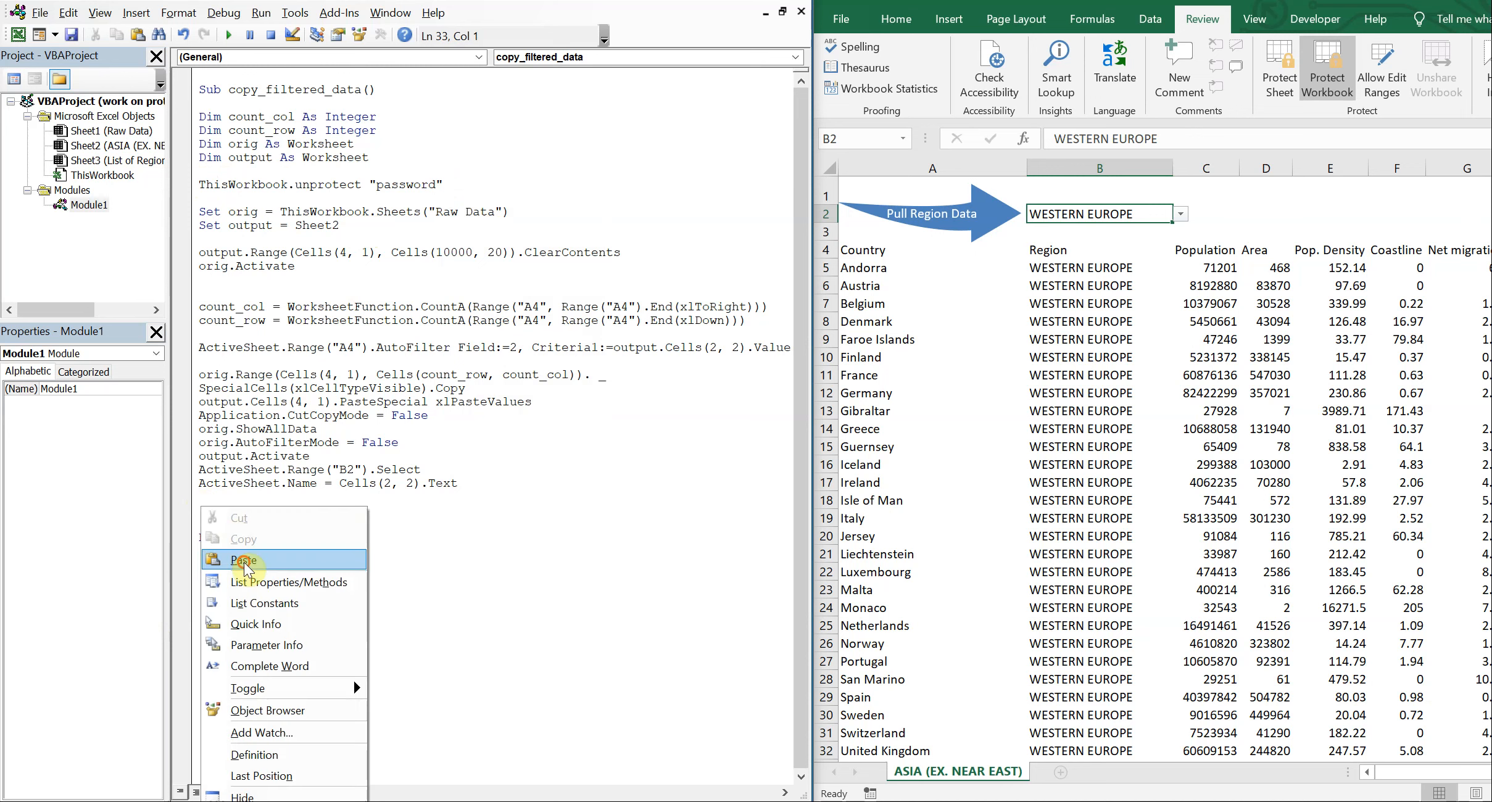
click(243, 559)
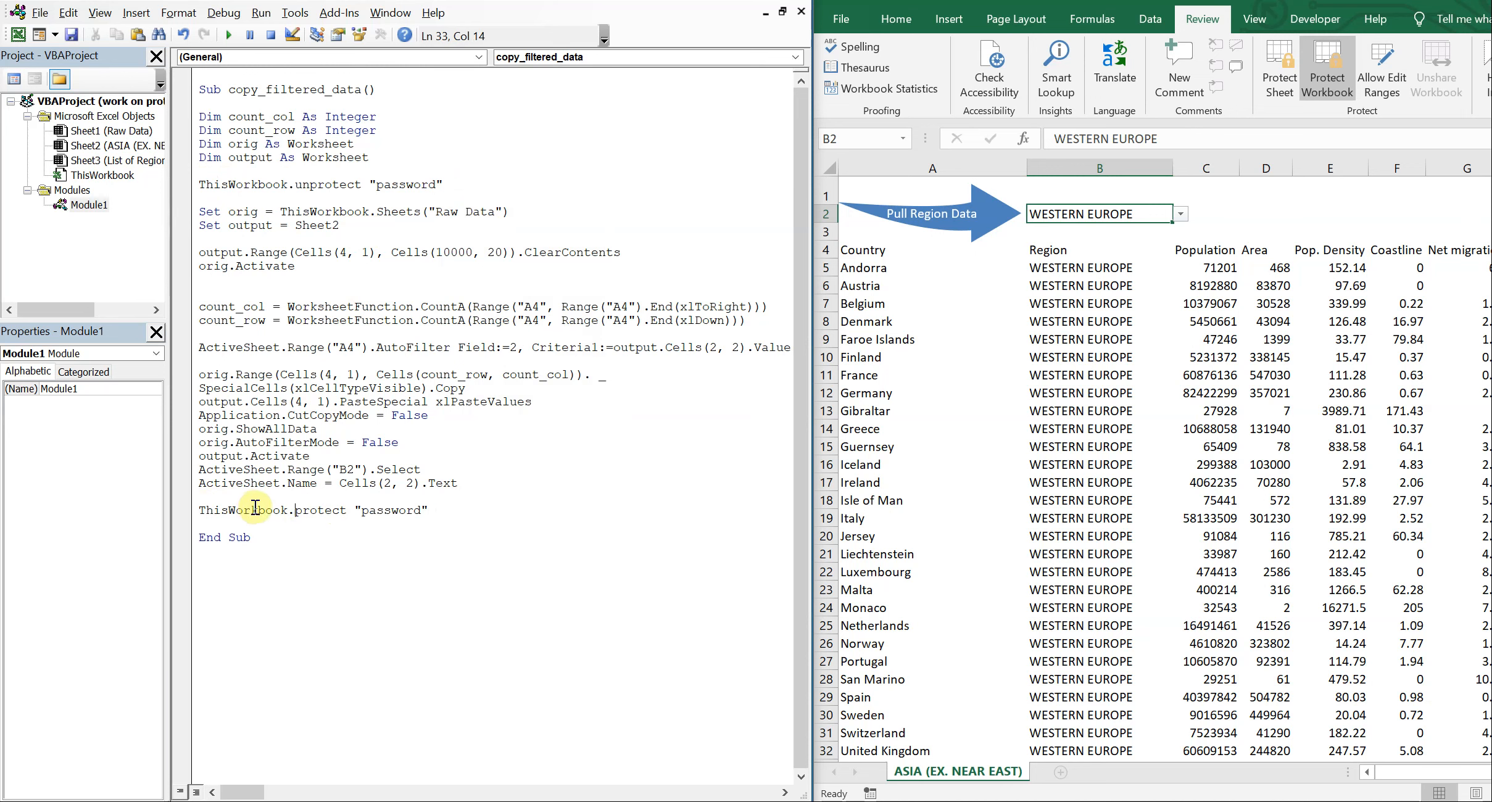
mouse_move(455, 195)
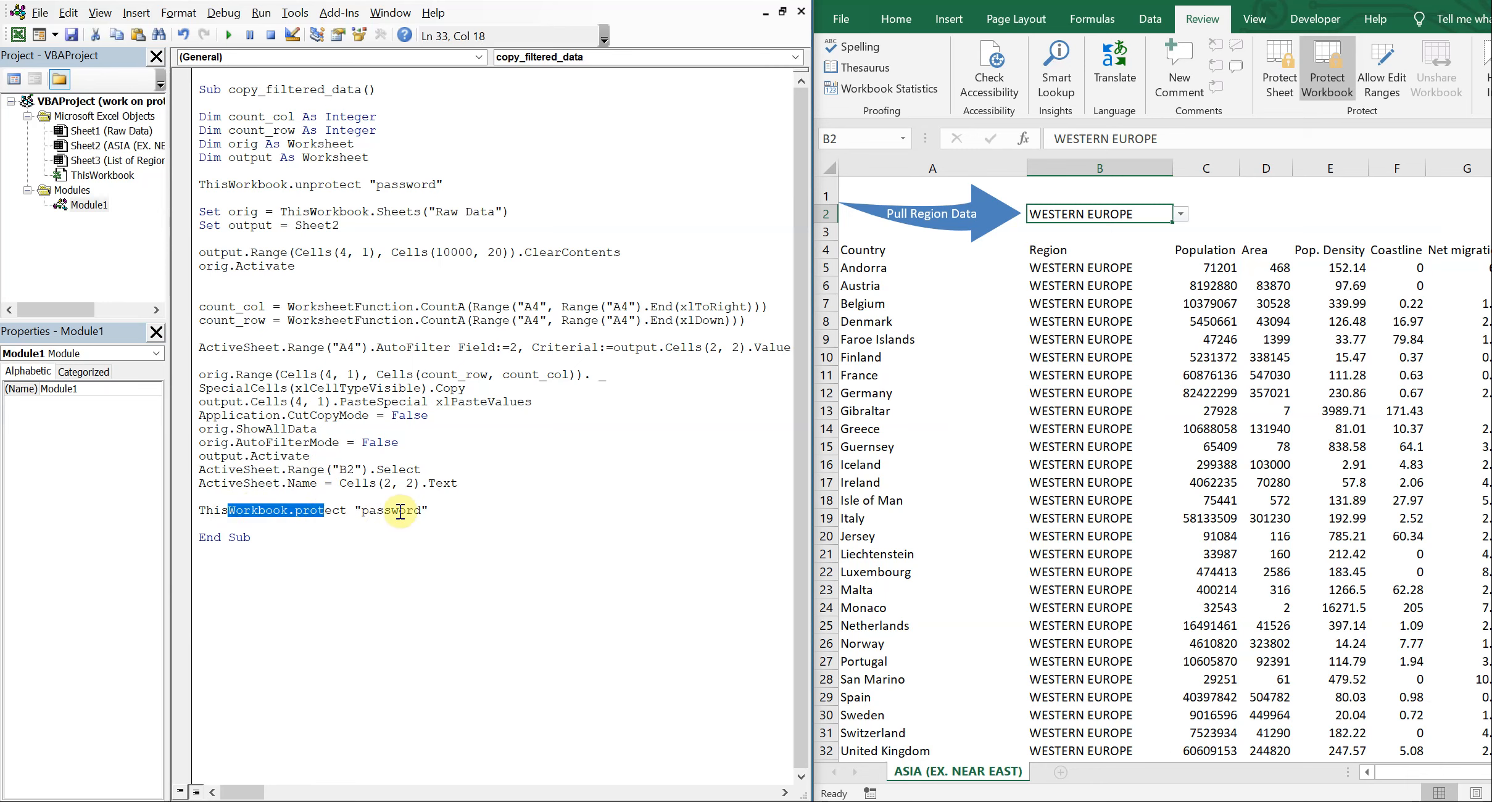
click(314, 562)
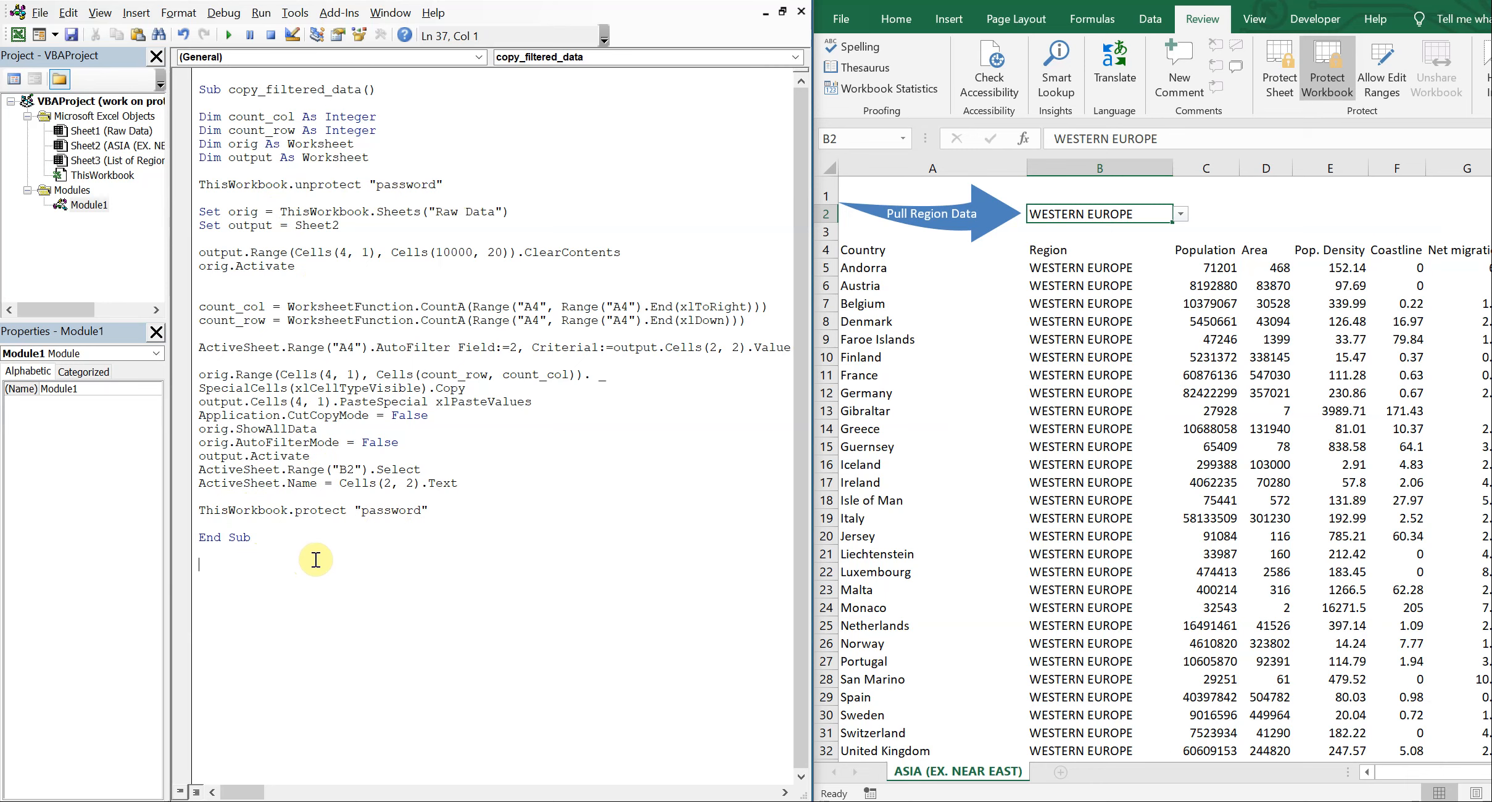
mouse_move(267, 560)
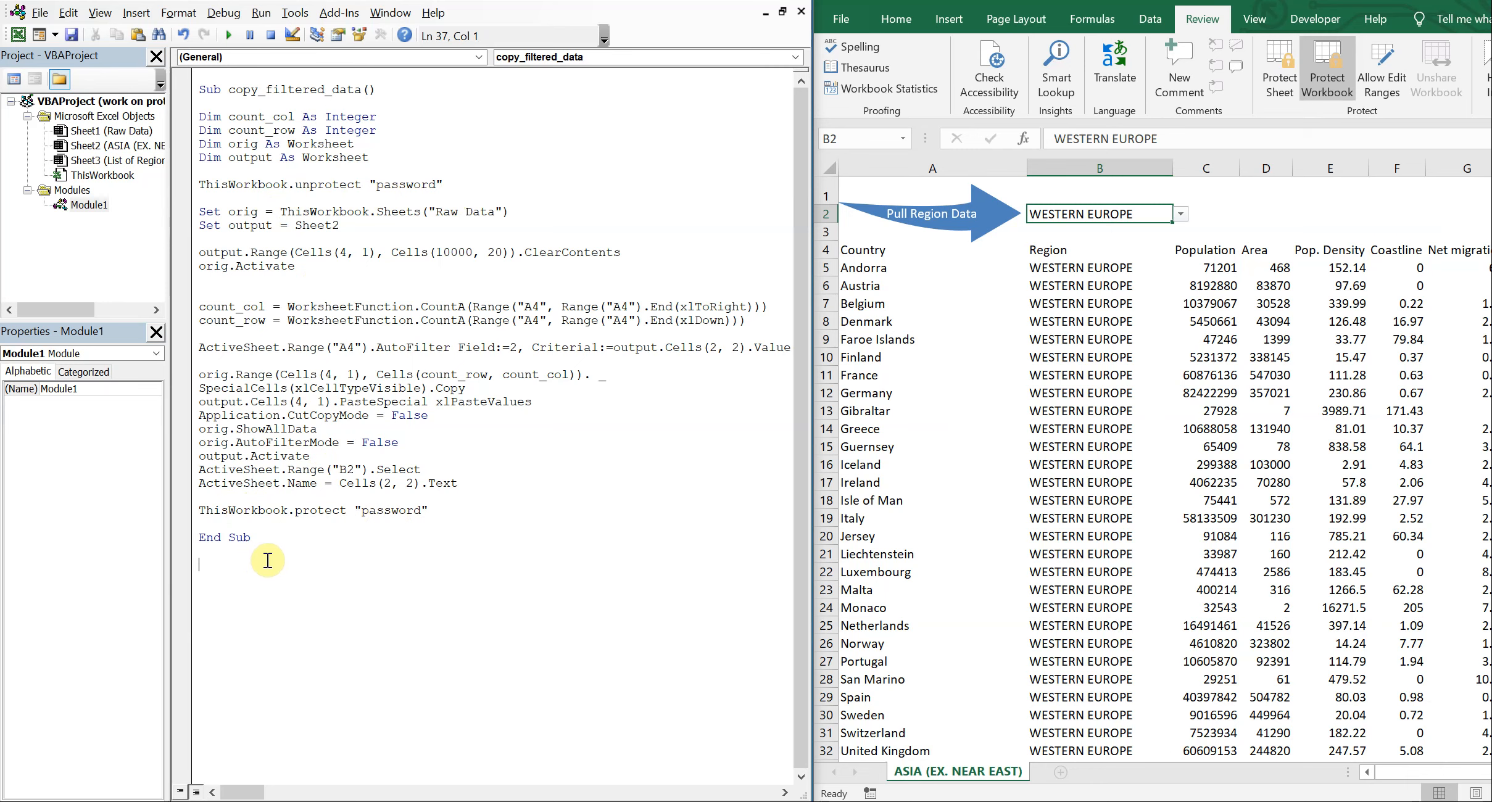
text(s)
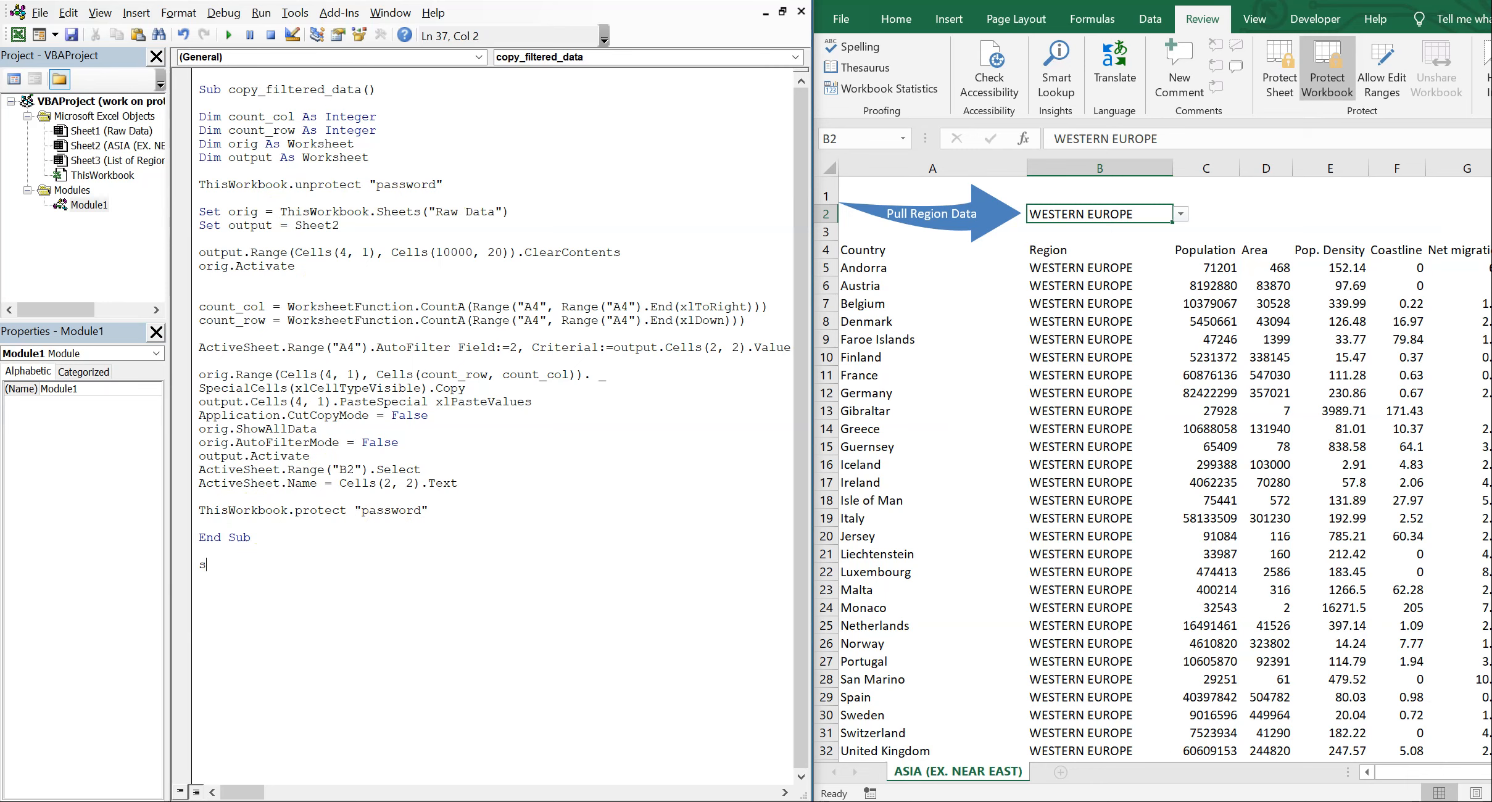
text(u)
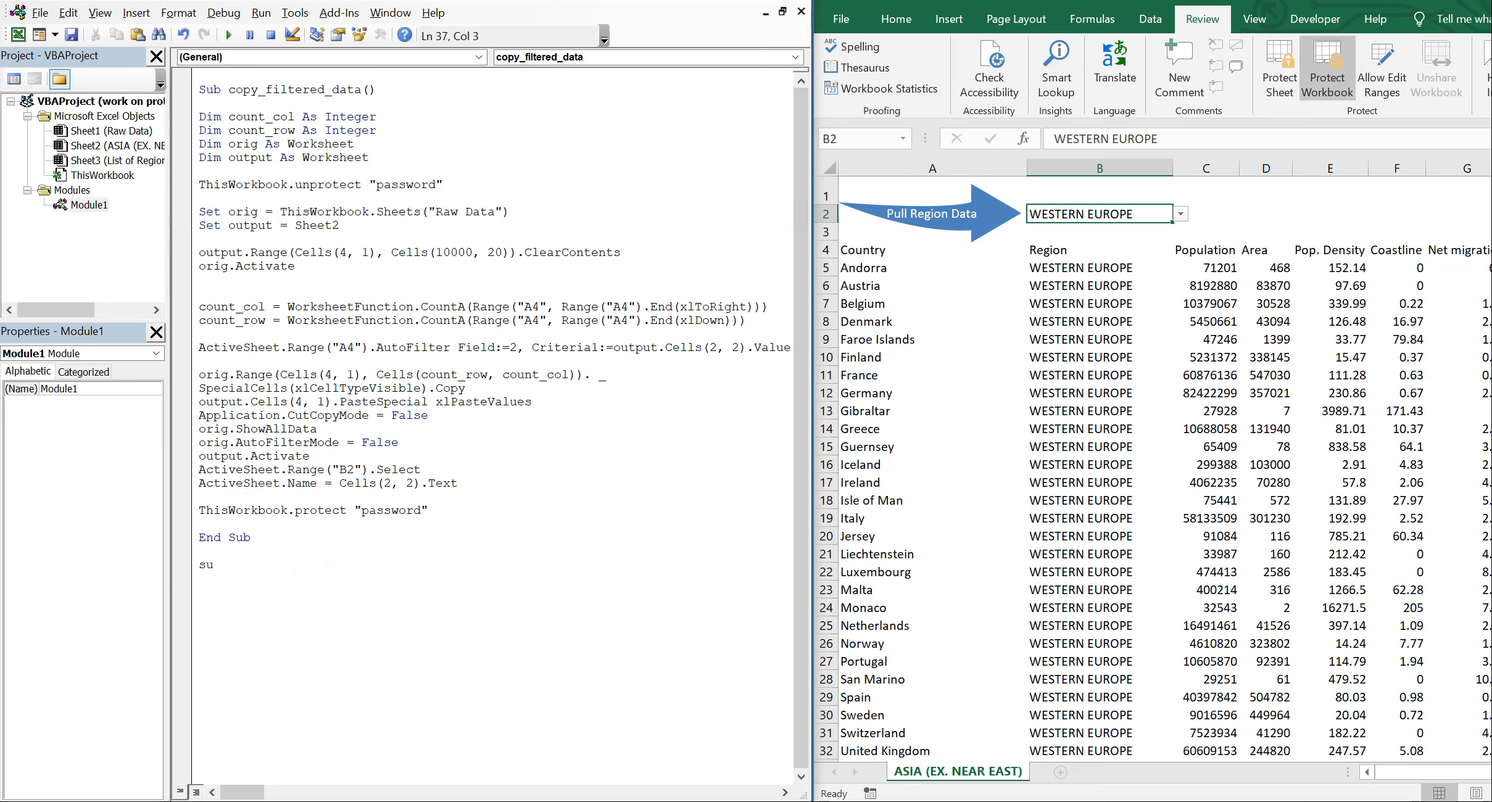
text(b unprot)
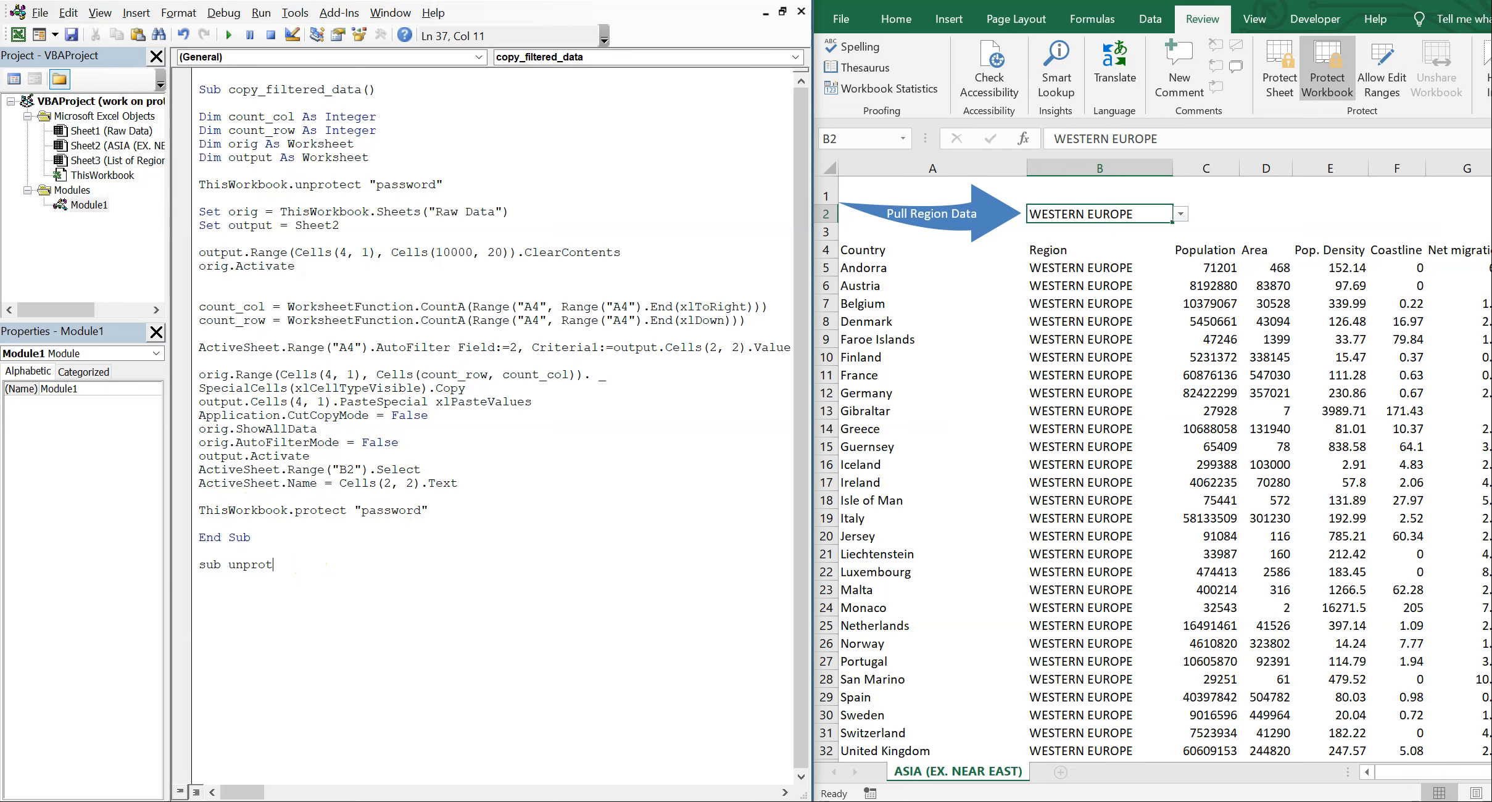
key(enter)
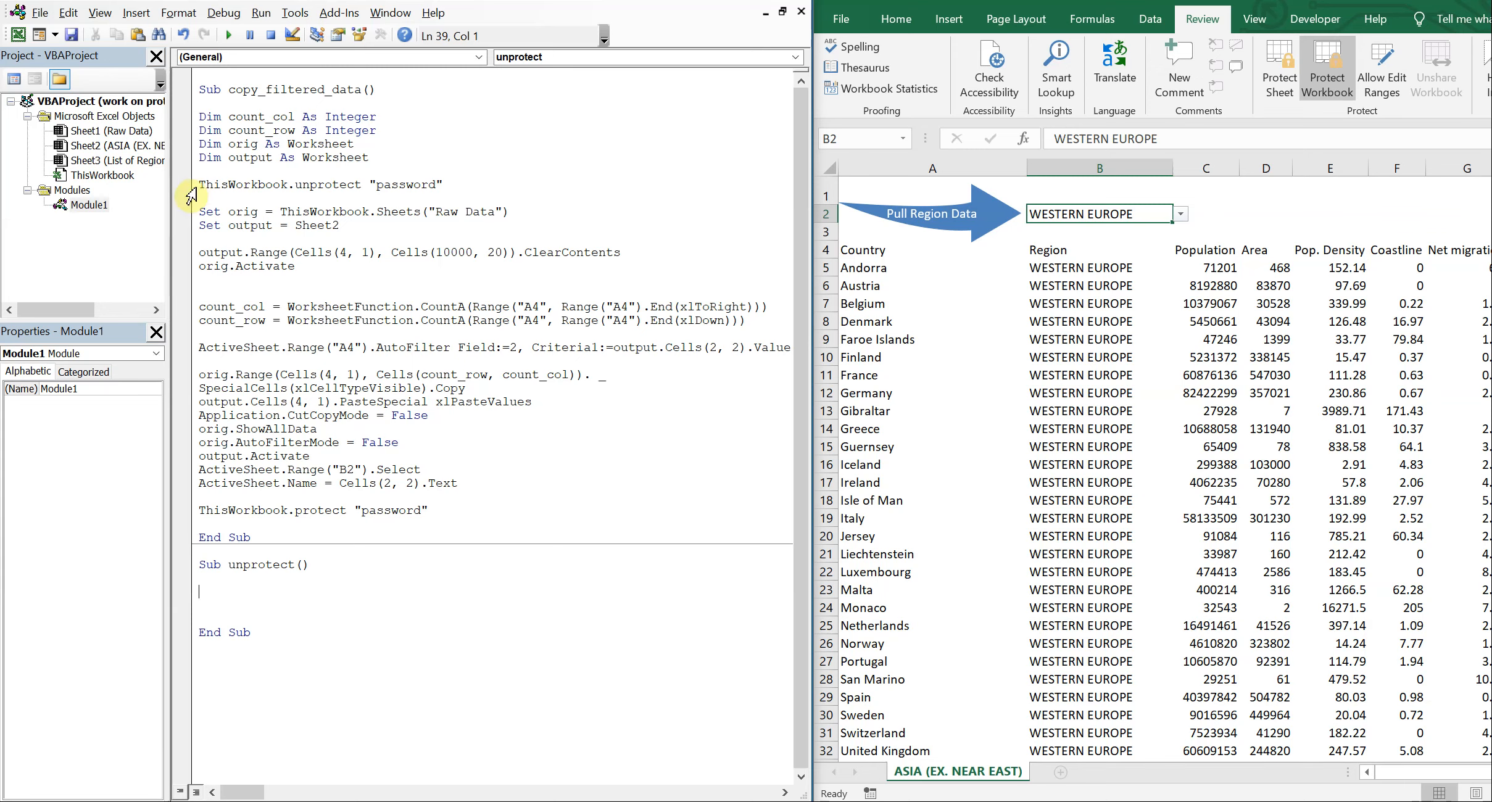
right_click(314, 184)
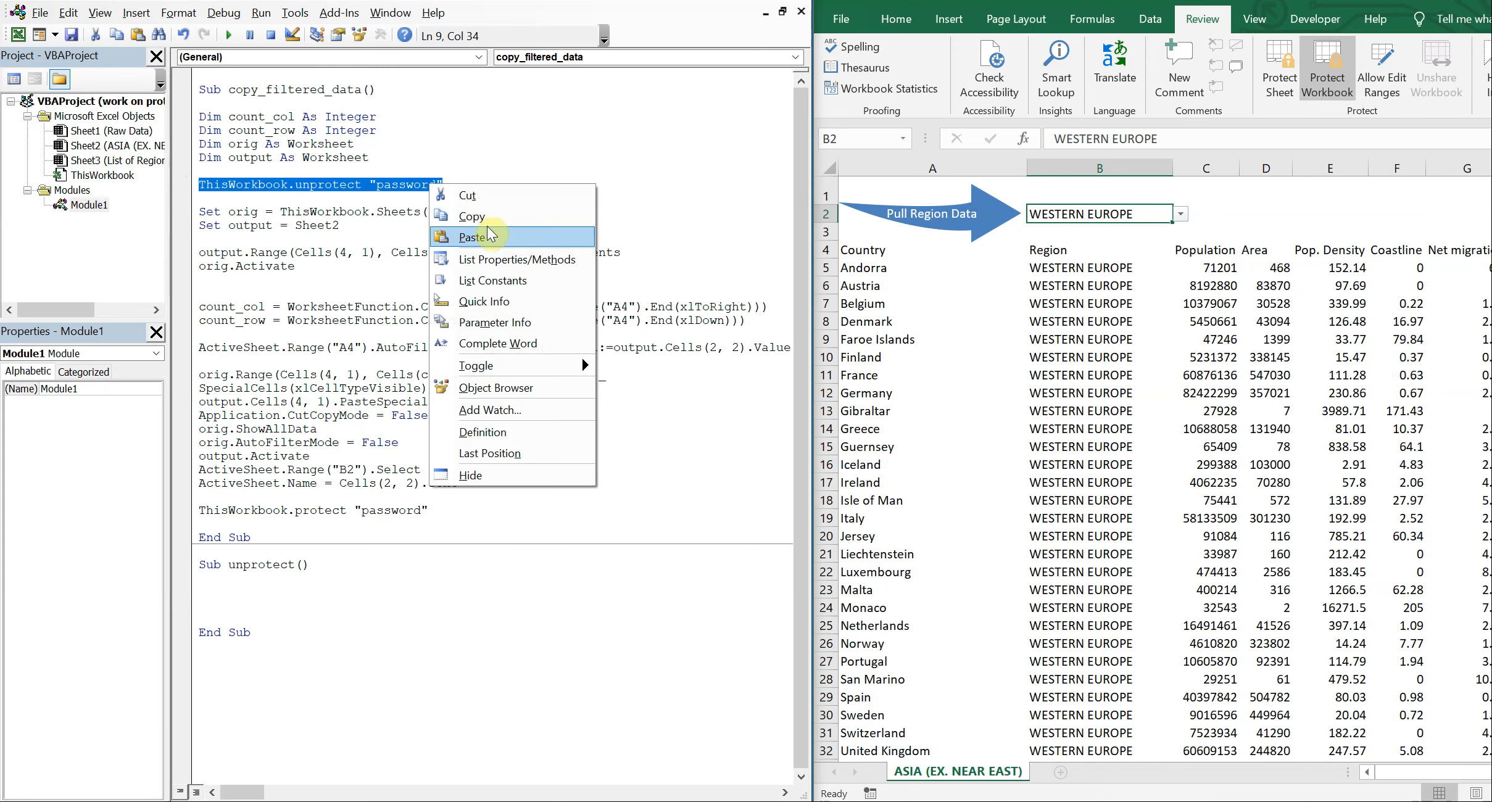
mouse_move(488, 216)
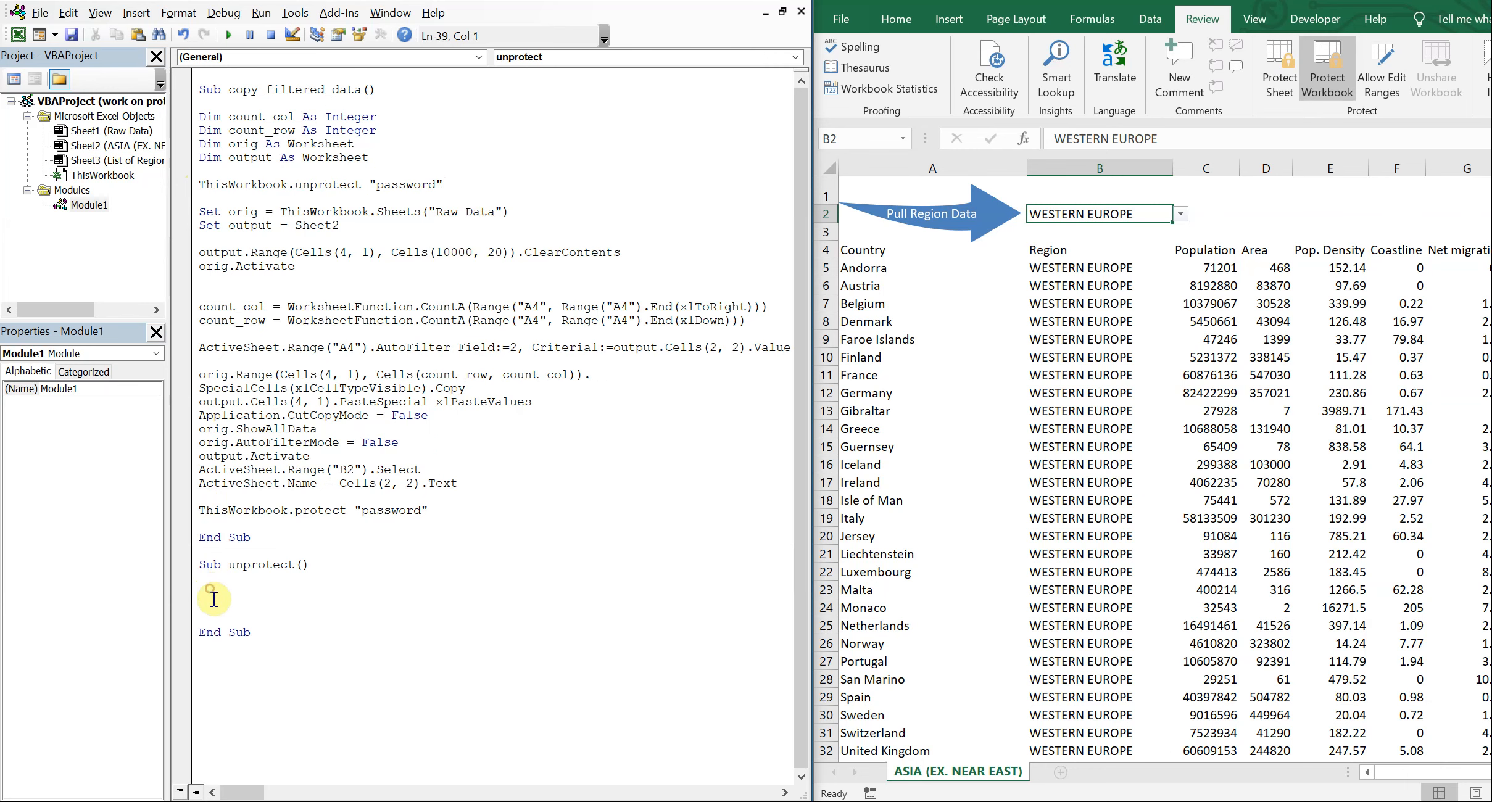
text(ThisWorkbook.unprotect "password")
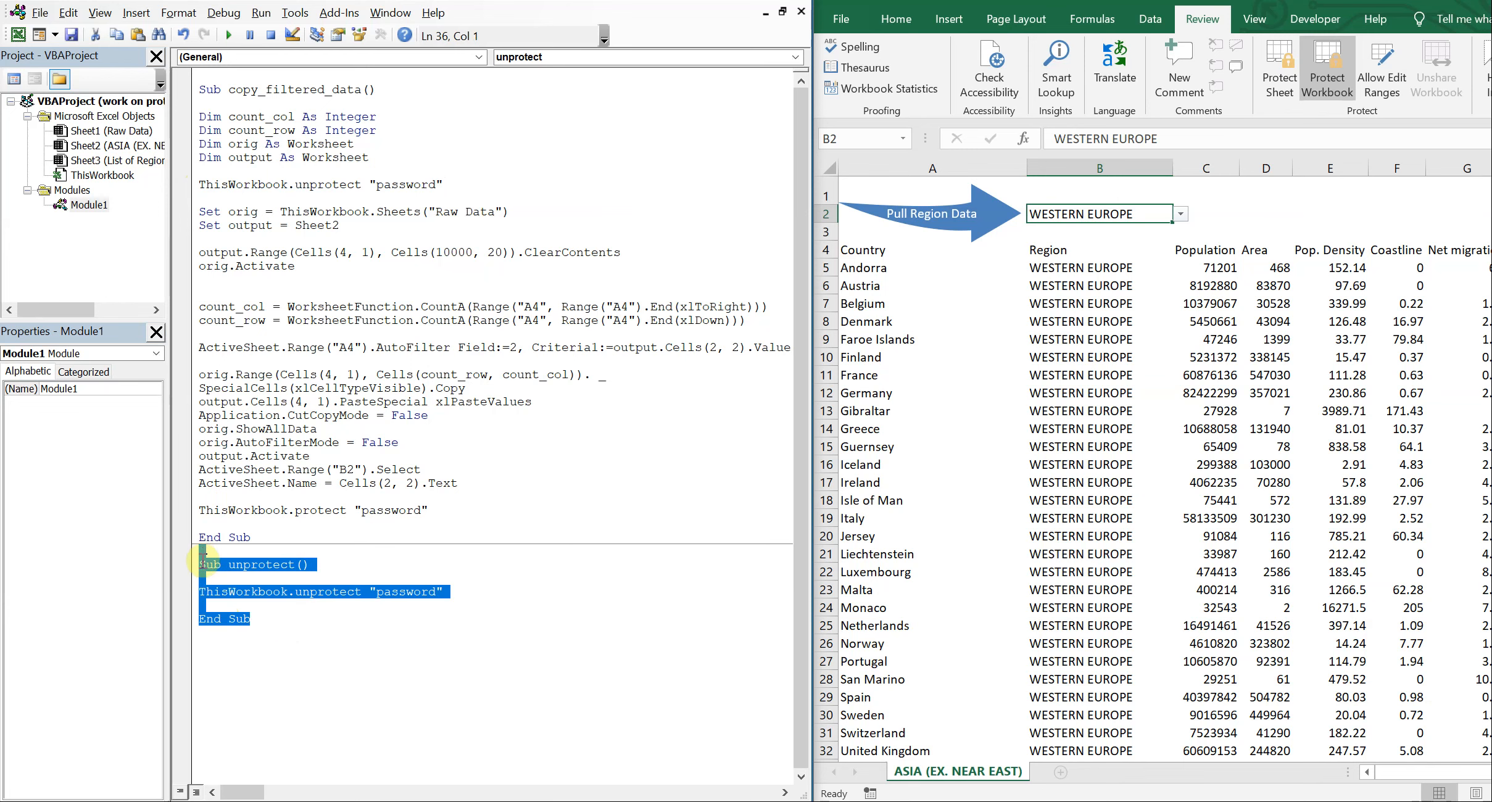
Step: Paste a copy of the unprotect sub below it to form the protect sub
click(219, 655)
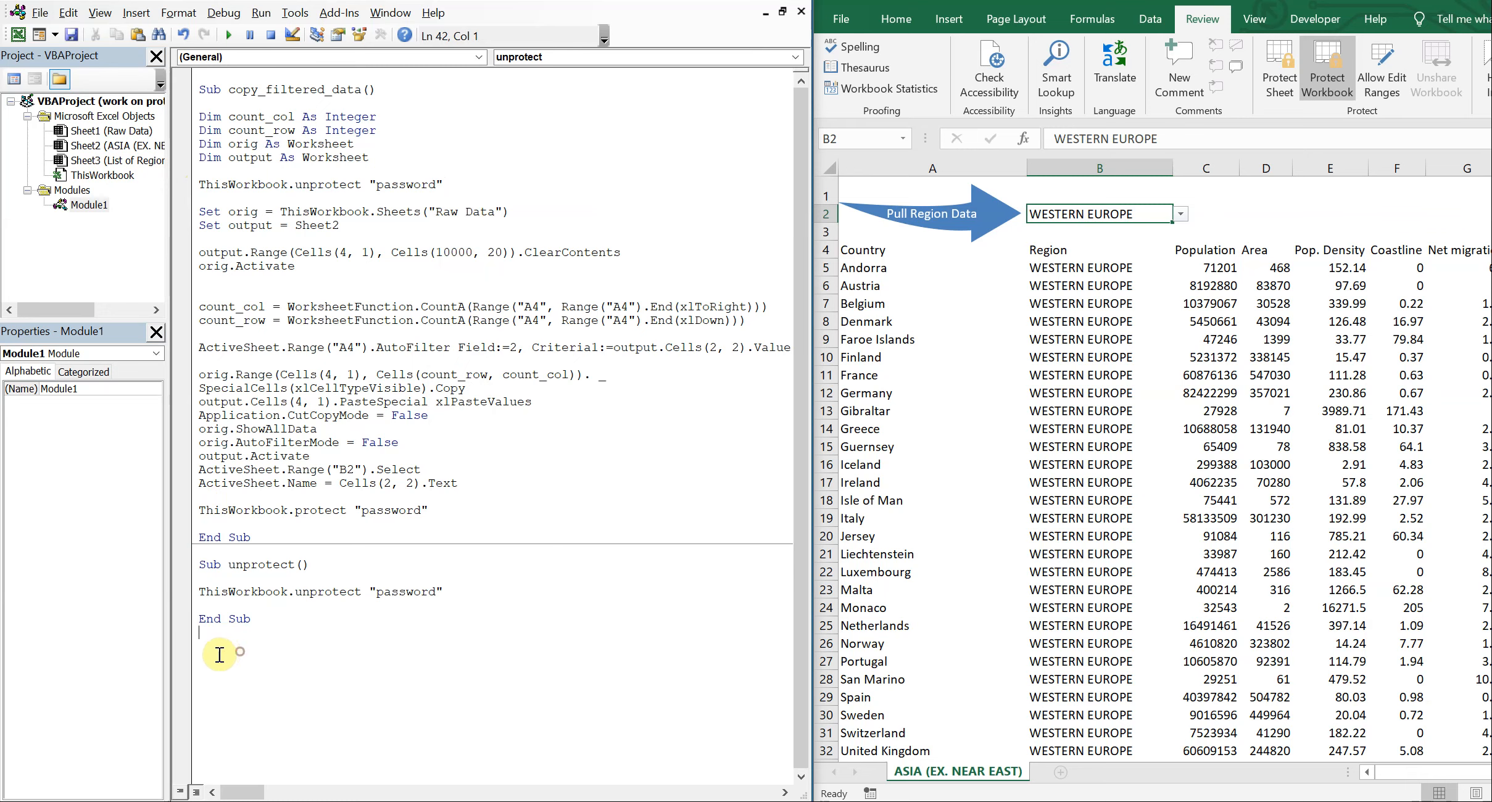
right_click(219, 655)
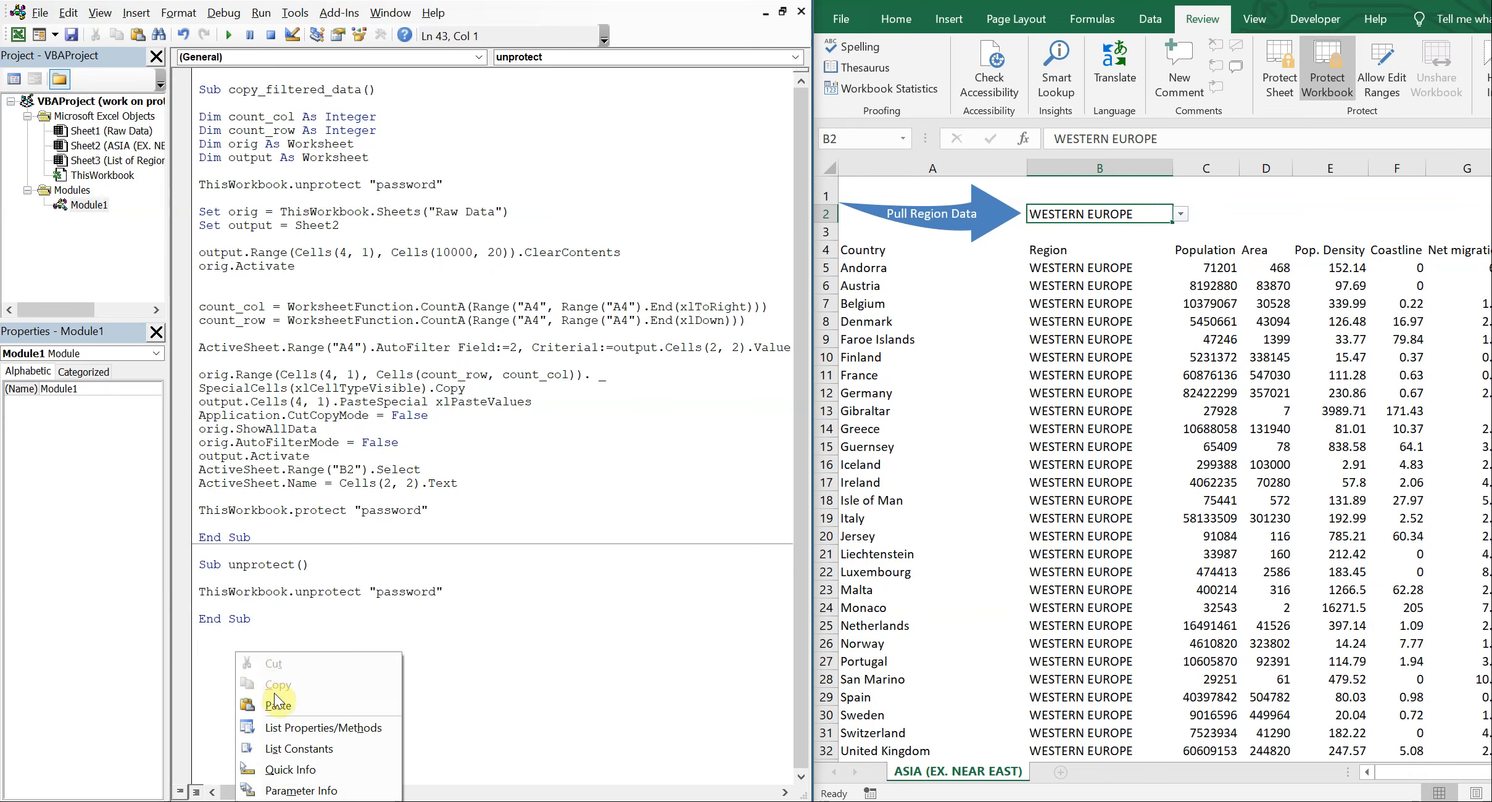
click(277, 704)
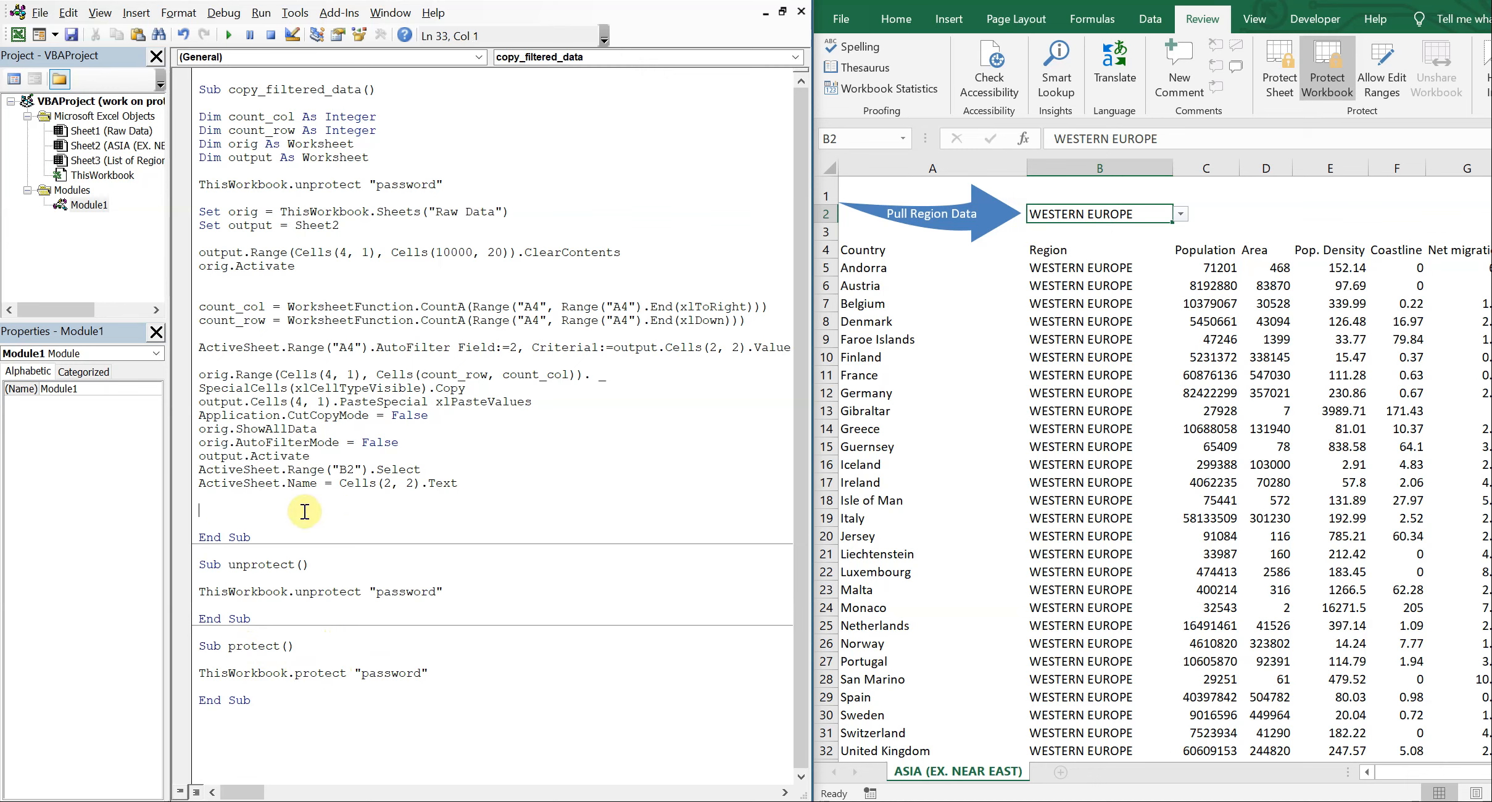
Step: Insert a protect call before End Sub and replace the opening password line with unprotect
text(proe)
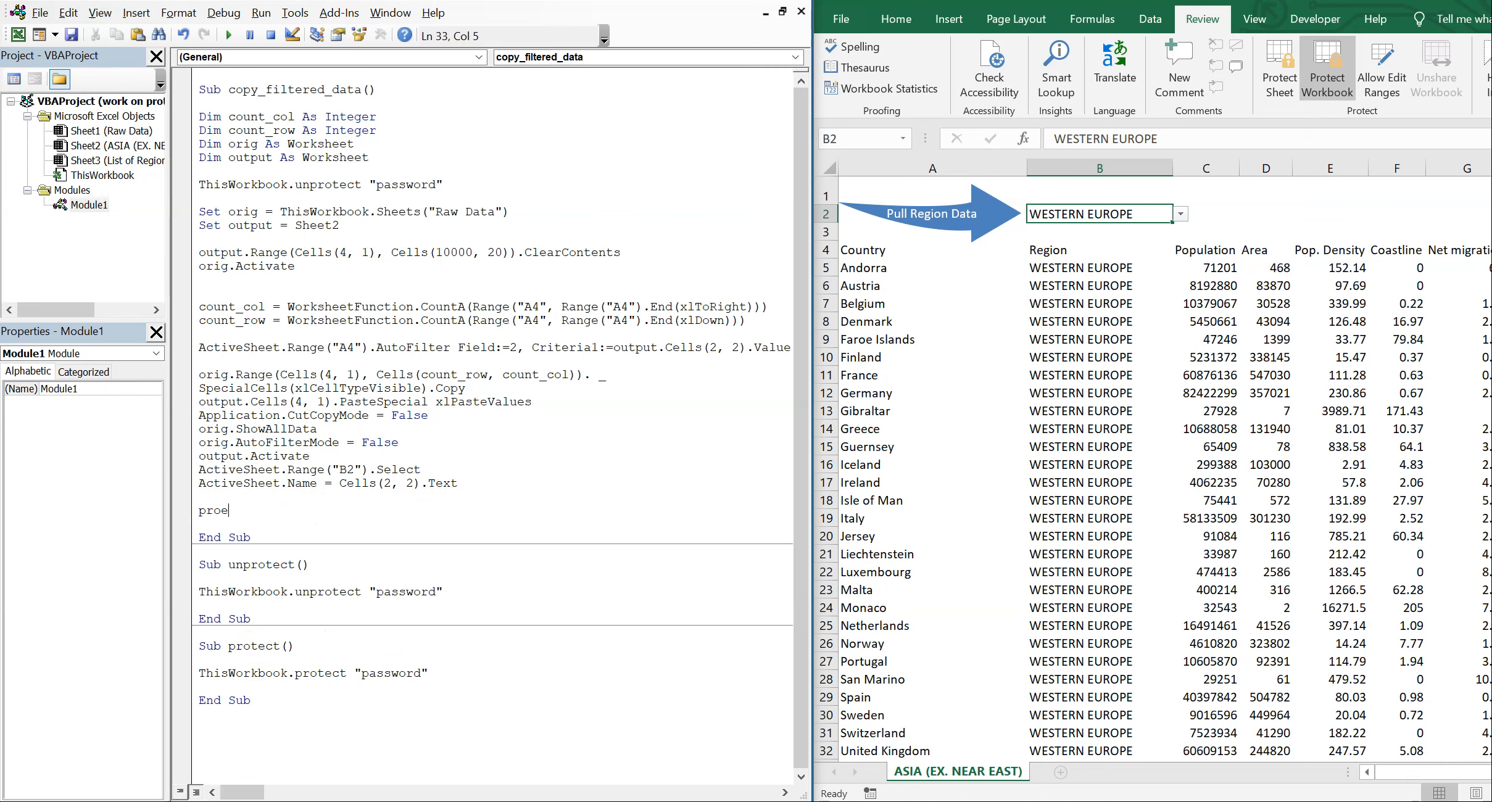
text(tect)
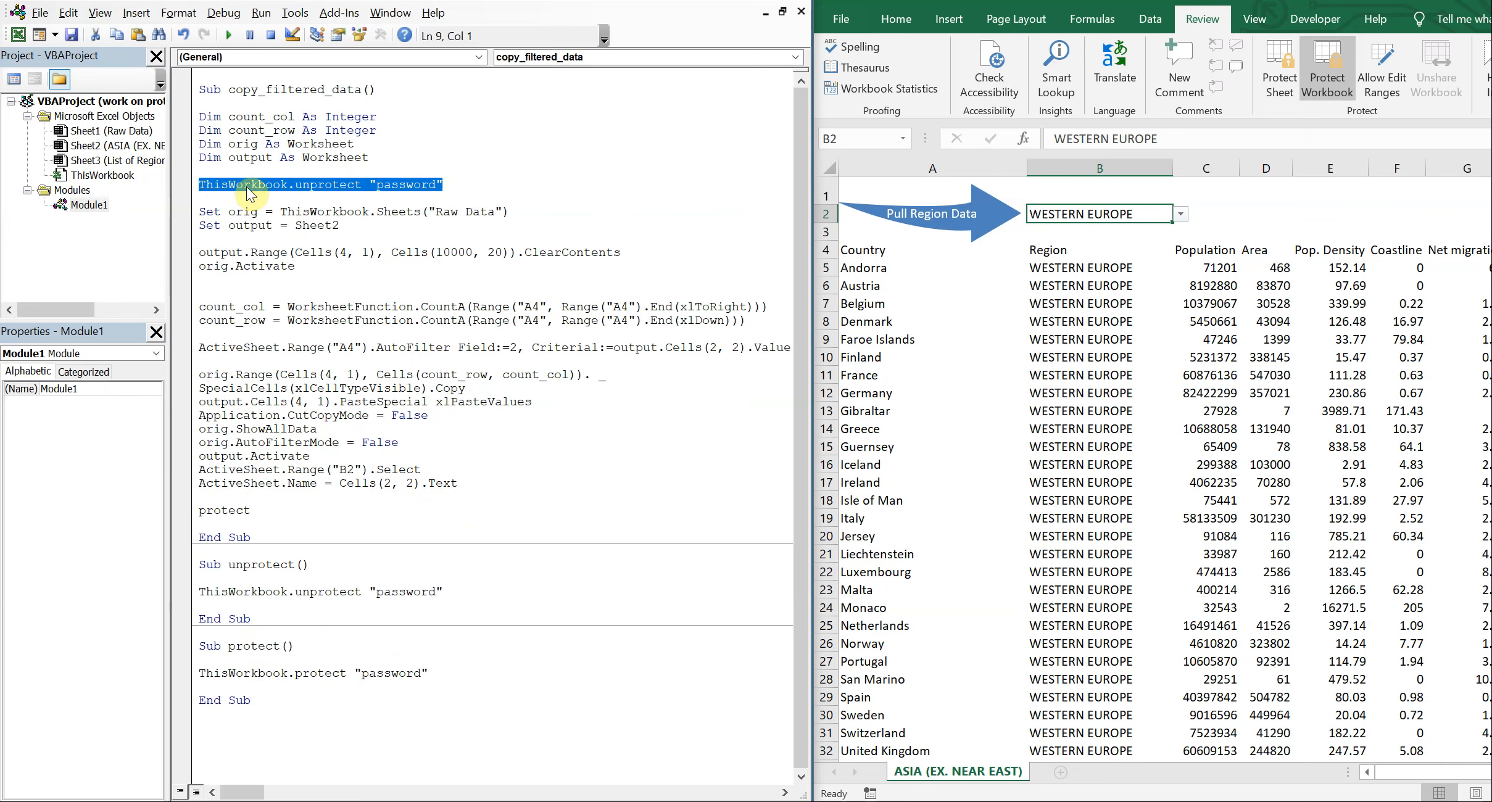
text(unprote)
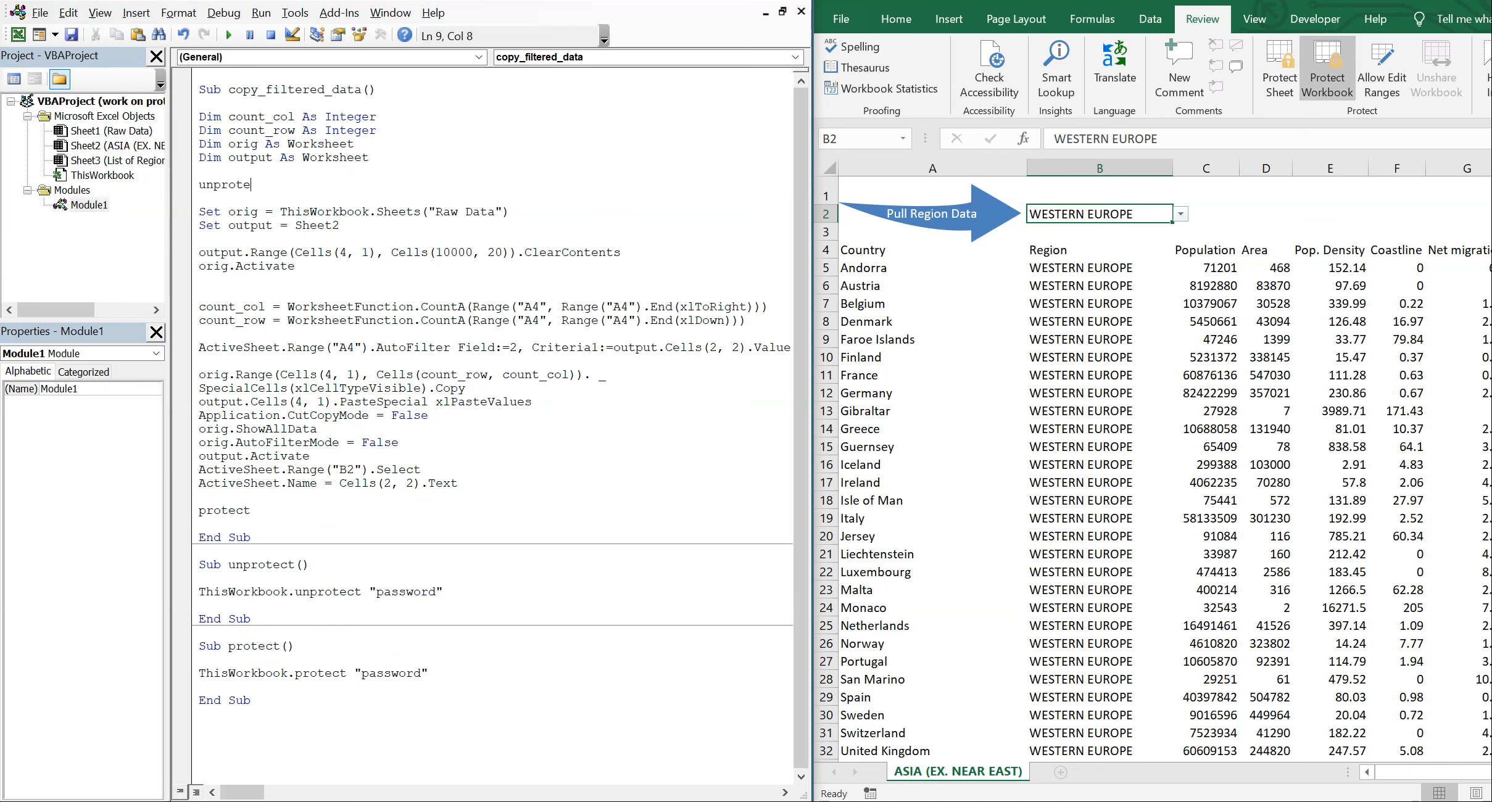
click(295, 646)
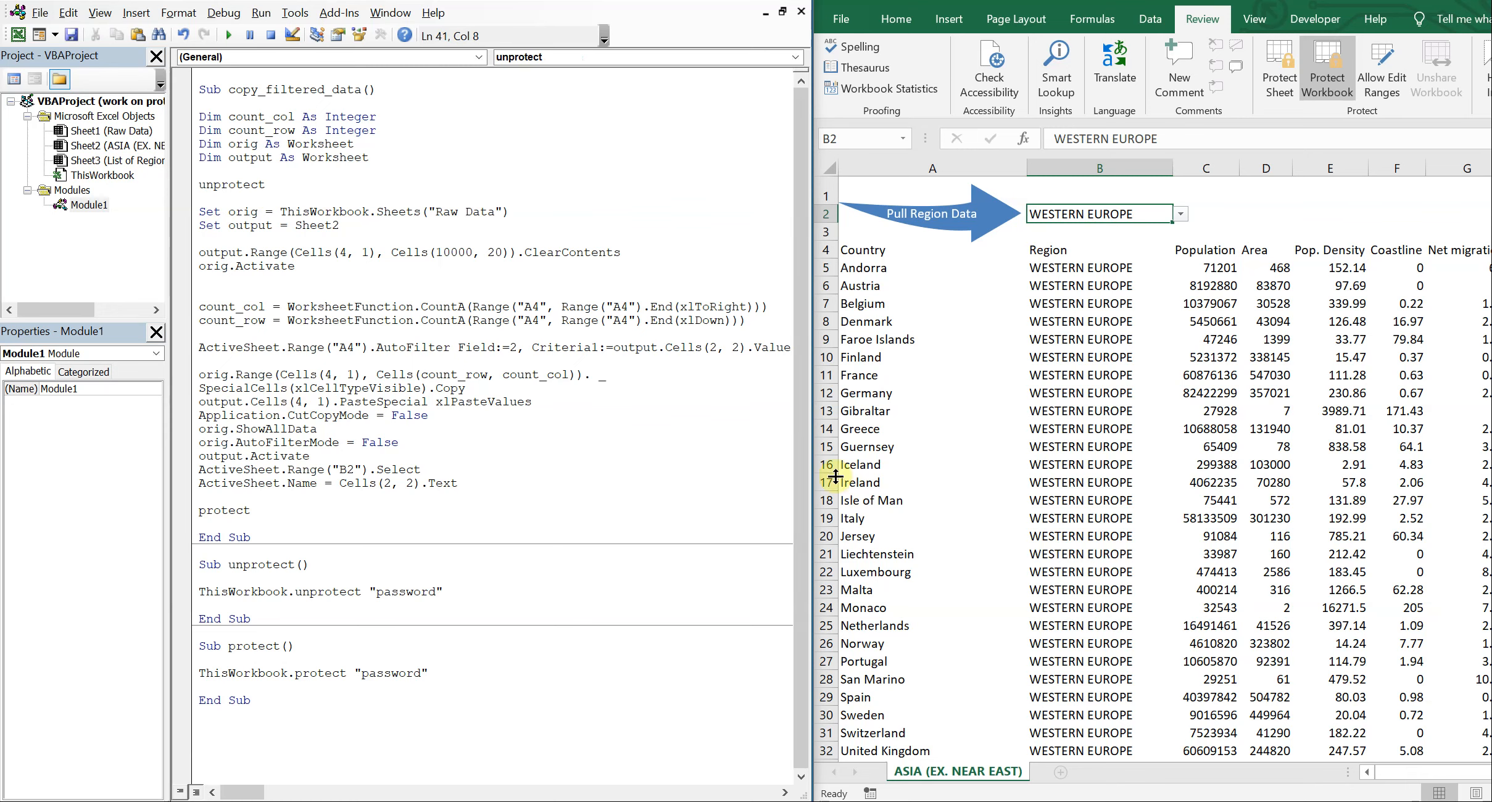
Step: Select ASIA (EX. NEAR EAST), then C.W. OF IND. STATES from the B2 dropdown
click(1179, 213)
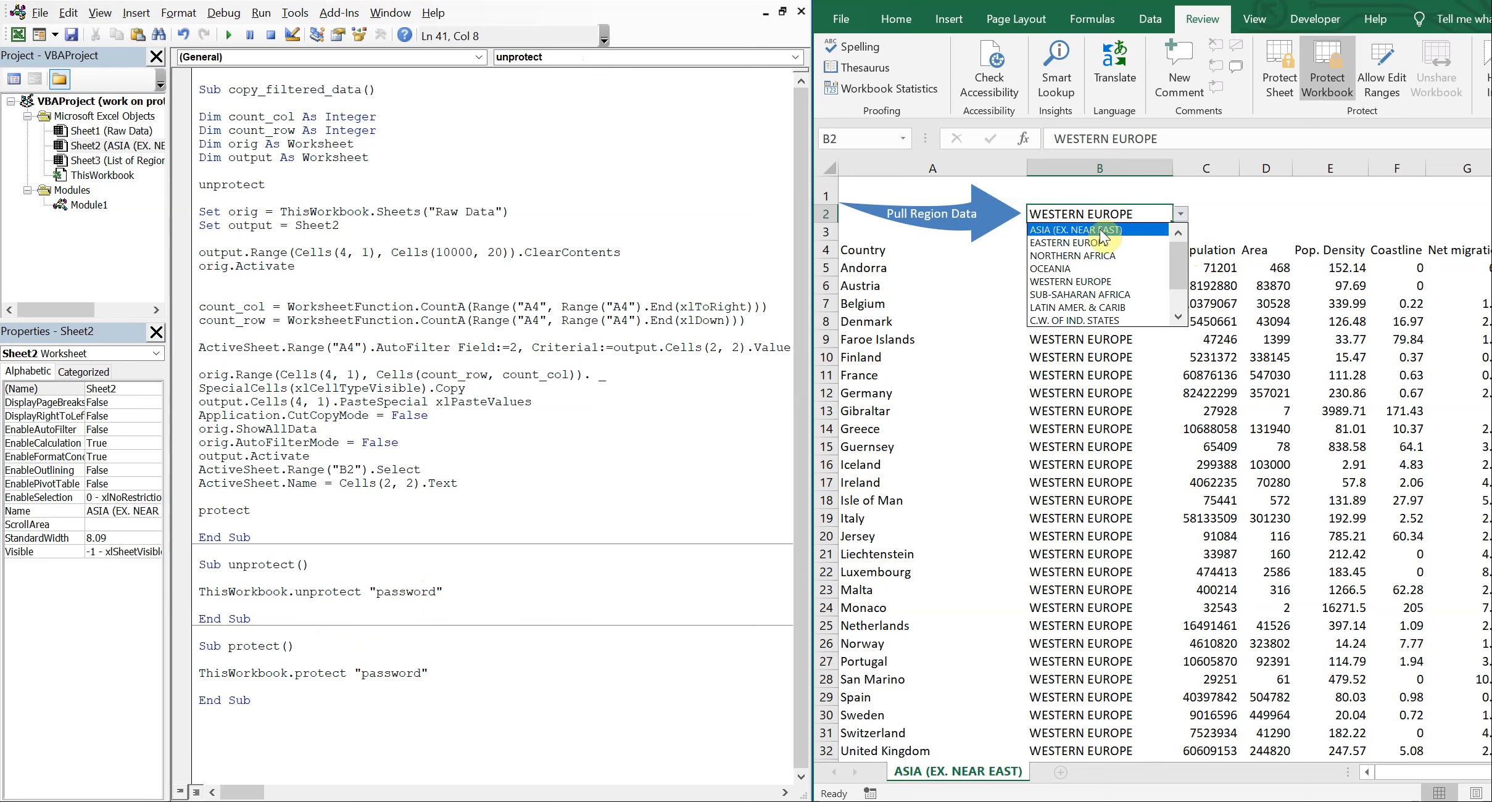
click(1075, 229)
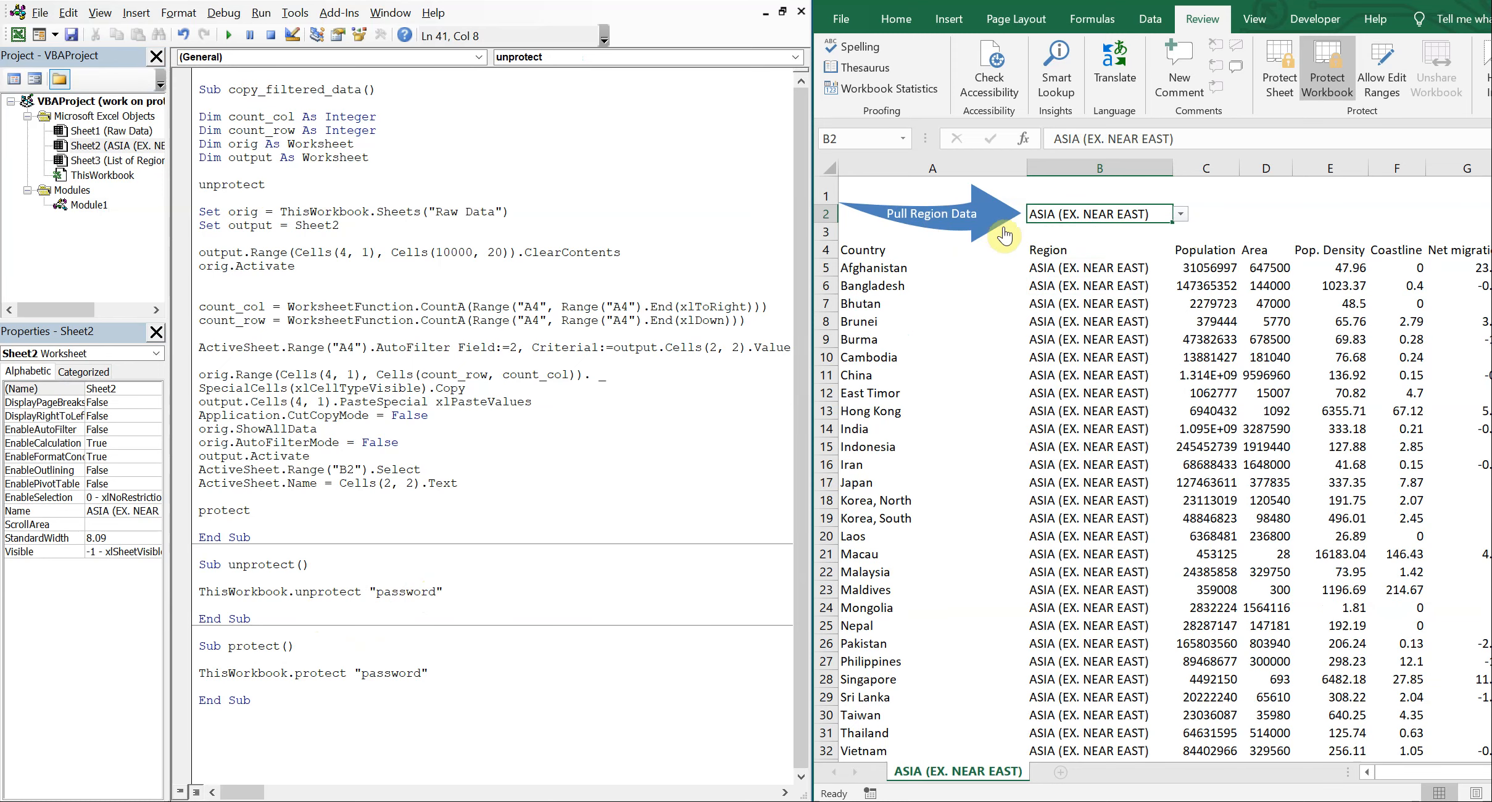
mouse_move(1116, 378)
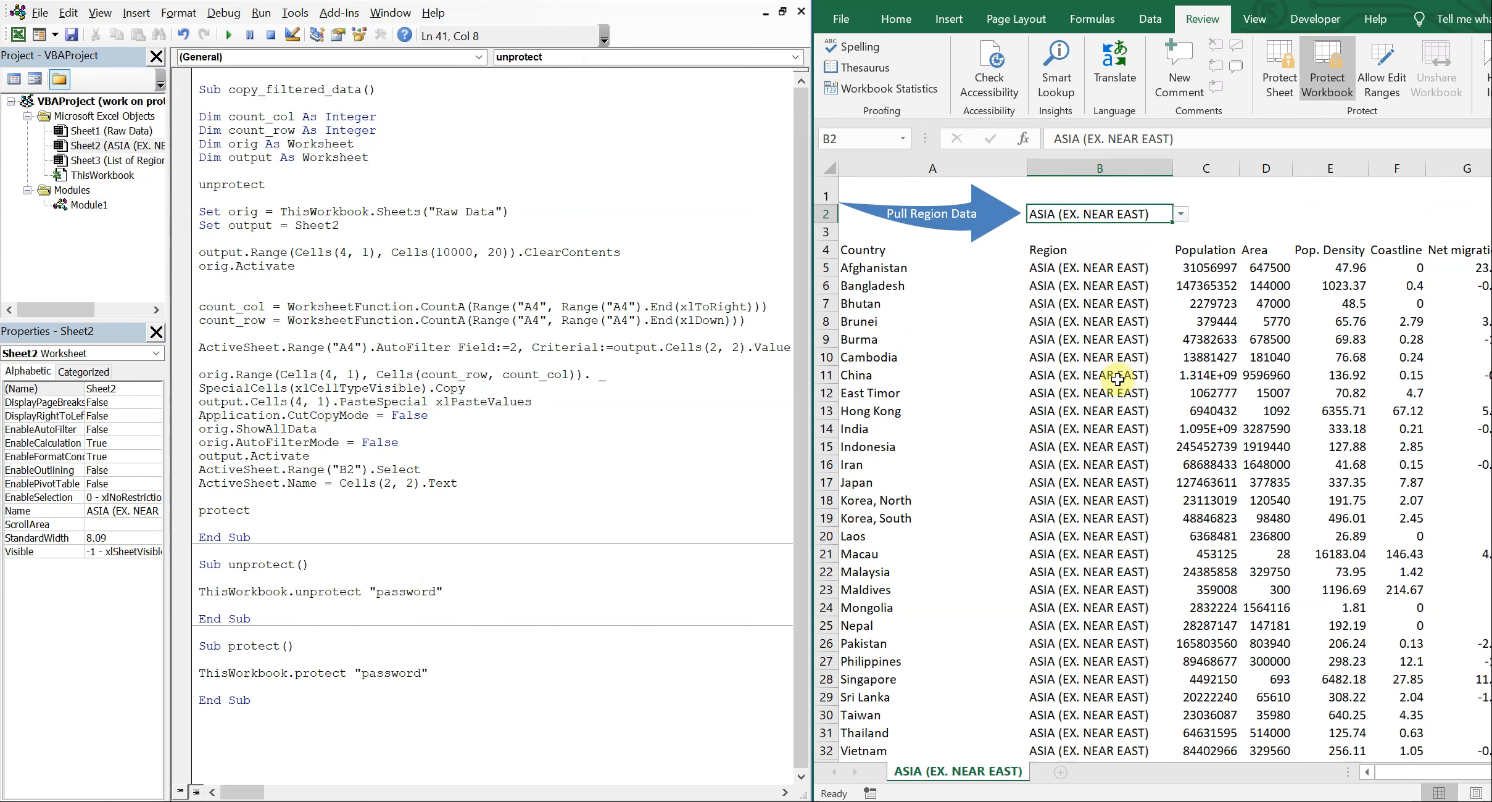
mouse_move(963, 778)
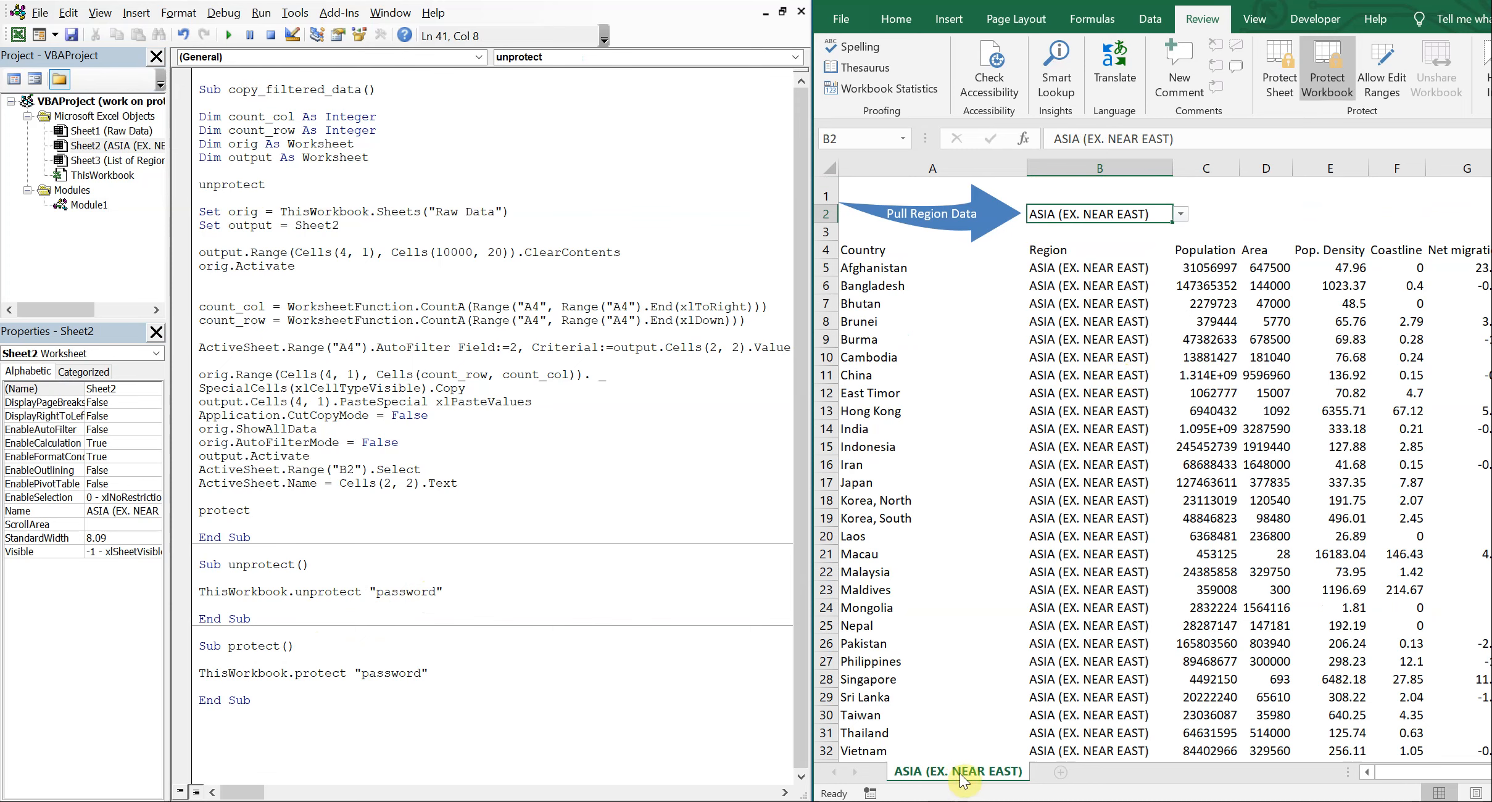
mouse_move(1153, 448)
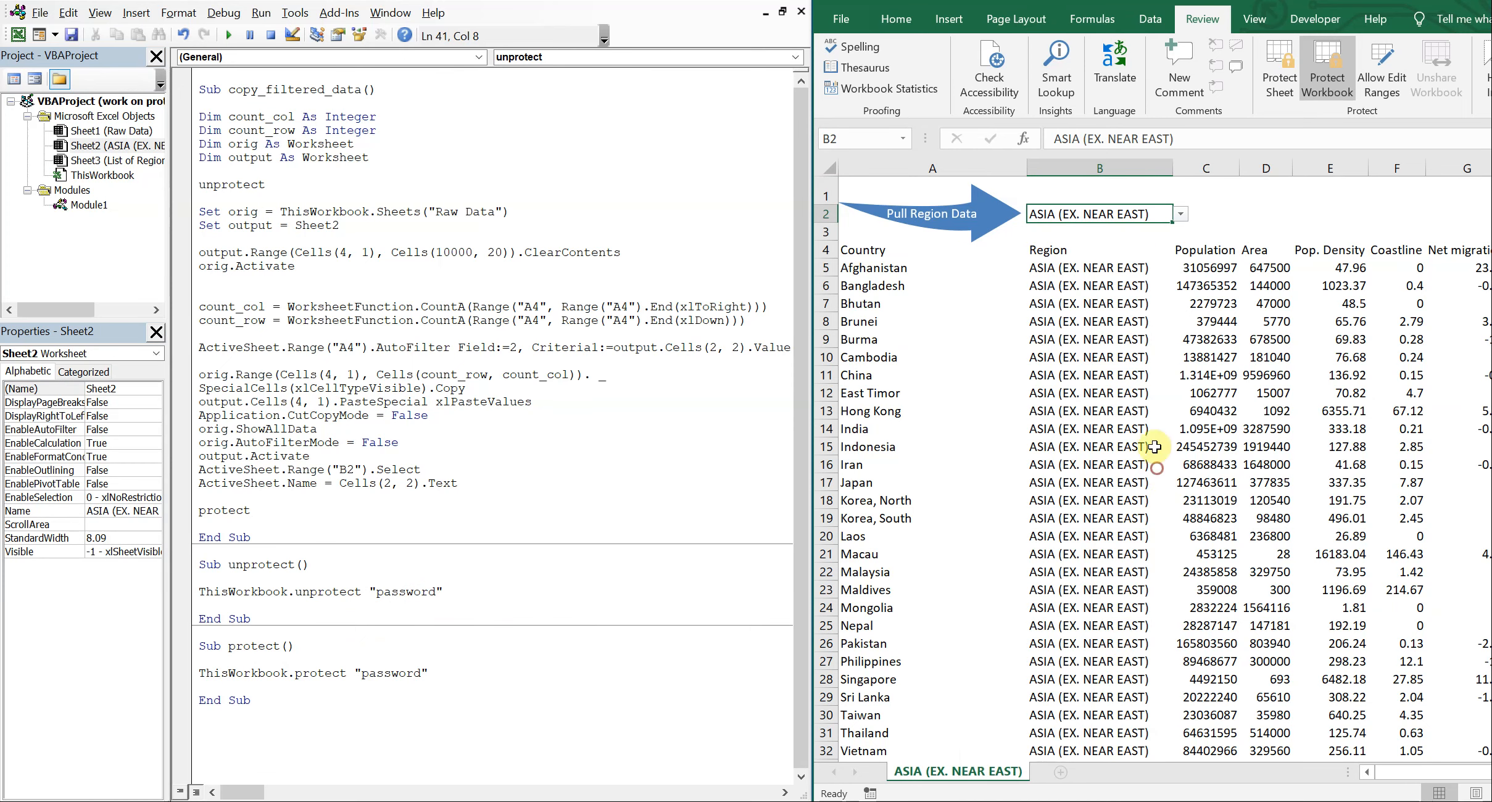
mouse_move(1184, 221)
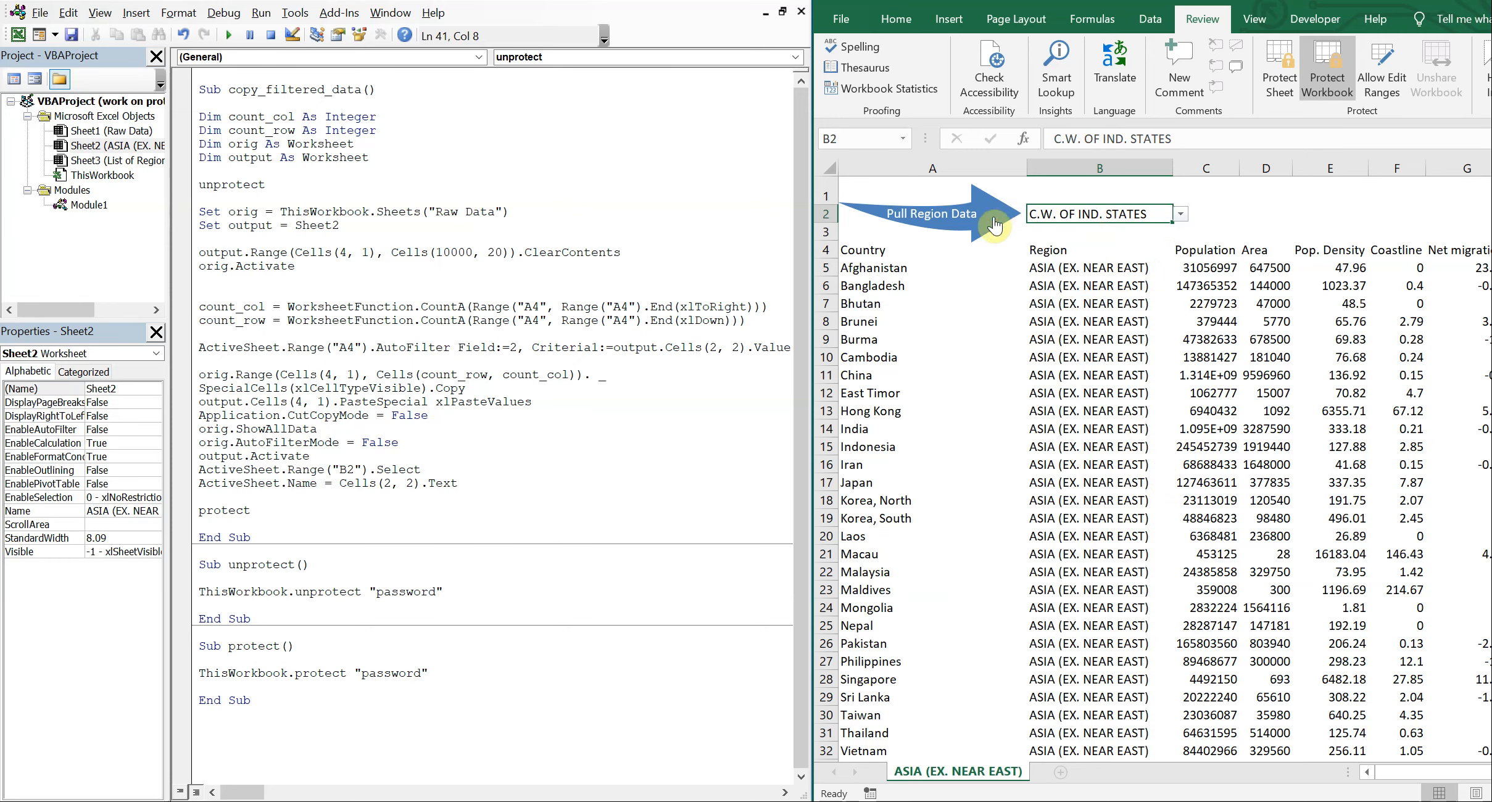
click(932, 213)
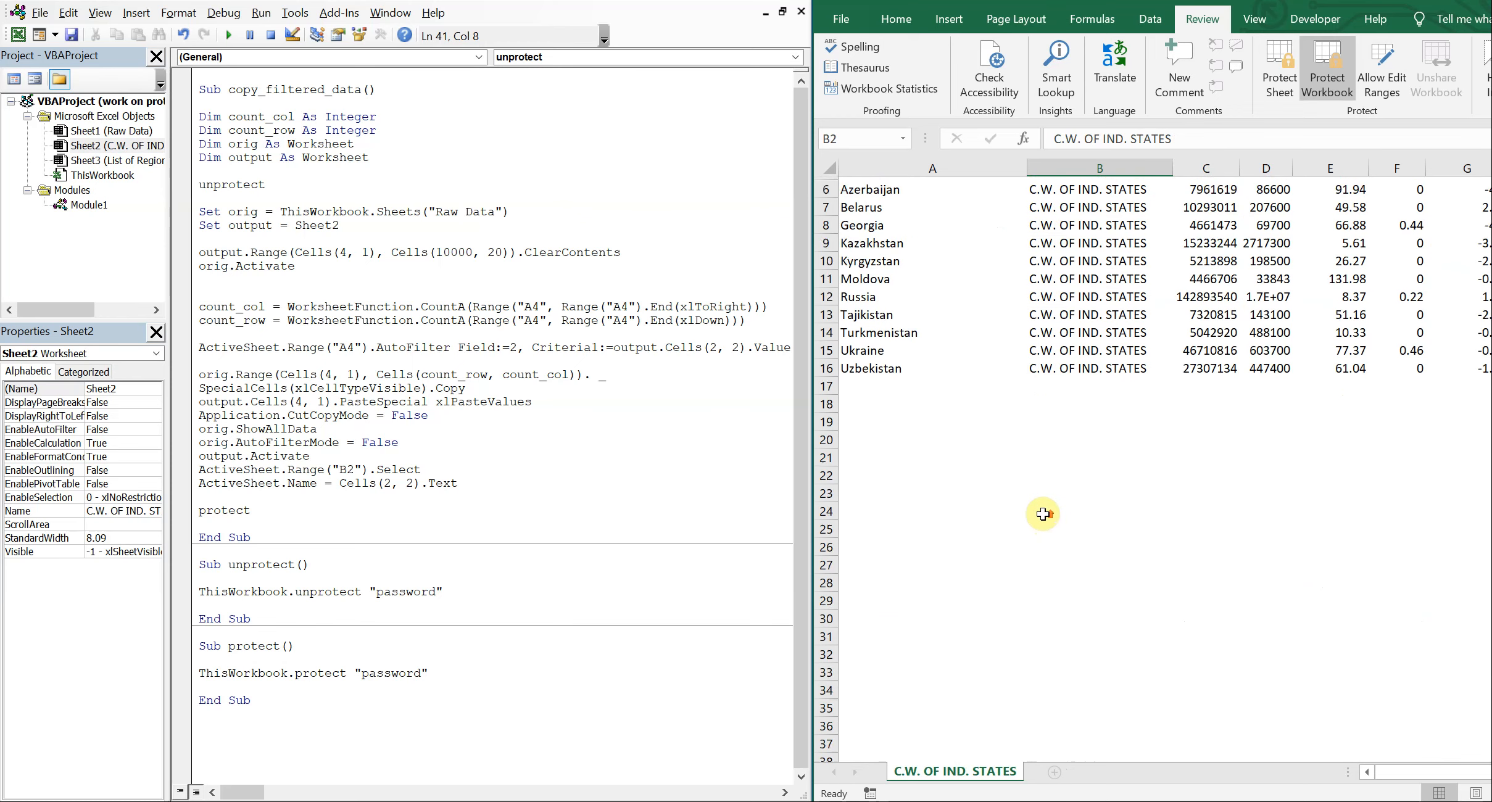